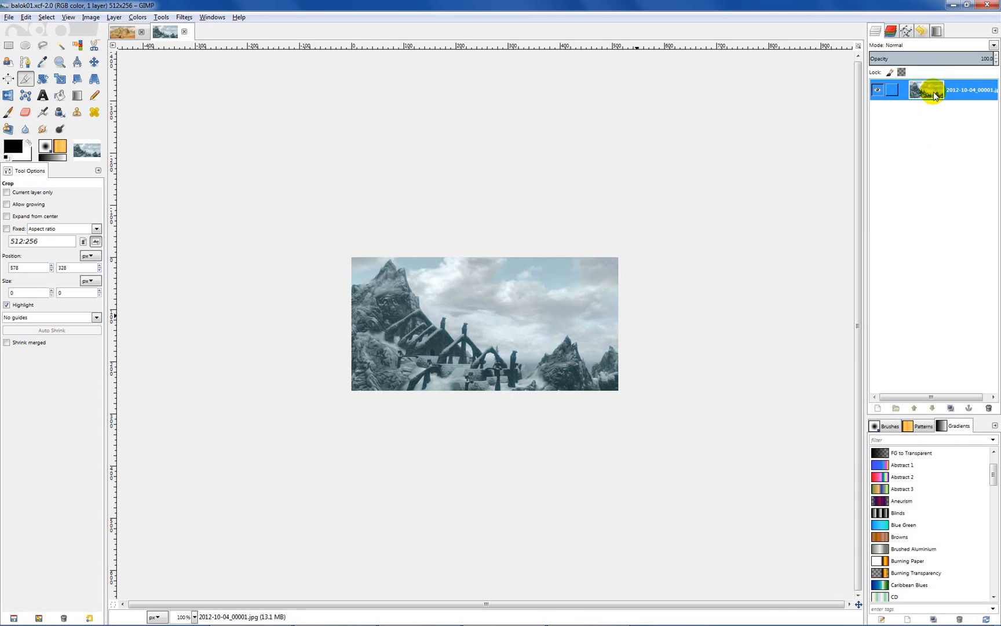
Rename the landscape photo layer to 'Base' through Edit Layer Attributes
right_click(935, 93)
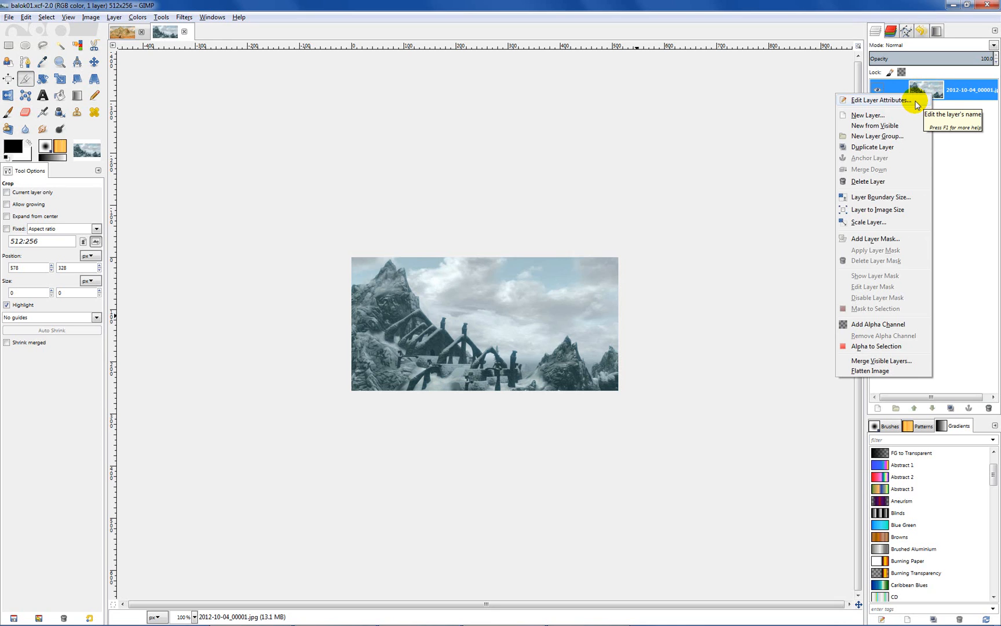
click(876, 100)
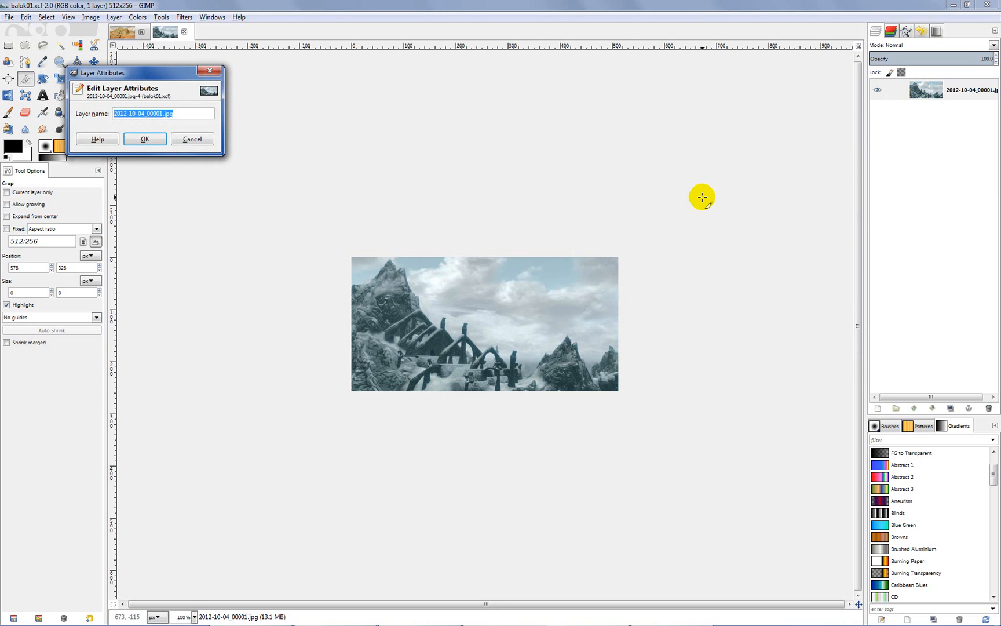
text(Base)
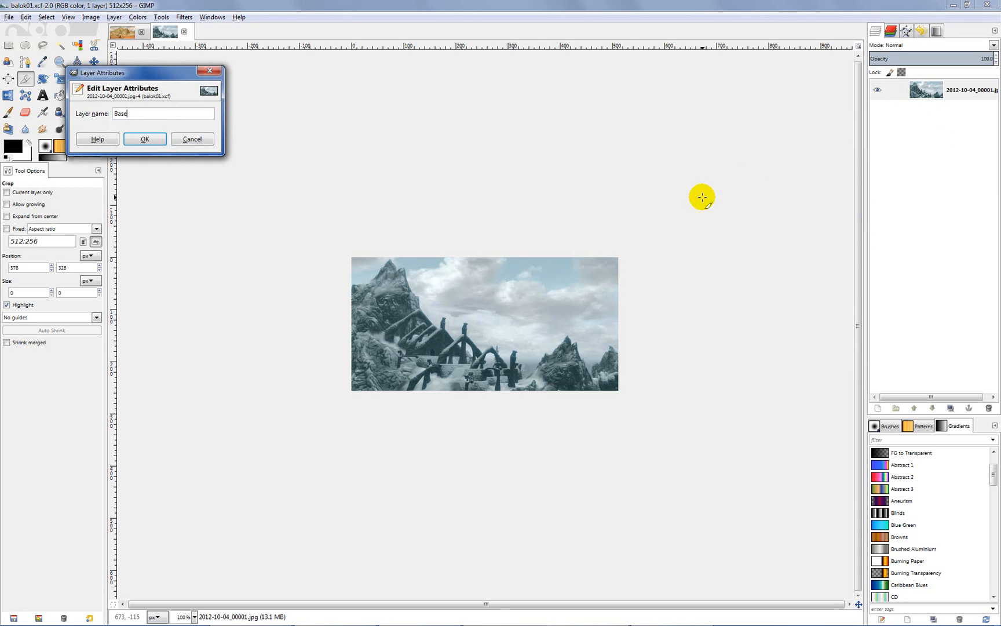
click(145, 139)
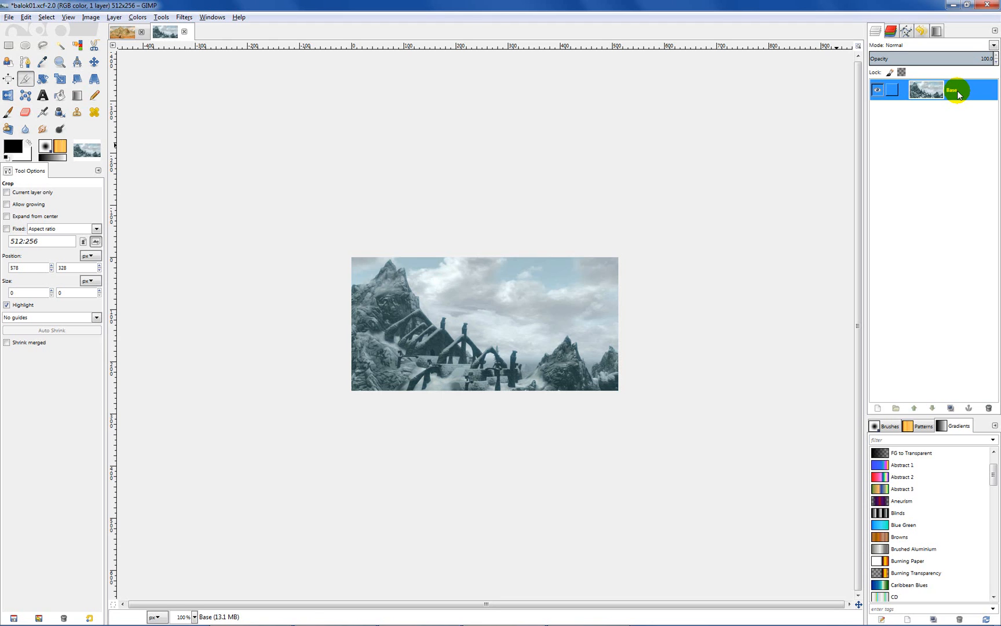
Duplicate the Base layer, rename the copy 'warp', and select it
right_click(953, 92)
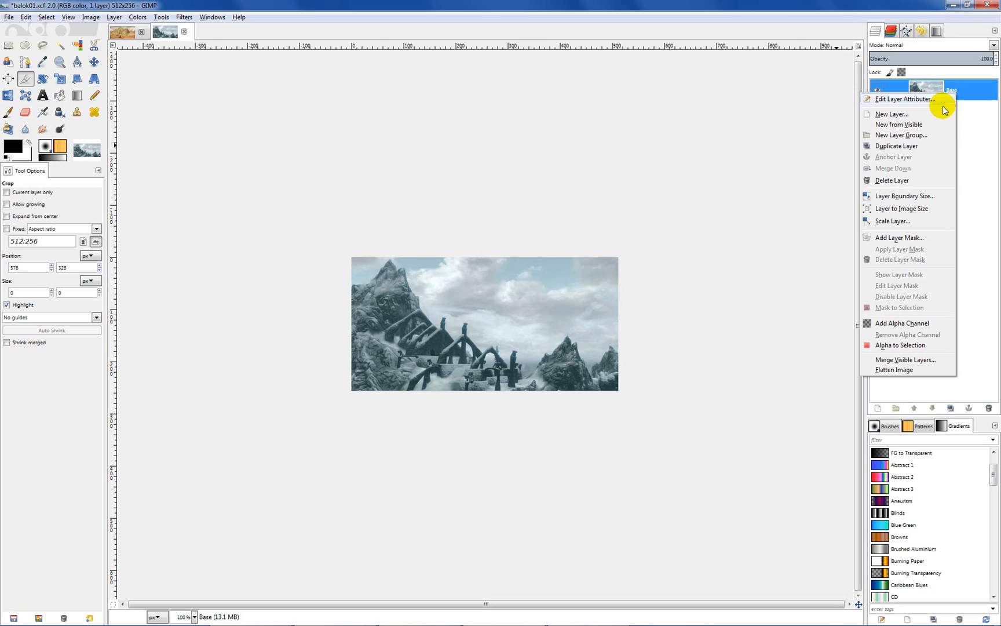
mouse_move(901, 146)
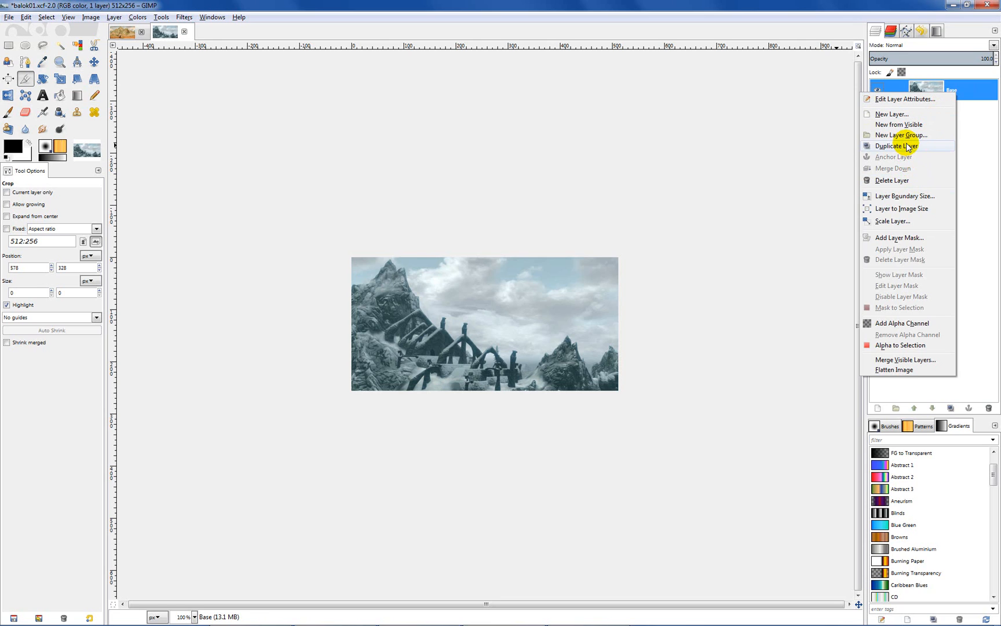
click(896, 145)
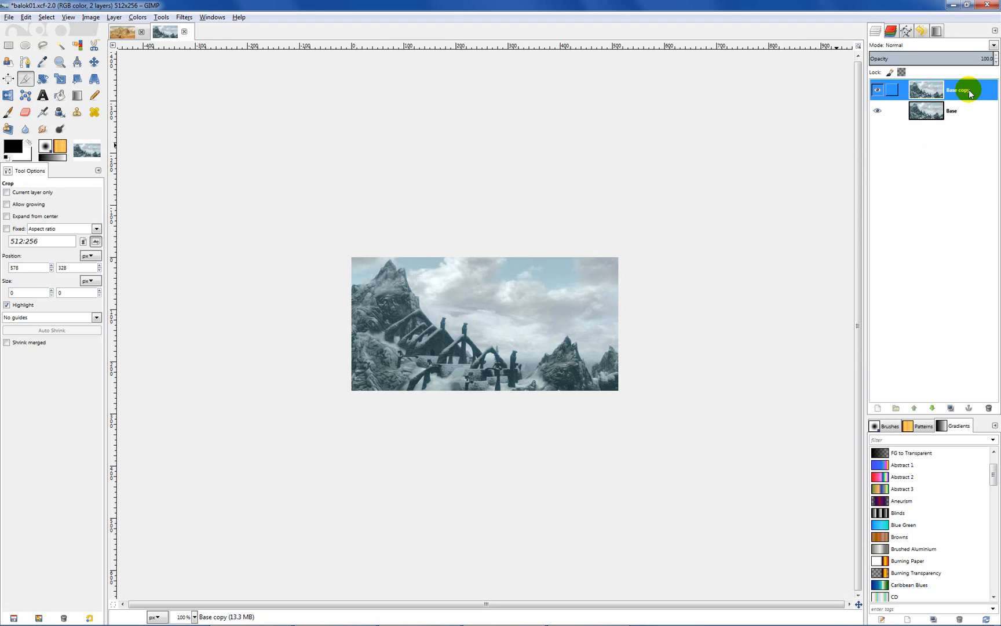
right_click(958, 92)
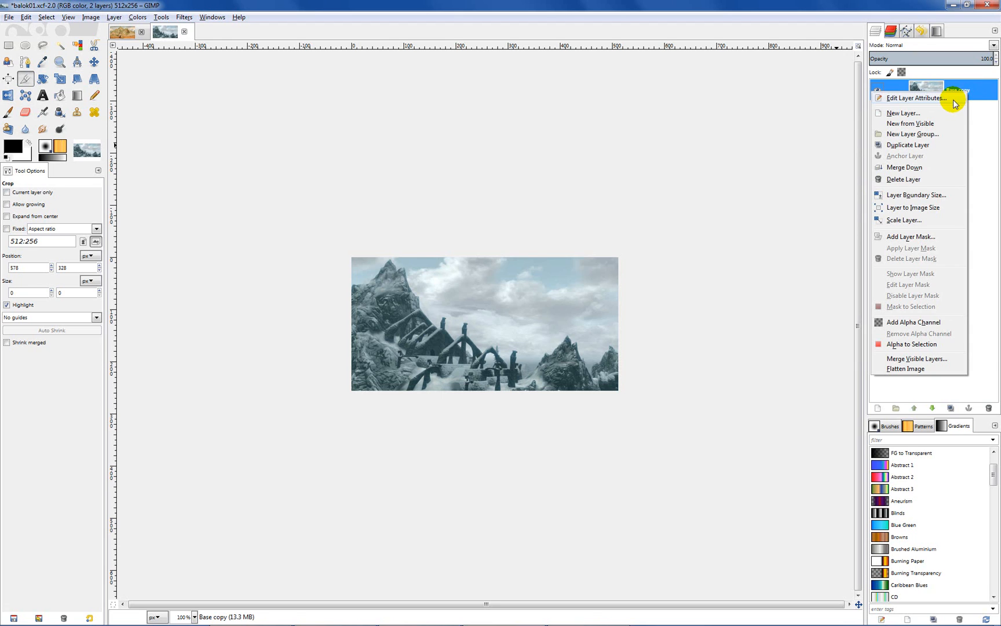
click(917, 98)
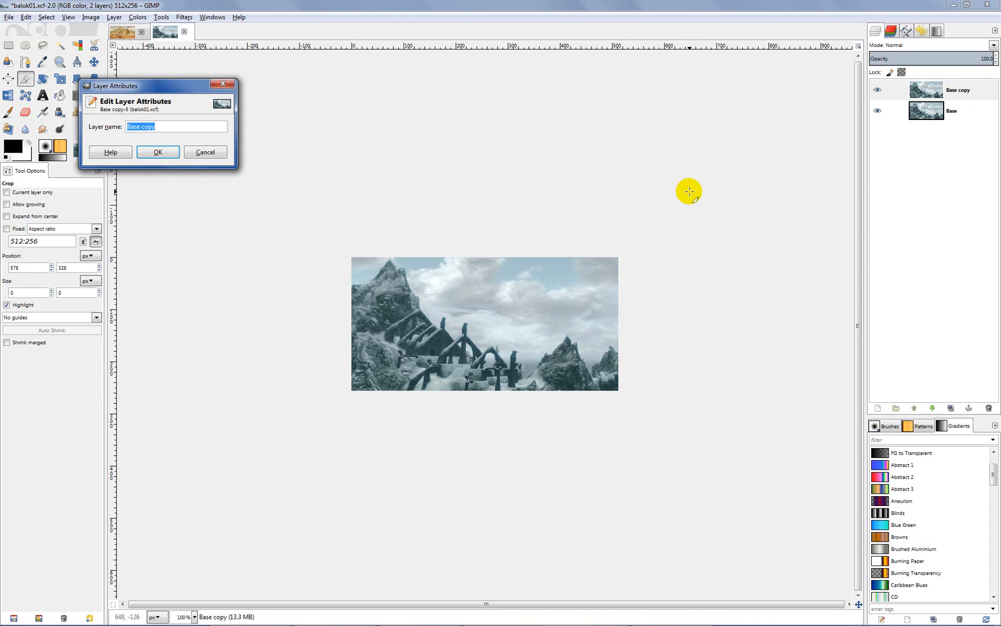
text(warp)
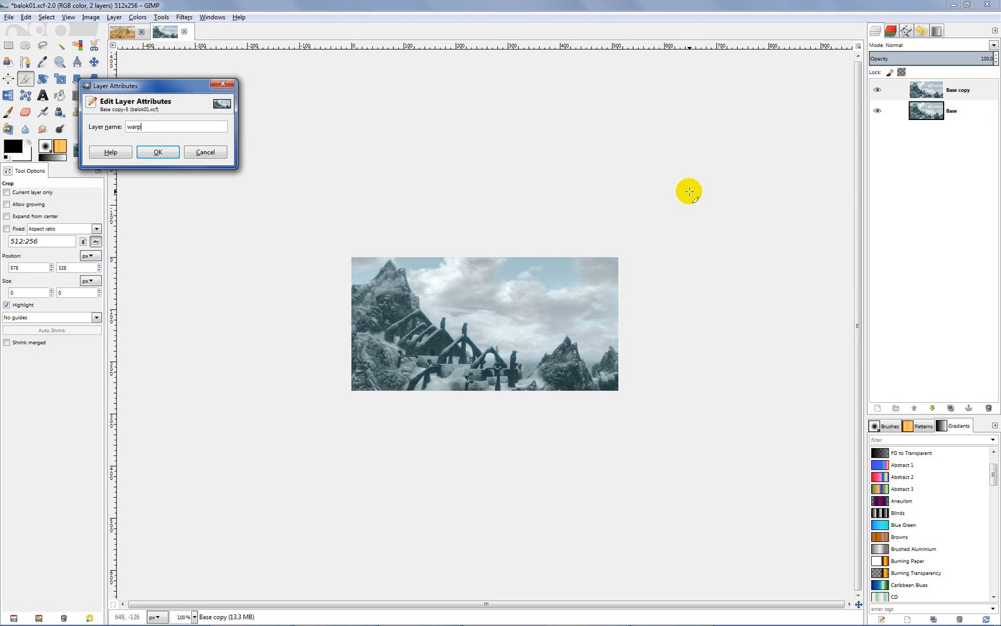
click(158, 152)
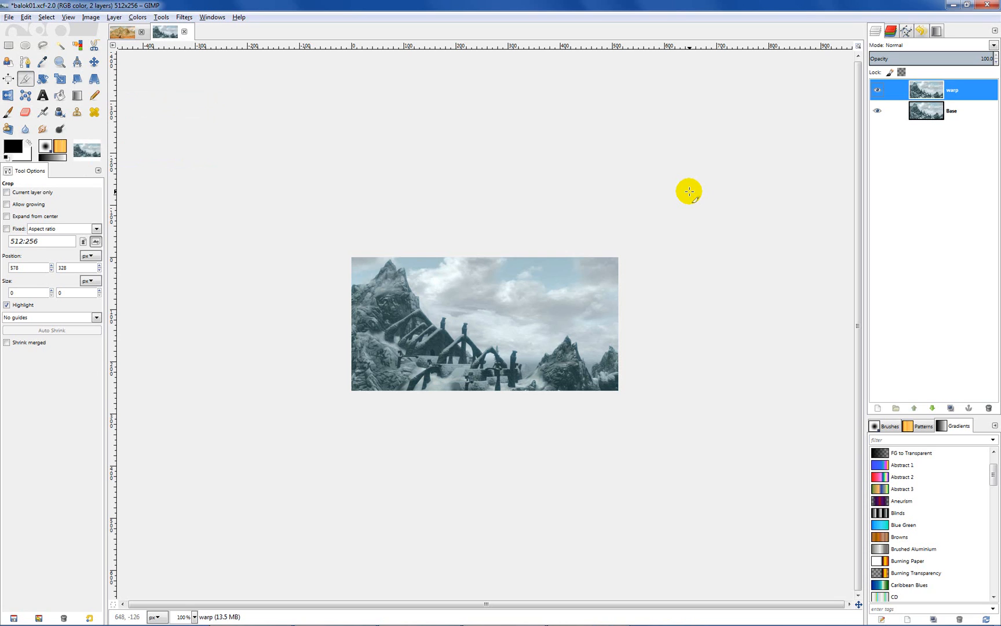
click(878, 110)
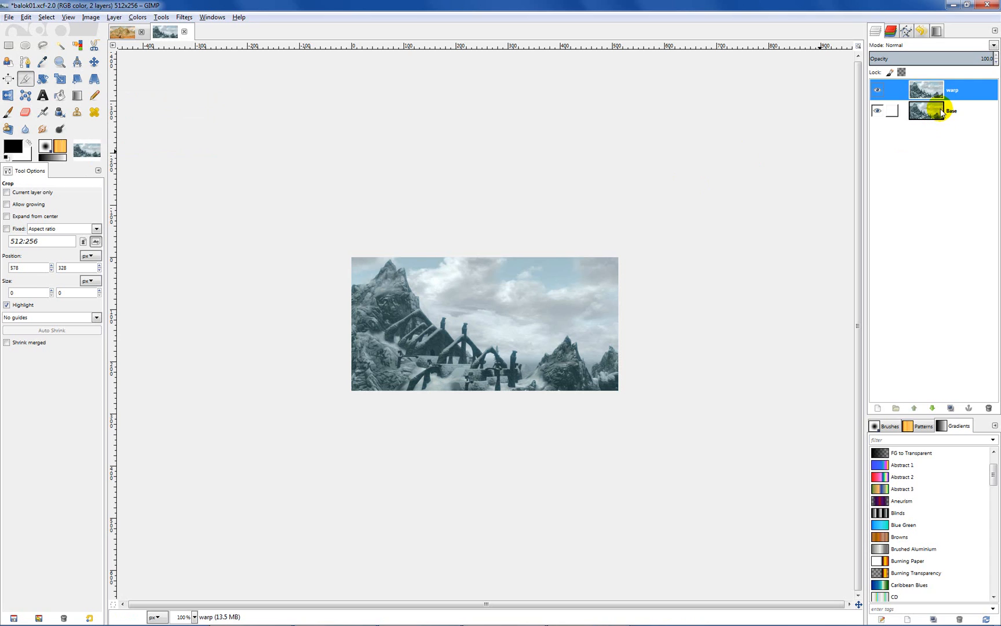
click(878, 111)
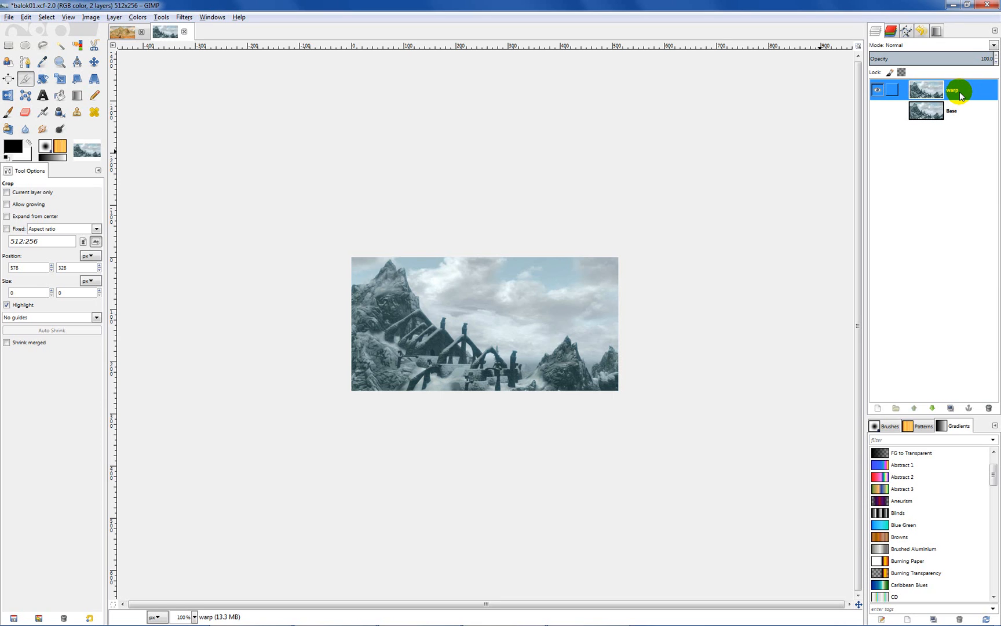
Duplicate the warp layer to create 'warp copy' at the top of the stack
click(877, 91)
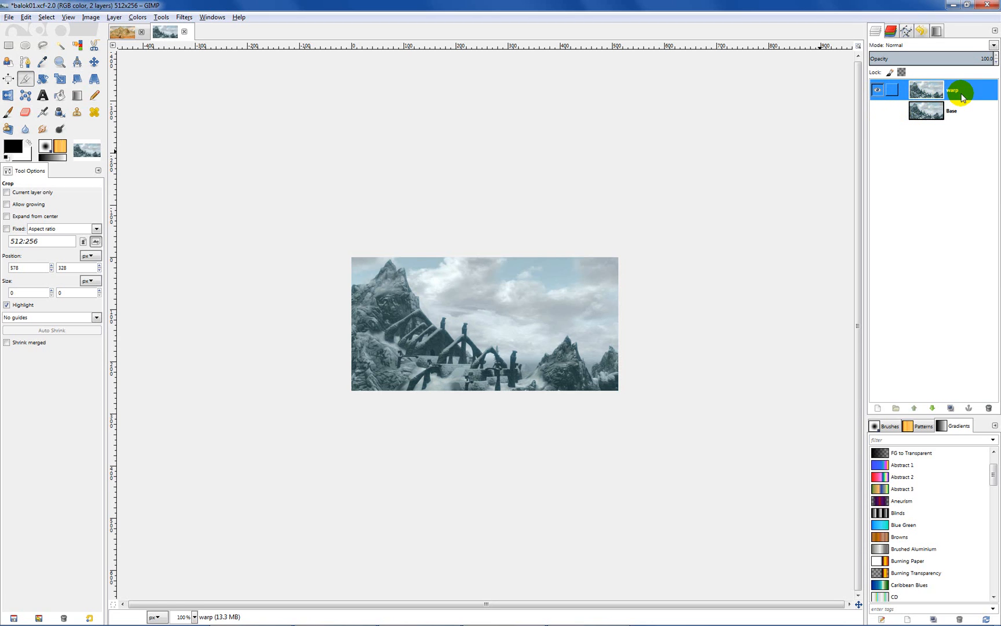
right_click(952, 93)
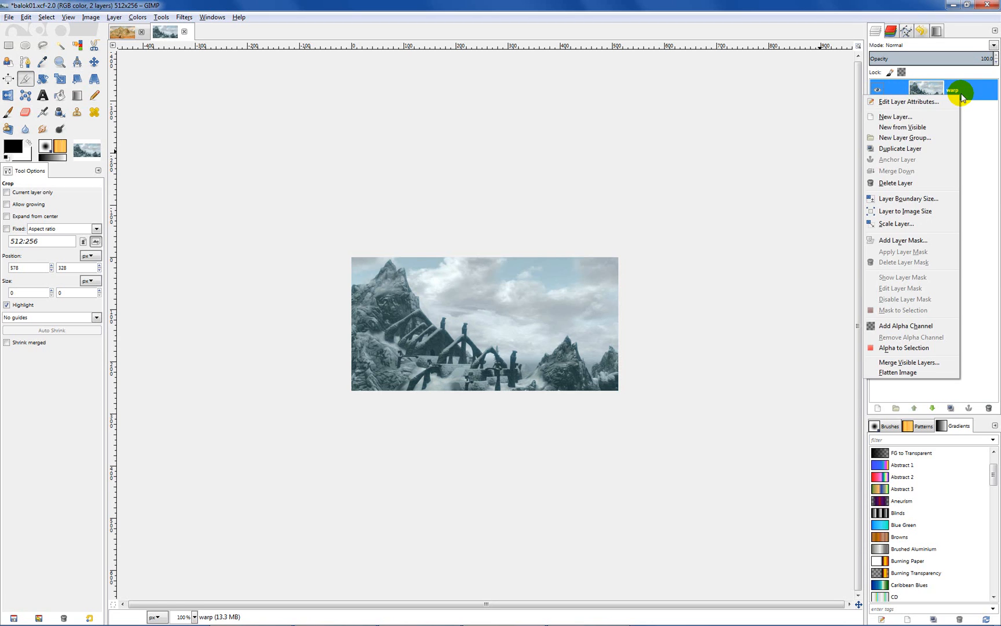
mouse_move(927, 152)
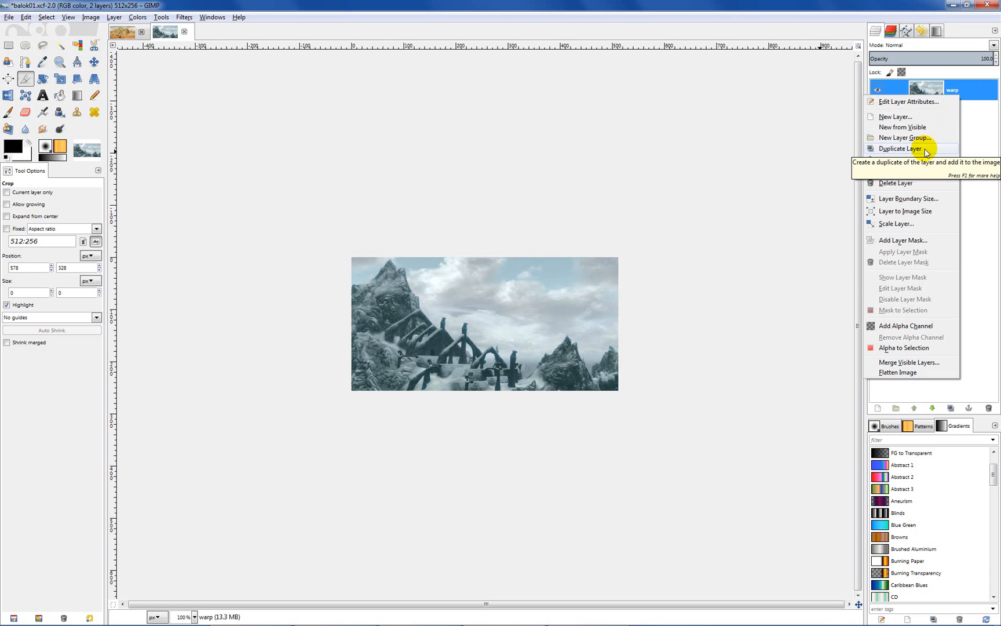
click(900, 149)
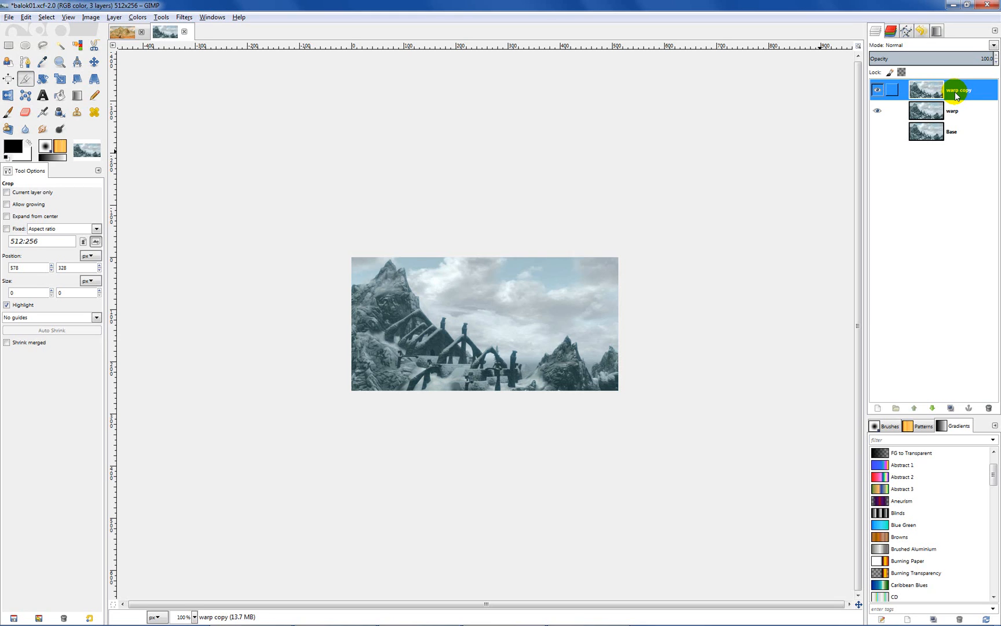
mouse_move(420, 99)
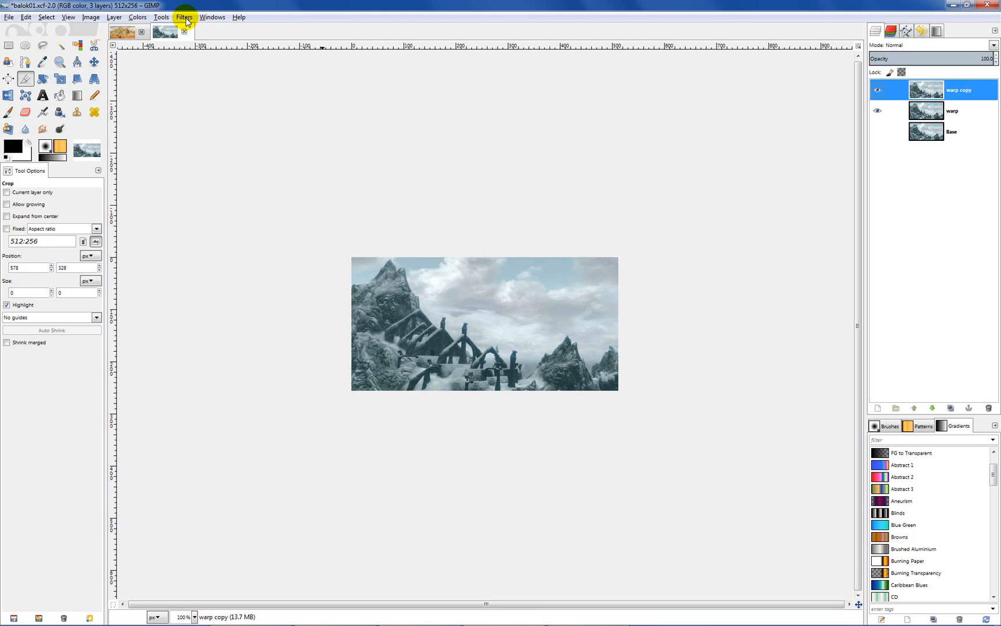
Apply Filters > Map > Warp to the warp copy layer with default settings
click(182, 17)
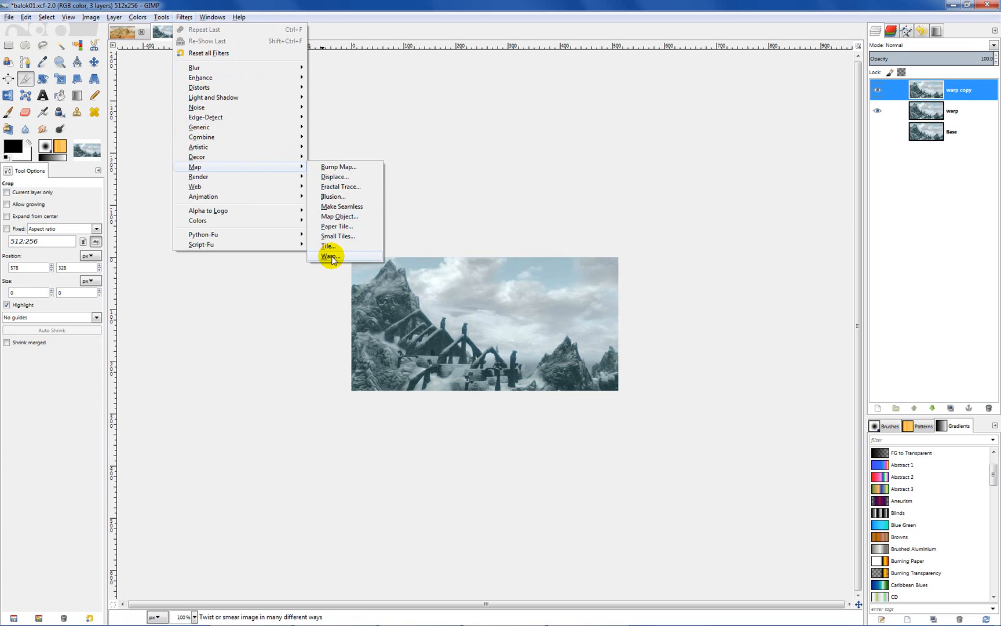
click(330, 256)
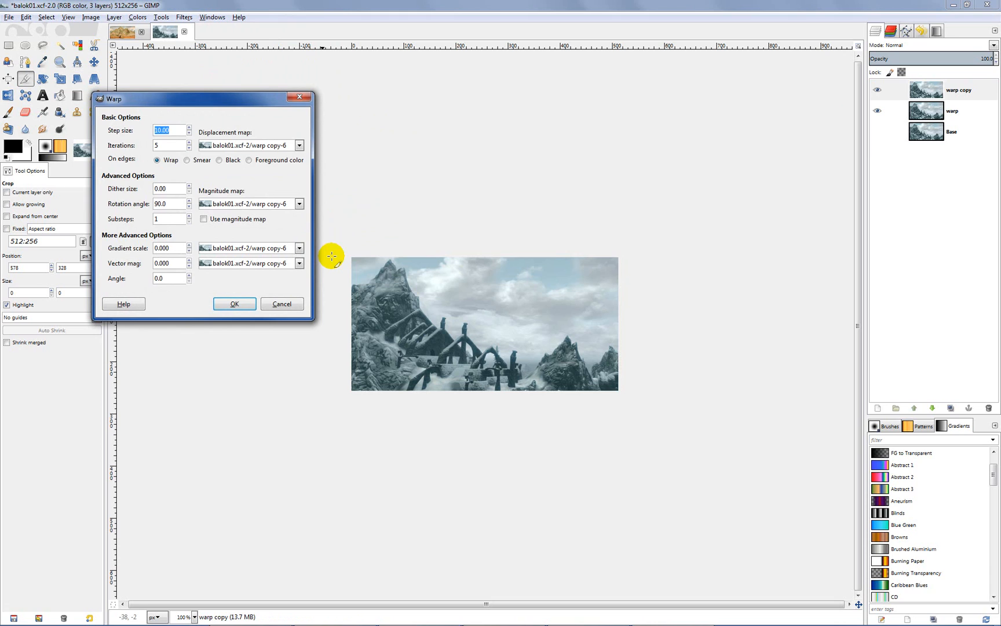
drag(202, 98, 268, 93)
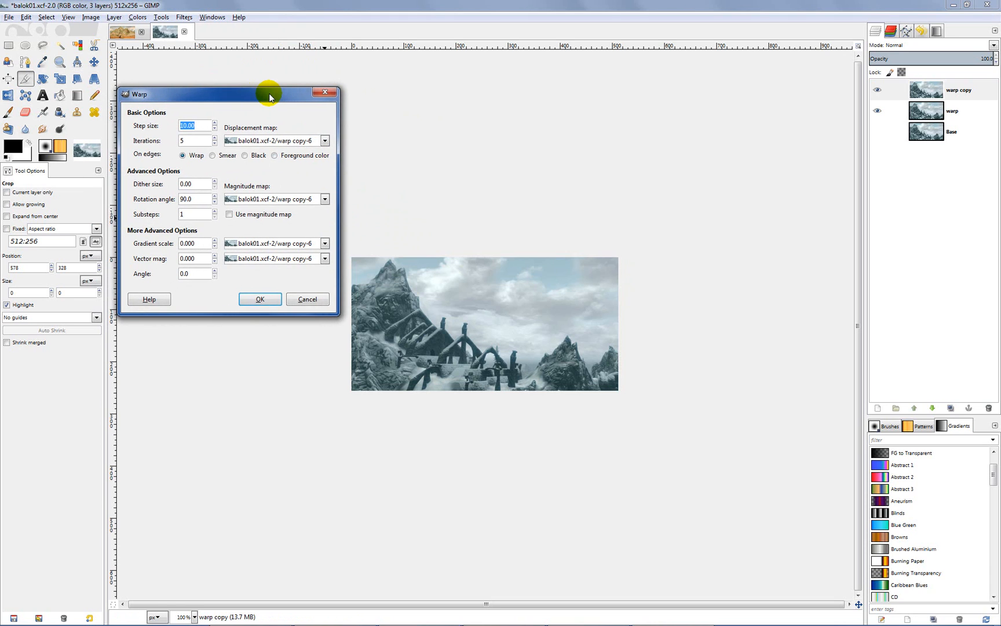
mouse_move(244, 102)
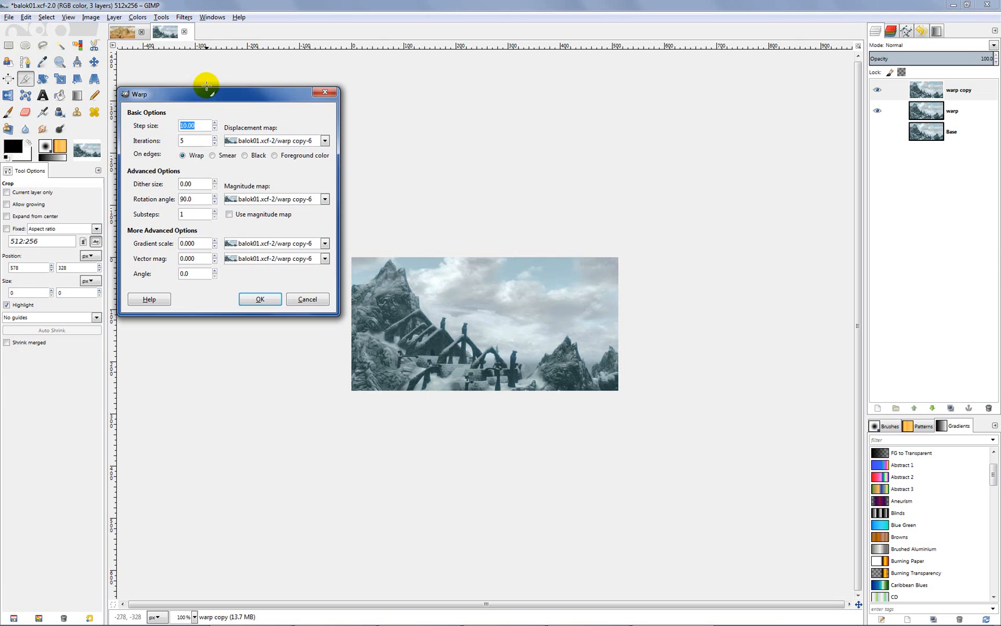
mouse_move(230, 100)
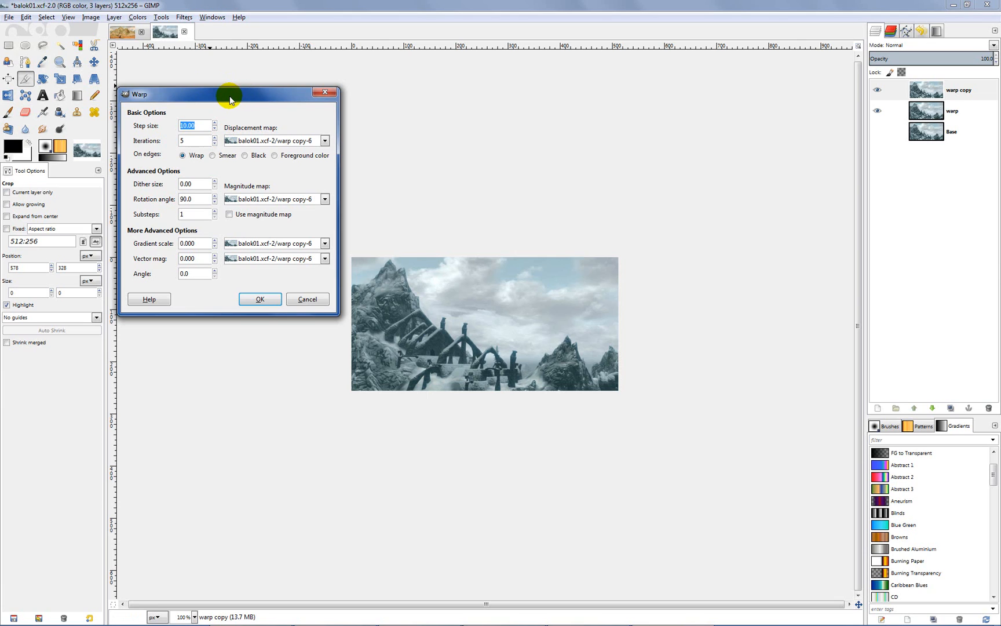
mouse_move(223, 99)
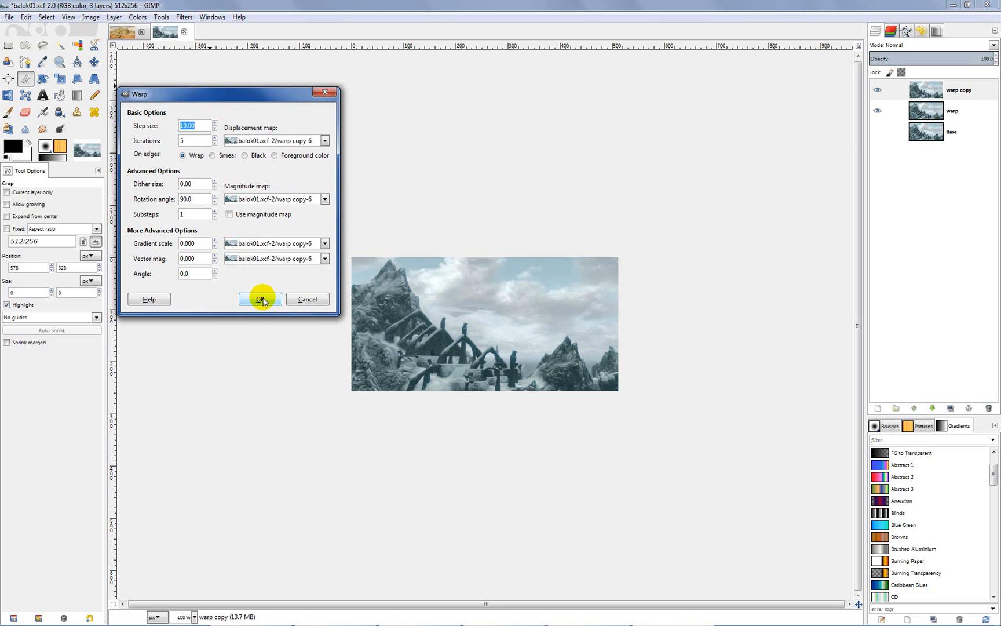
click(260, 299)
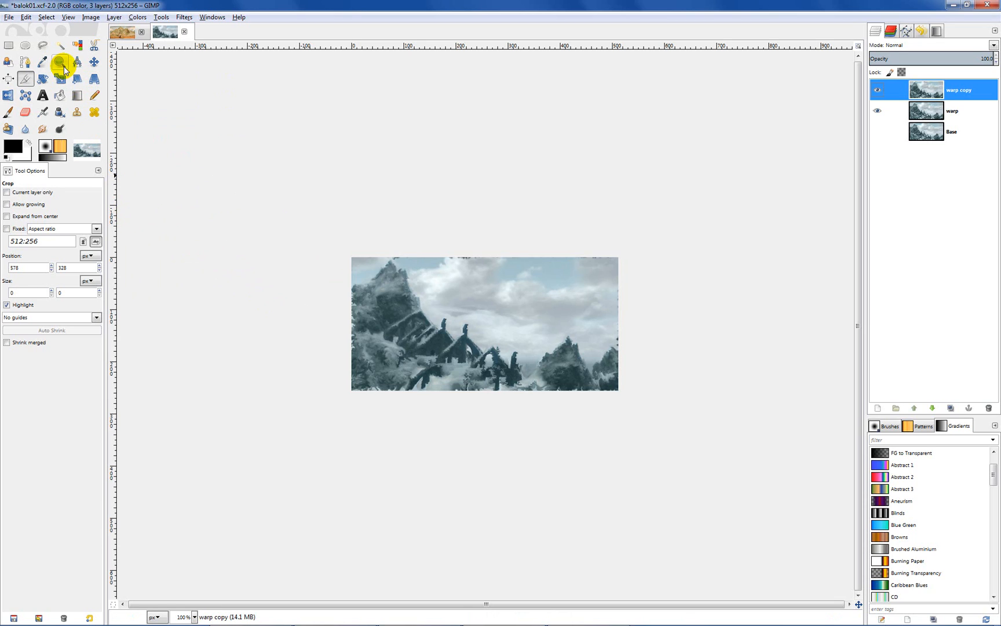
Zoom in on the warped landscape, then zoom back out to see the whole image
click(59, 63)
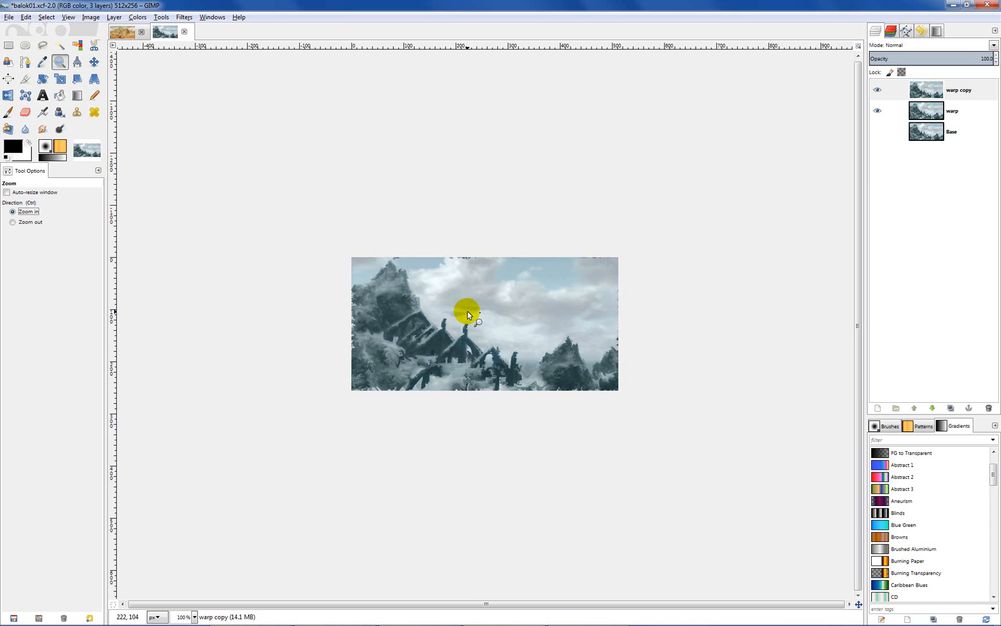
click(466, 312)
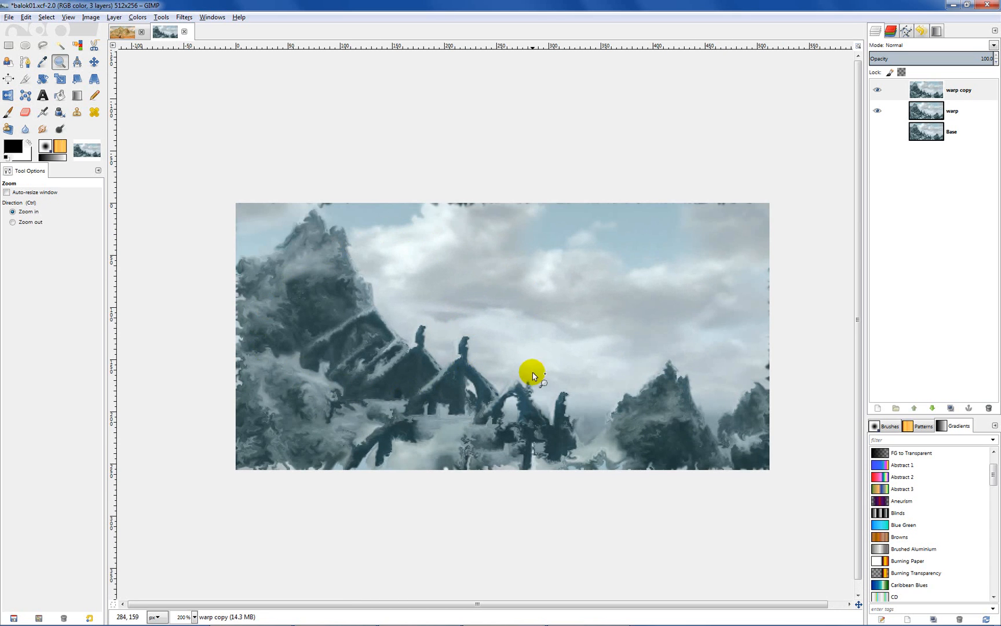
mouse_move(514, 342)
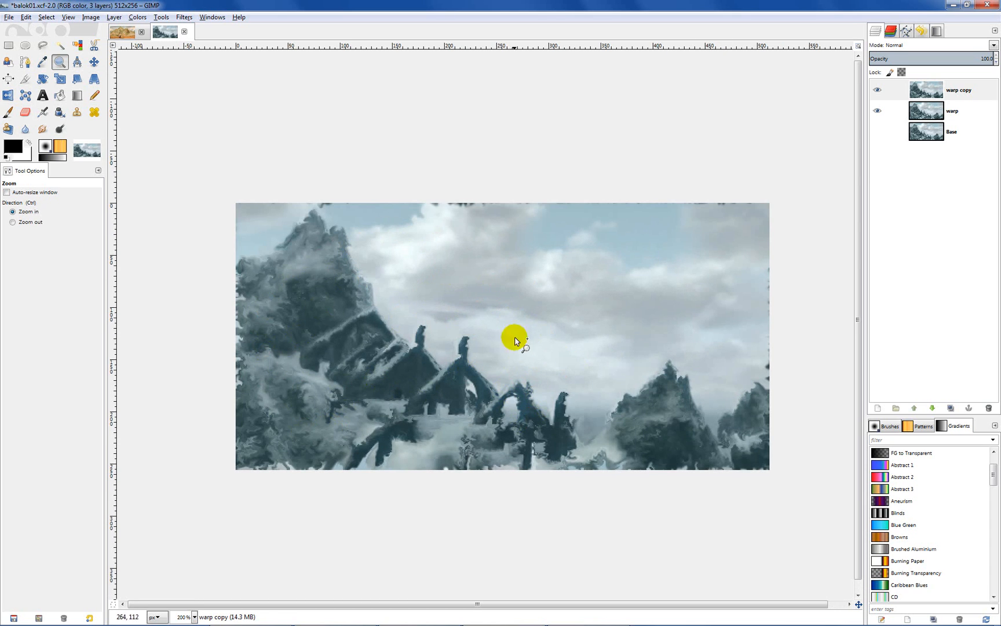
mouse_move(40, 226)
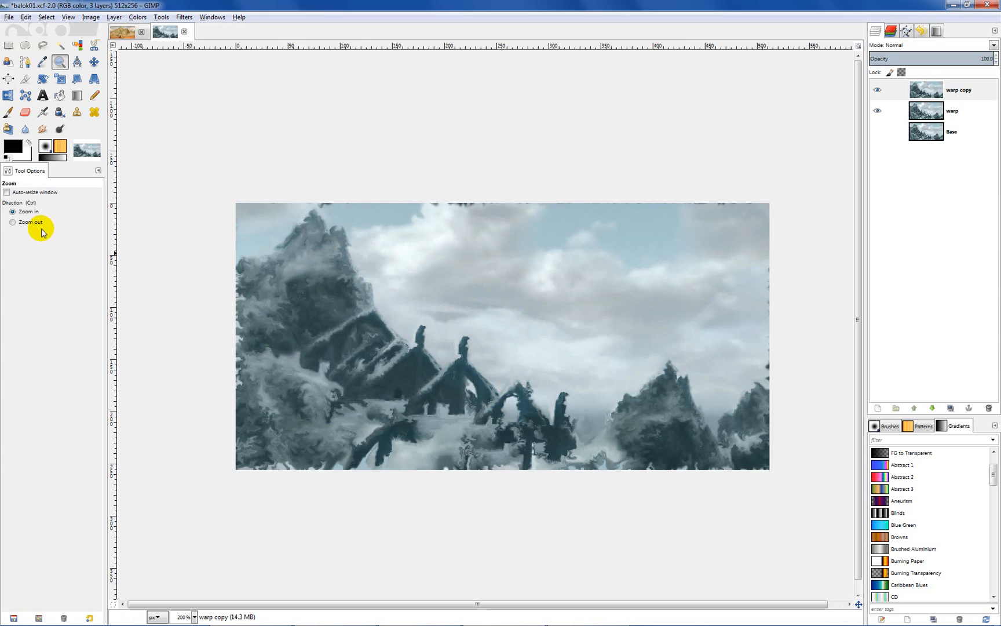
click(12, 222)
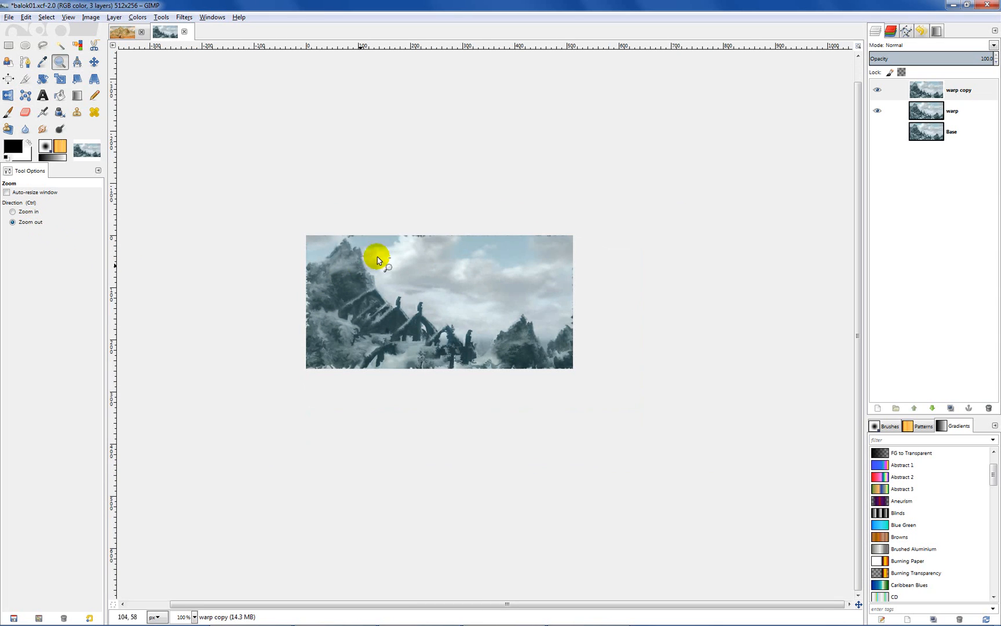
click(957, 89)
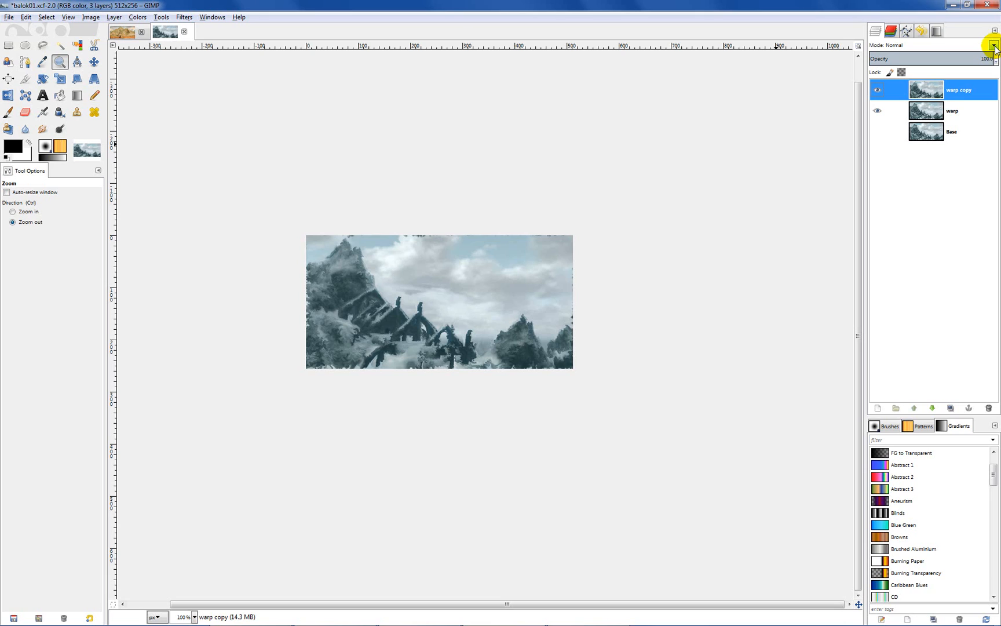
Set warp copy to Hard light mode, merge it down into warp, and select warp
click(992, 43)
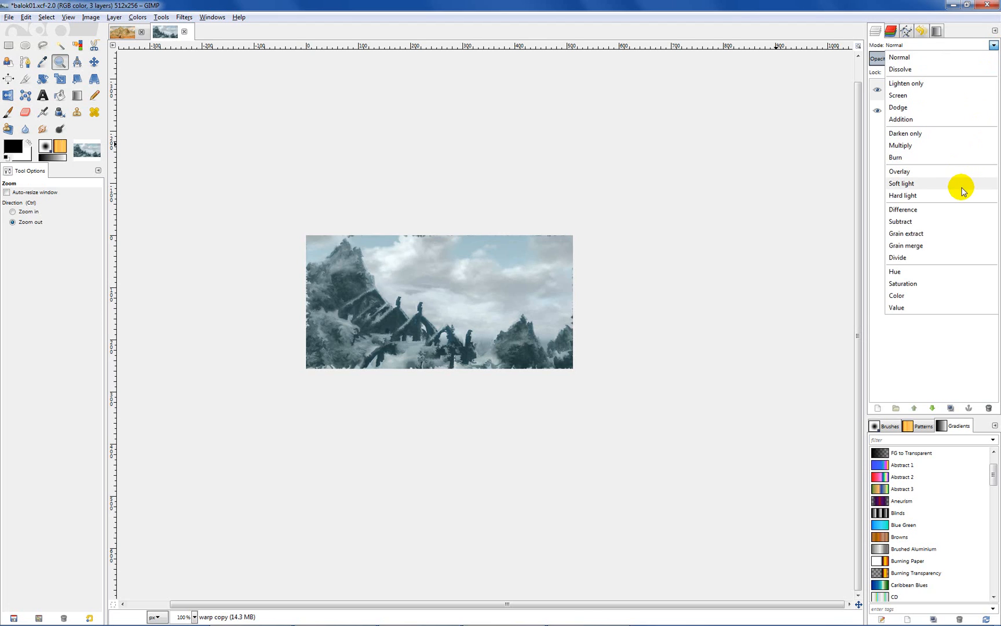
click(902, 195)
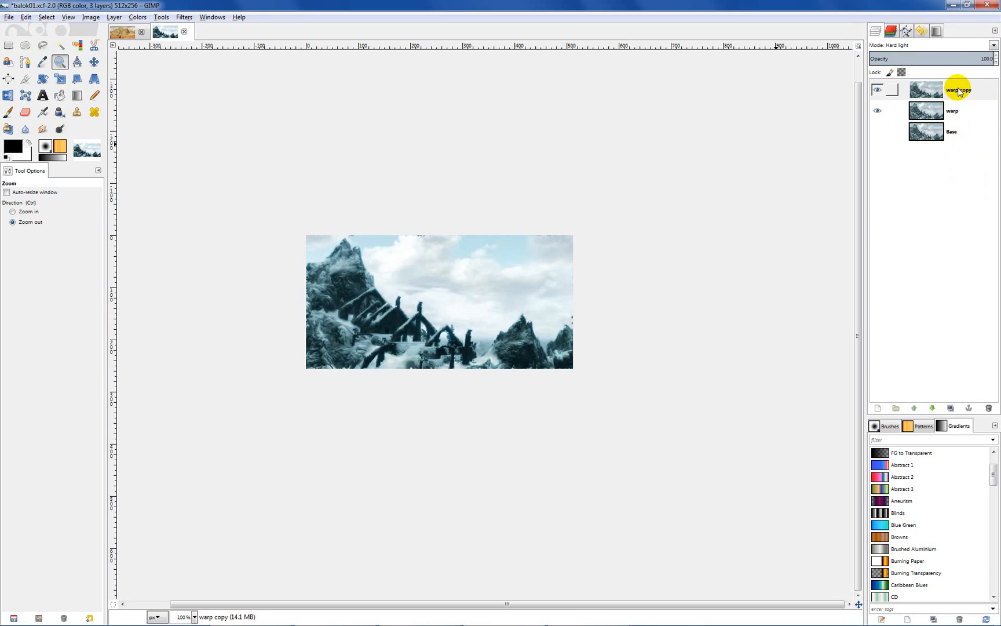
mouse_move(963, 96)
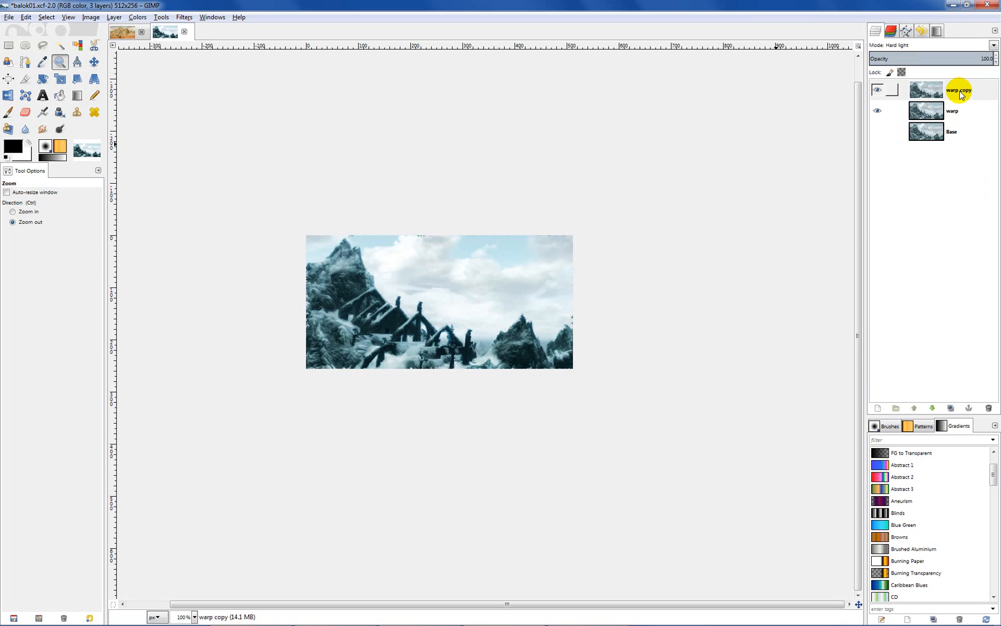
right_click(956, 92)
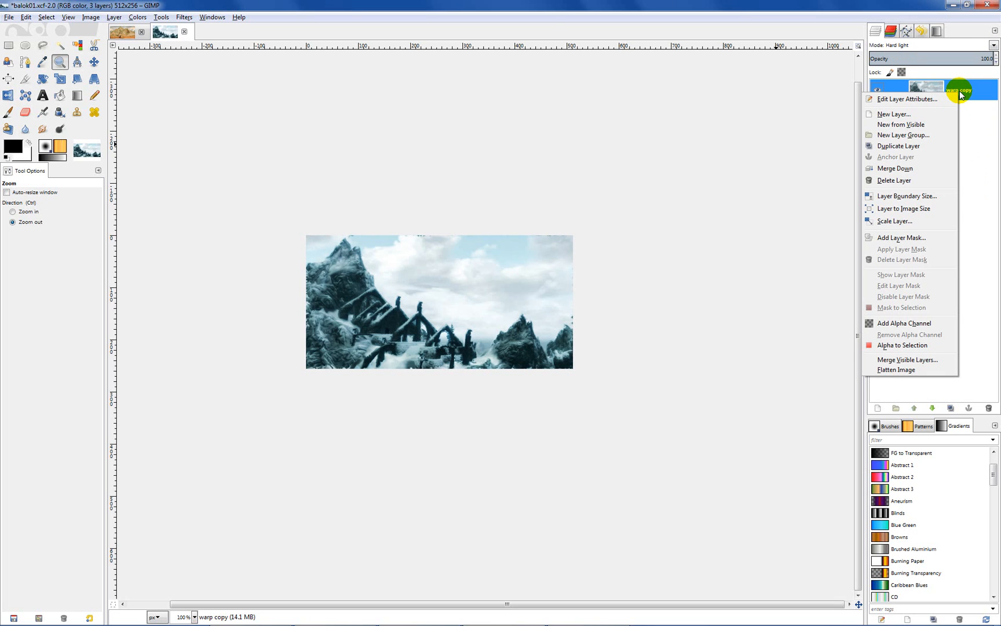
mouse_move(924, 169)
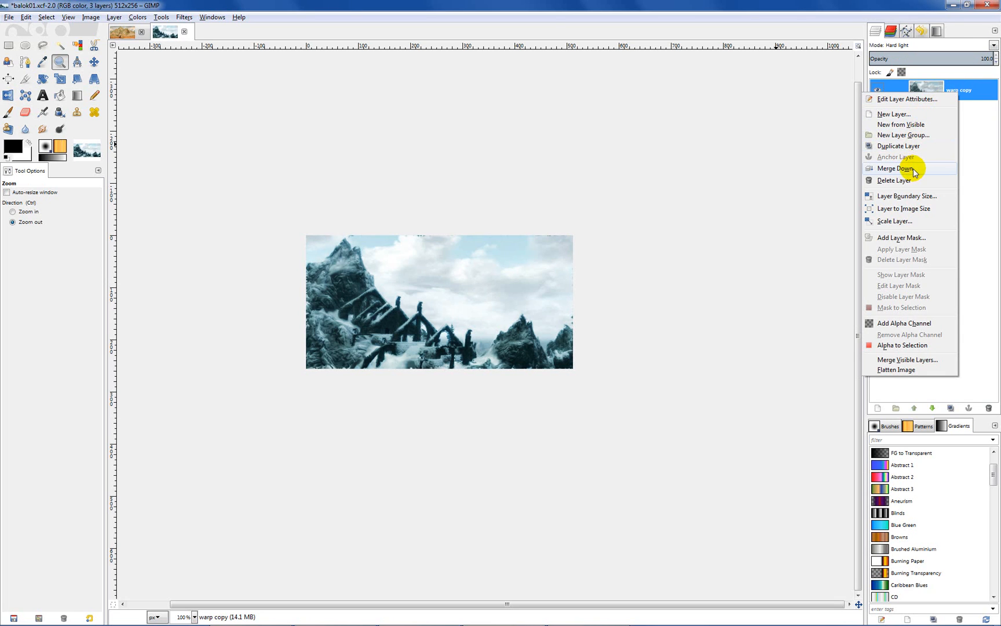
mouse_move(916, 169)
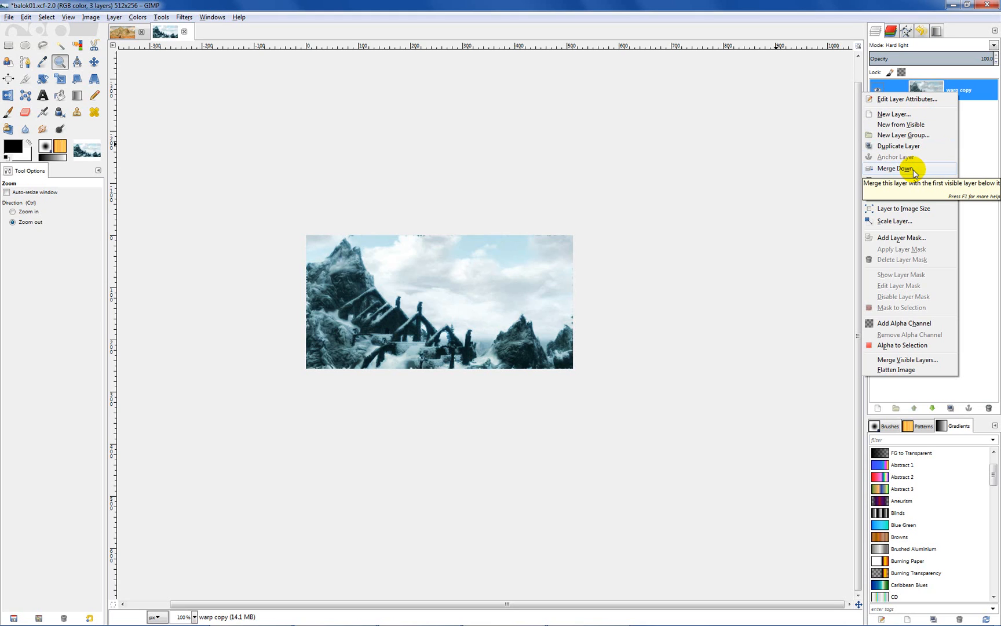
click(893, 169)
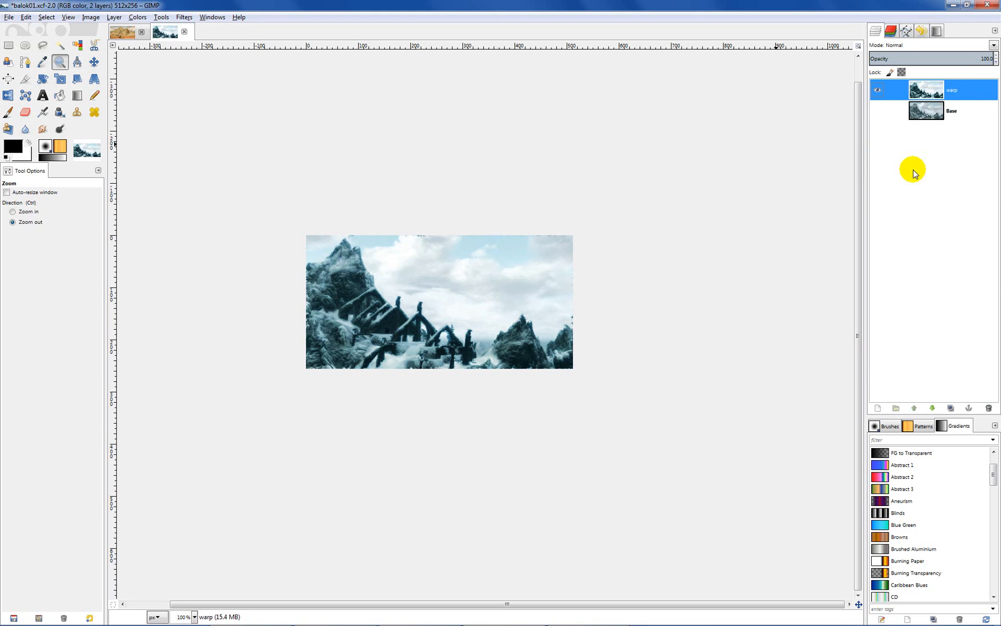
mouse_move(950, 140)
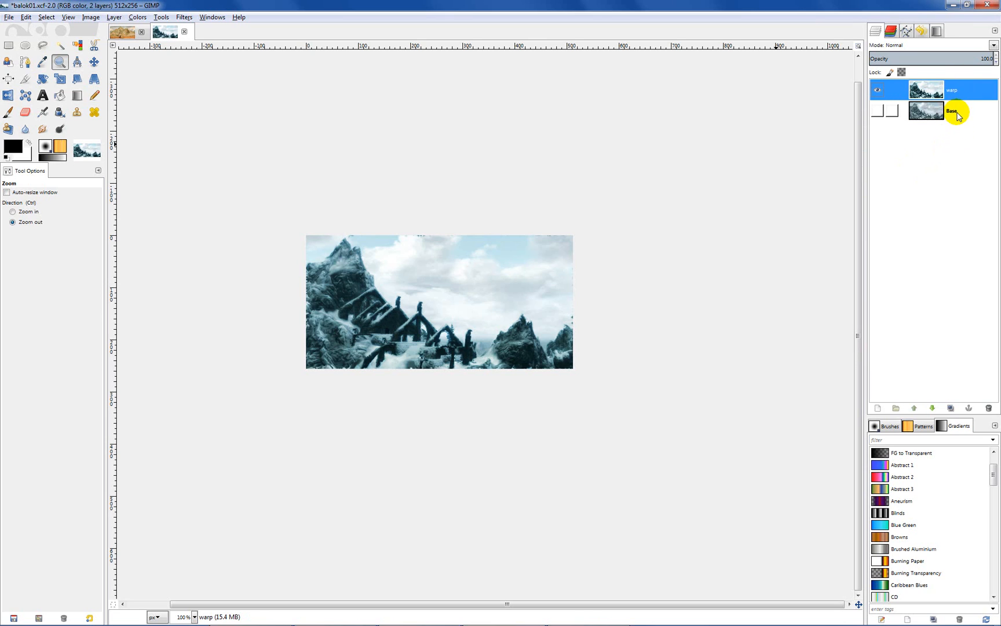
click(952, 110)
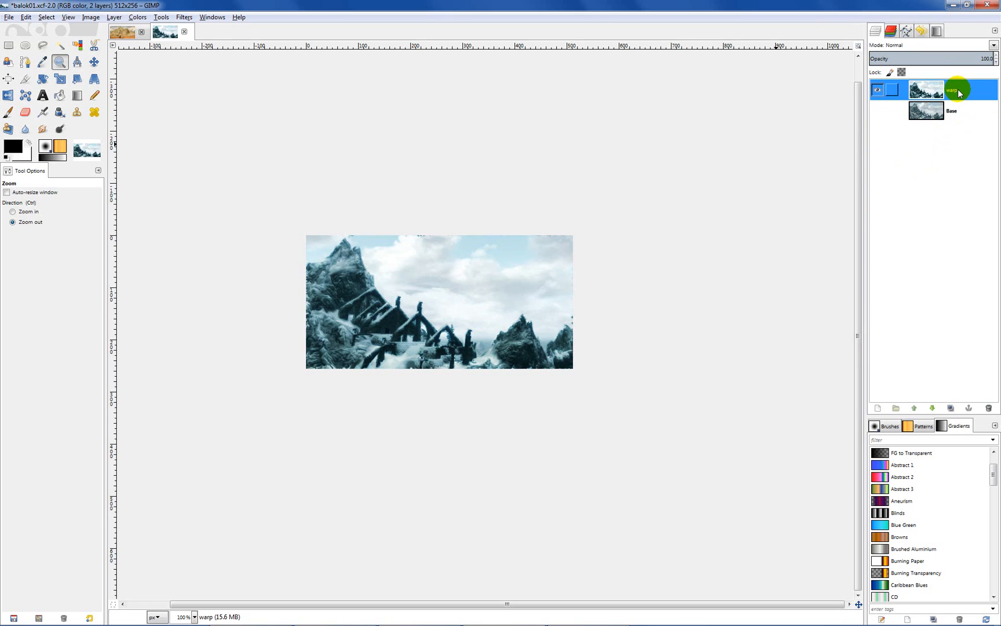
click(960, 111)
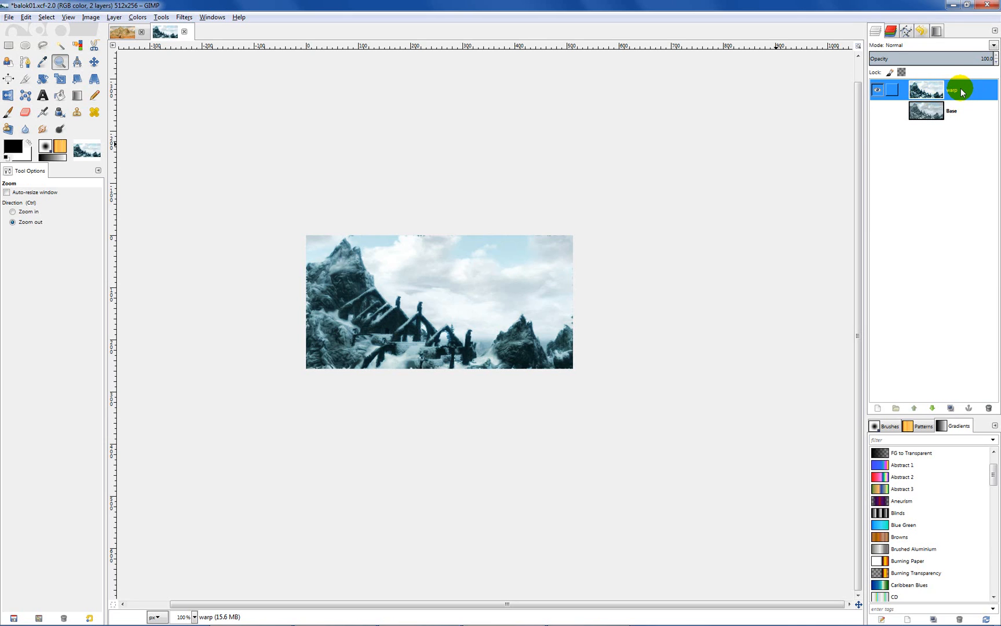
Duplicate the warp layer and rename the copy 'oil'
right_click(955, 91)
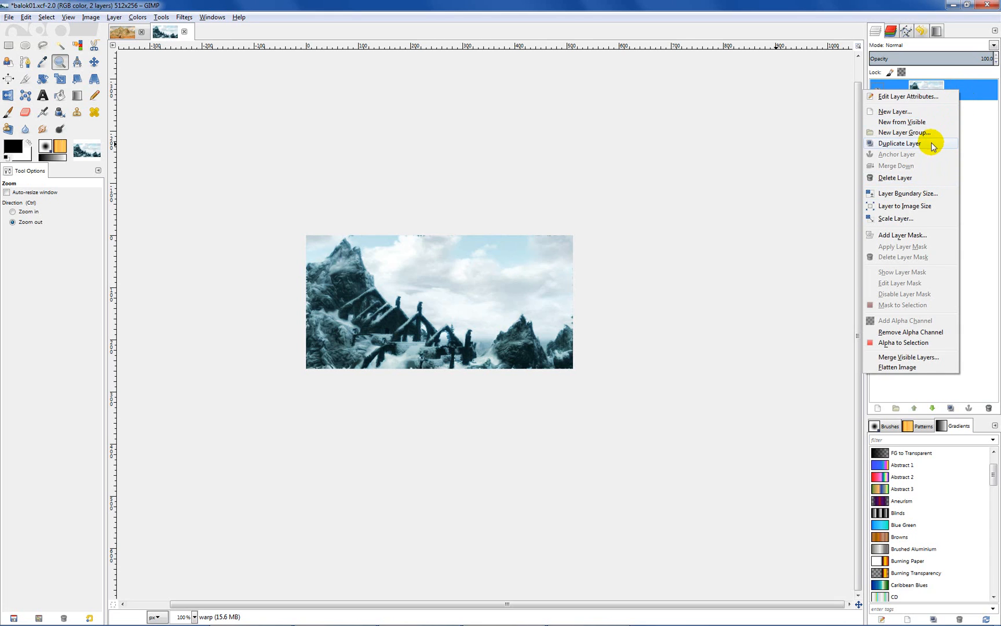
click(900, 143)
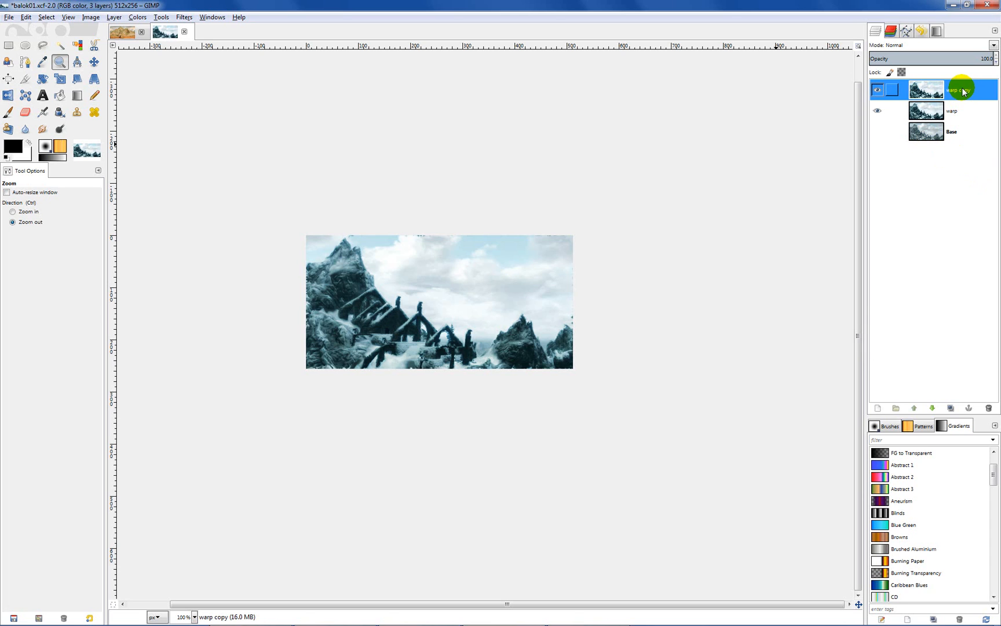
right_click(960, 91)
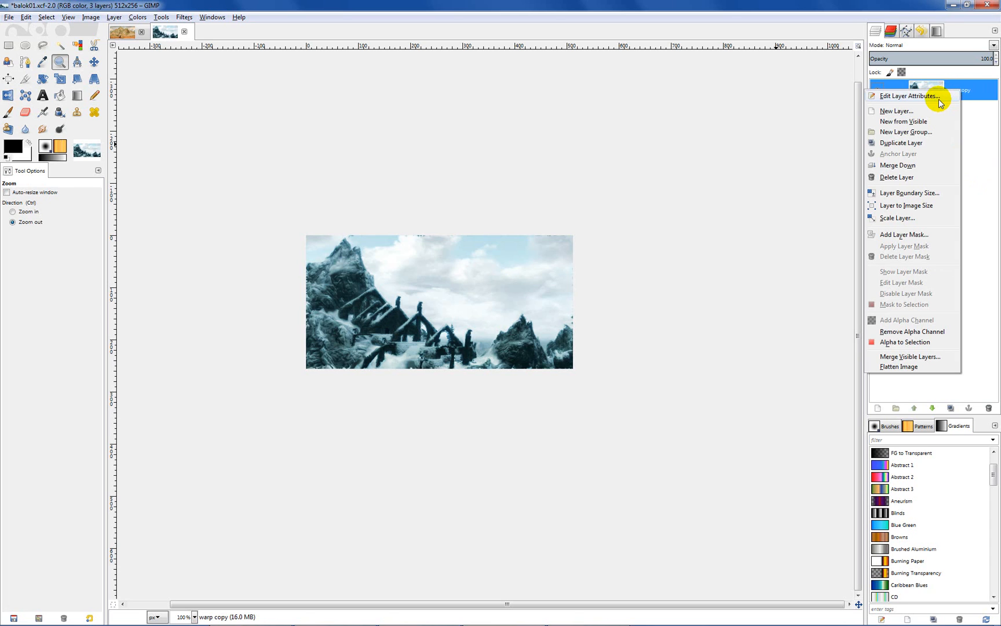
click(910, 96)
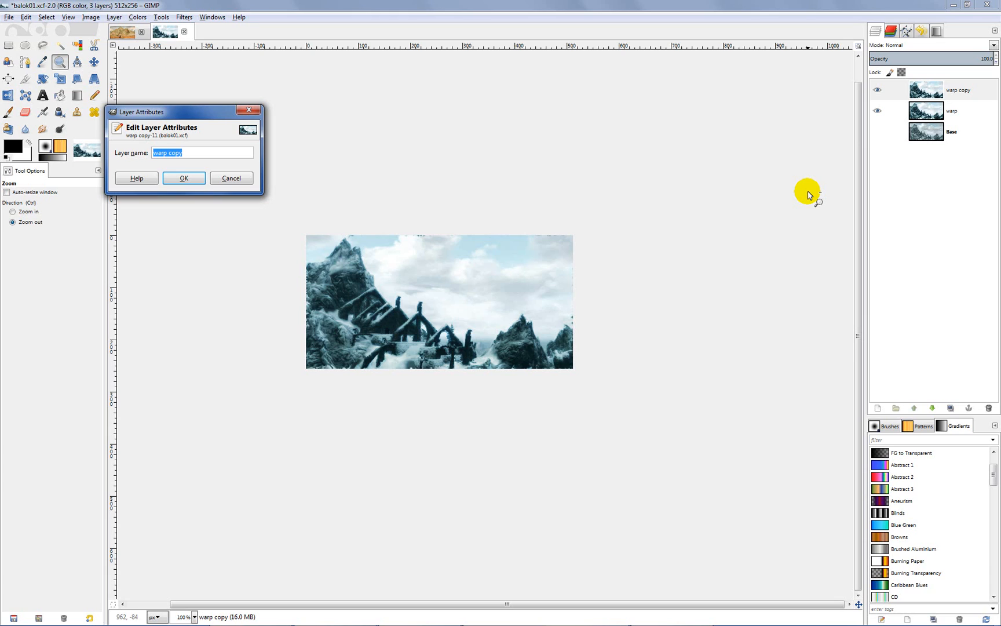
text(oil)
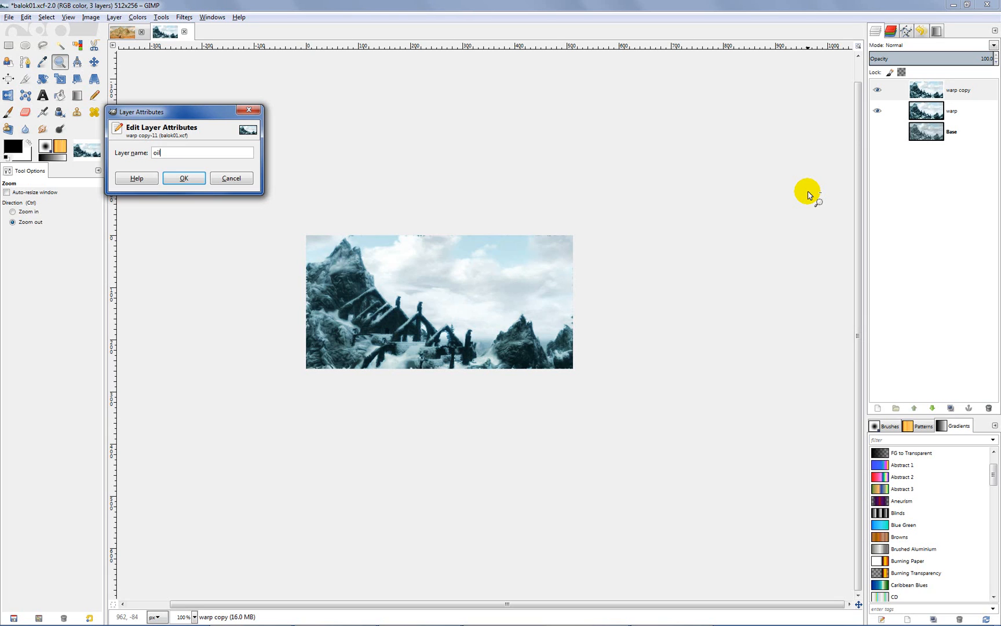
click(183, 178)
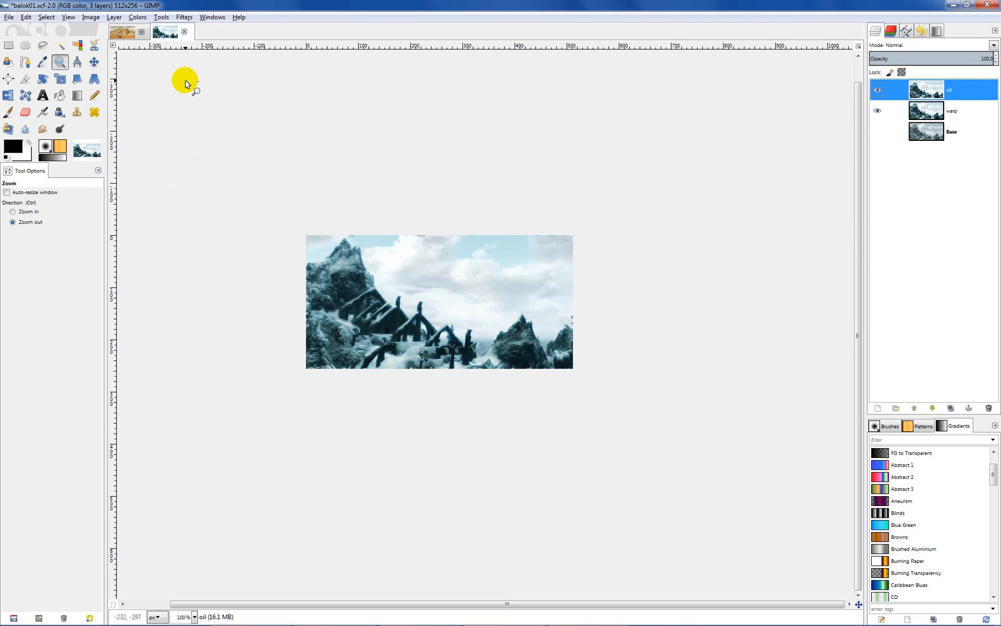
mouse_move(182, 17)
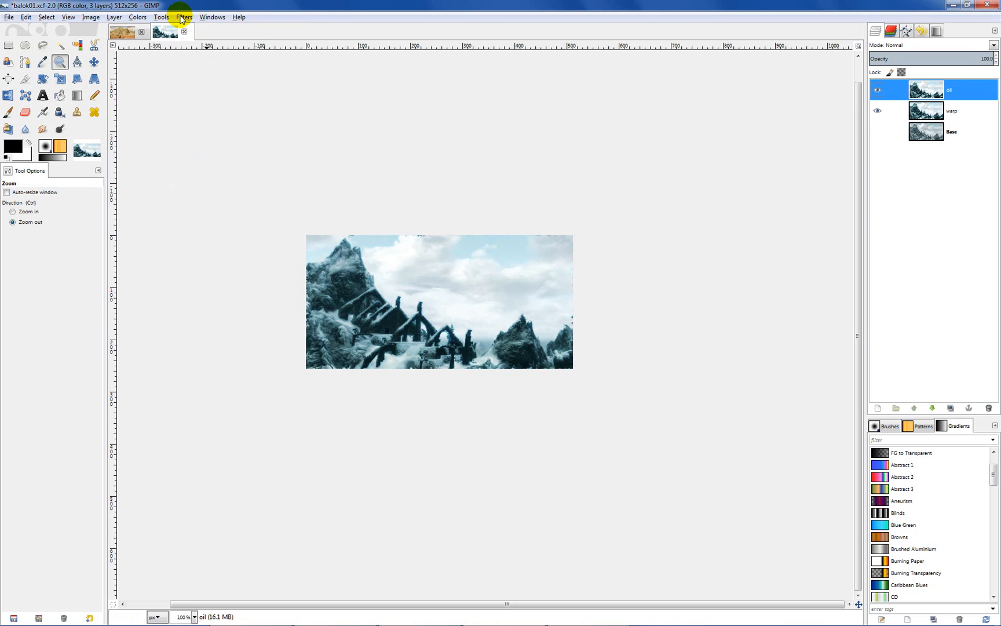
Open the Oilify filter from Filters > Artistic for the oil layer
click(184, 17)
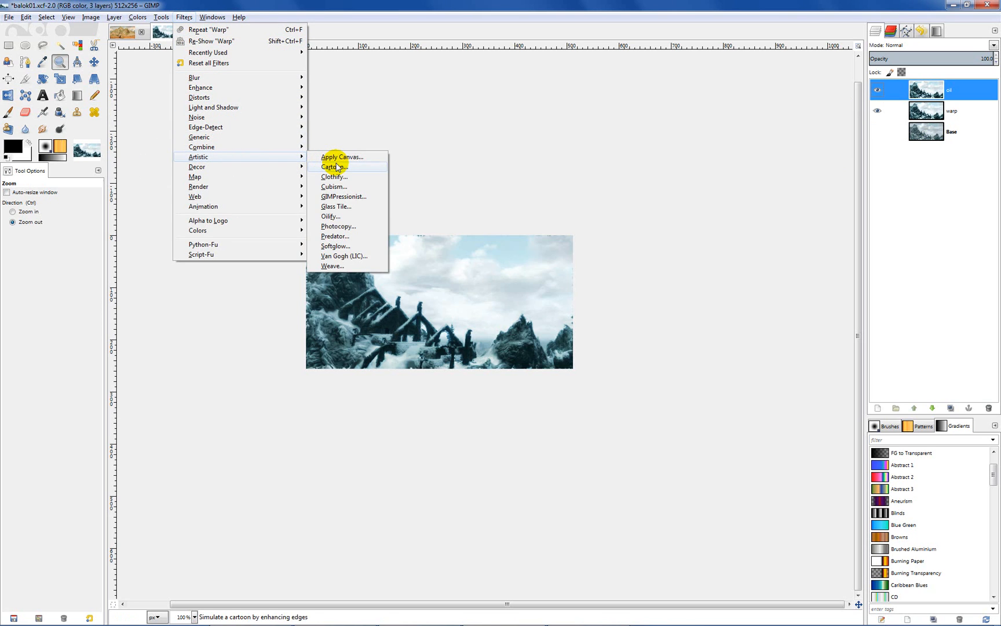
mouse_move(347, 220)
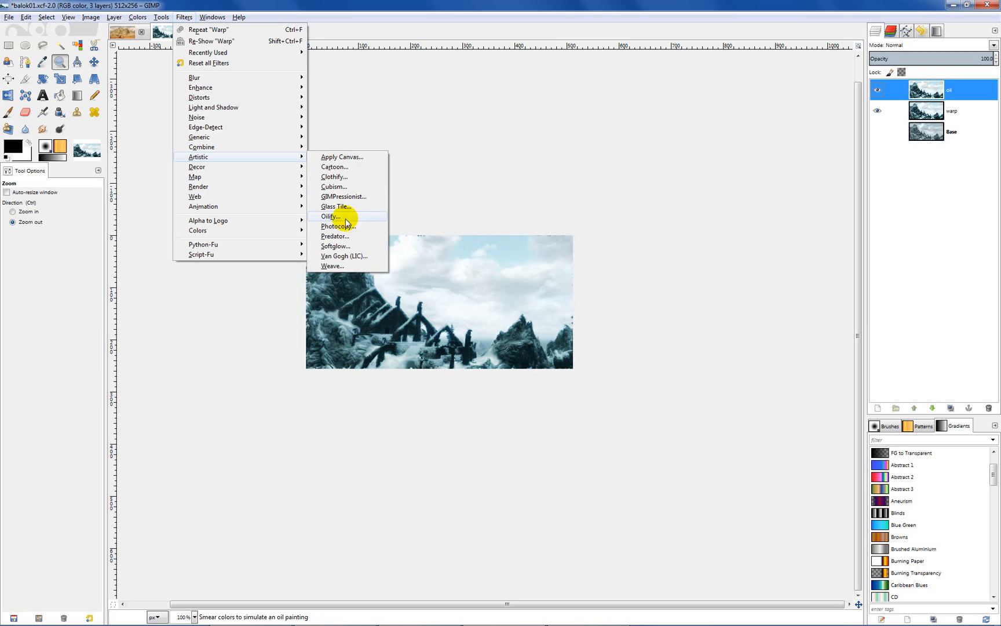
mouse_move(333, 217)
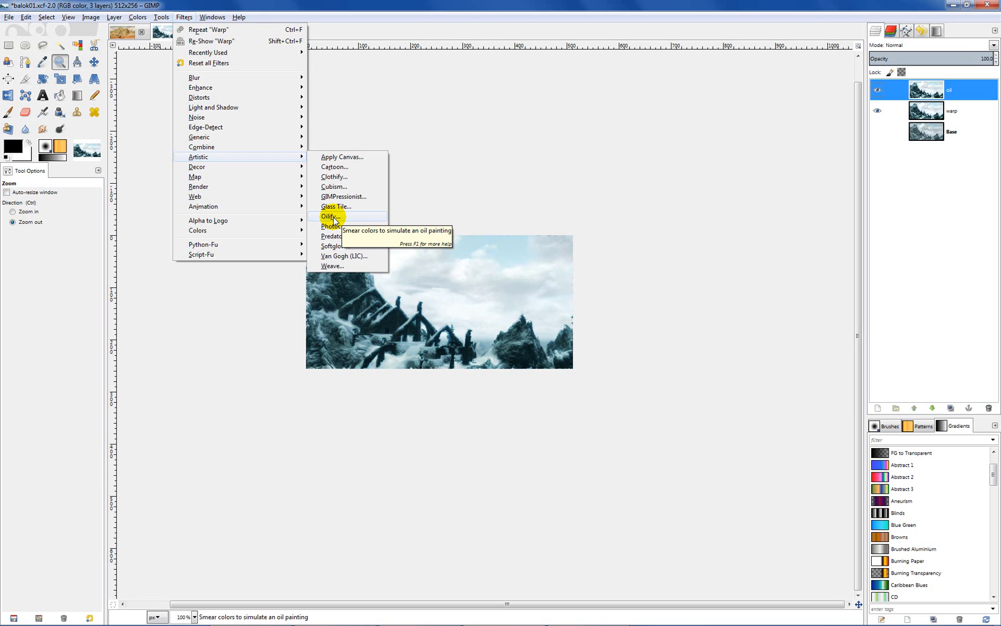
click(330, 216)
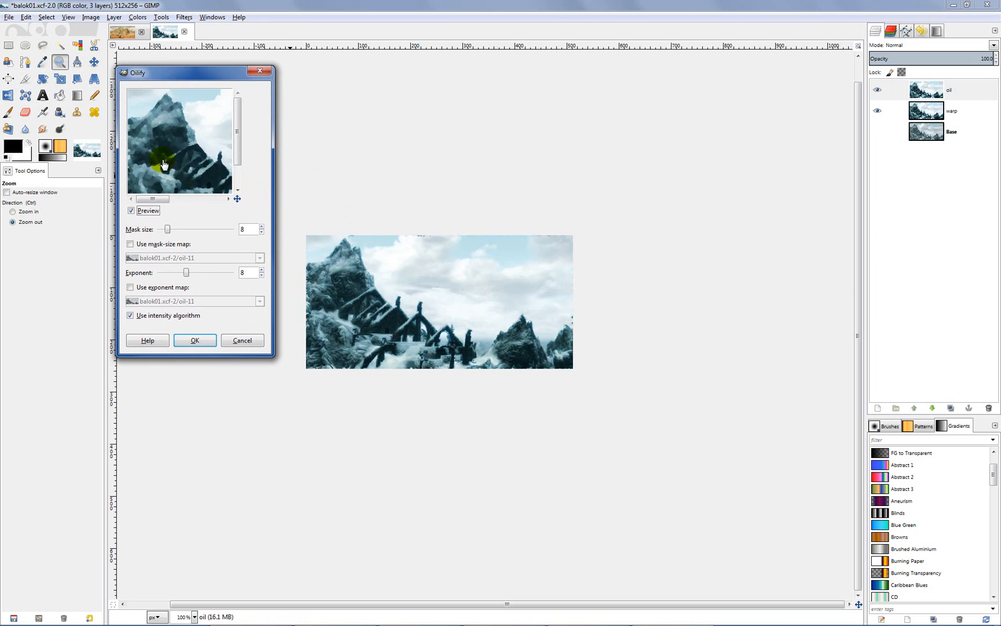
mouse_move(149, 138)
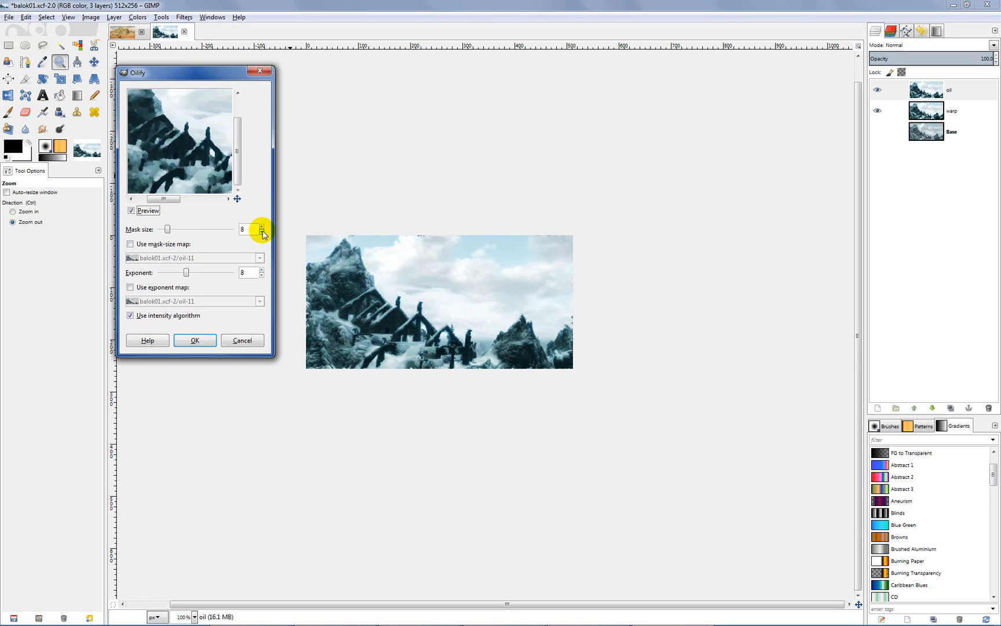
Apply Oilify to the oil layer with mask size and exponent set to 7
click(260, 232)
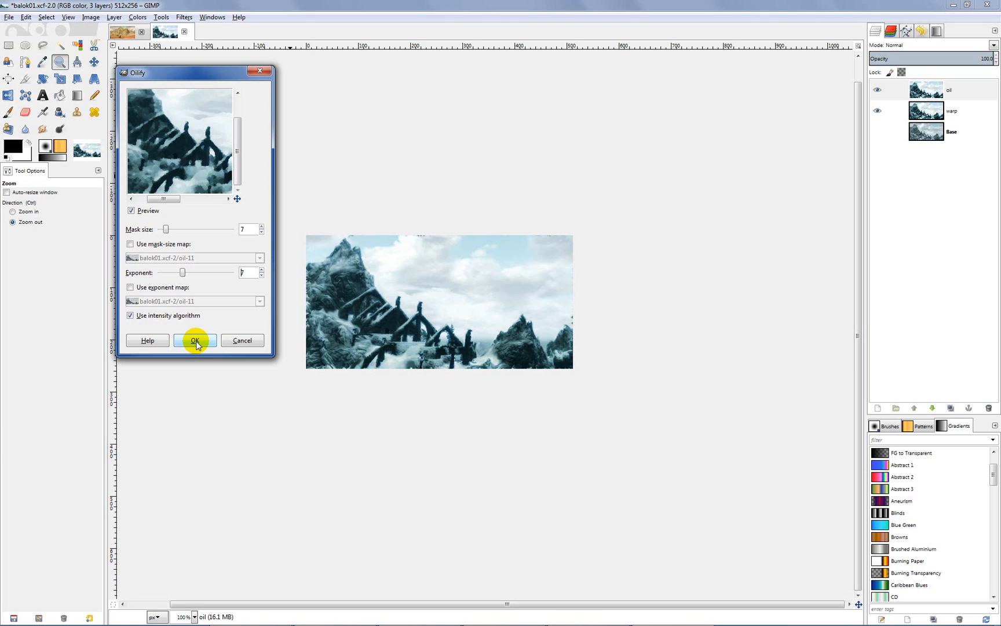
click(195, 340)
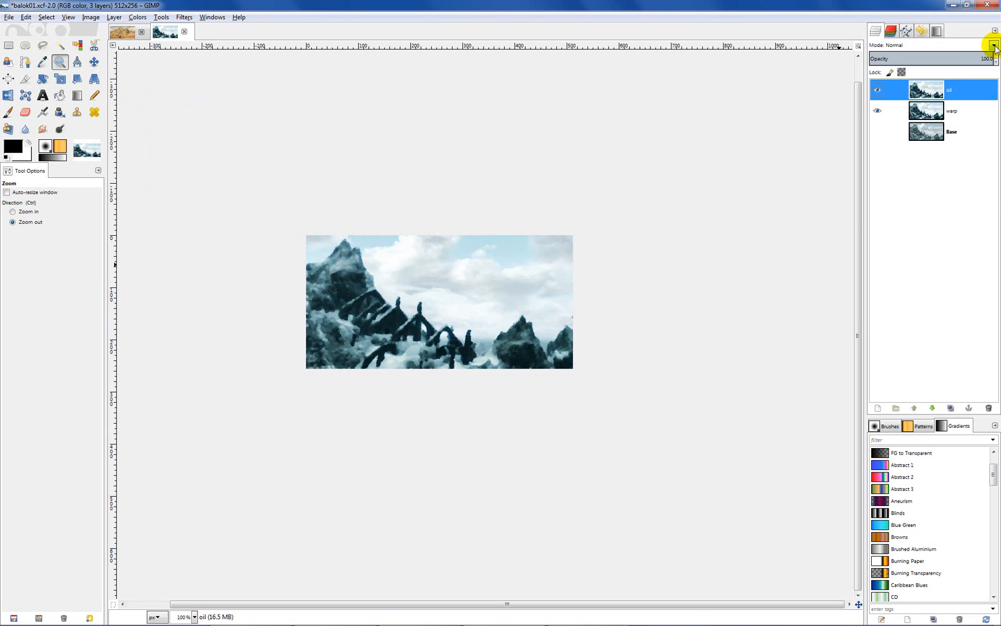
Set the oil layer to Overlay mode at about 42% opacity
click(993, 45)
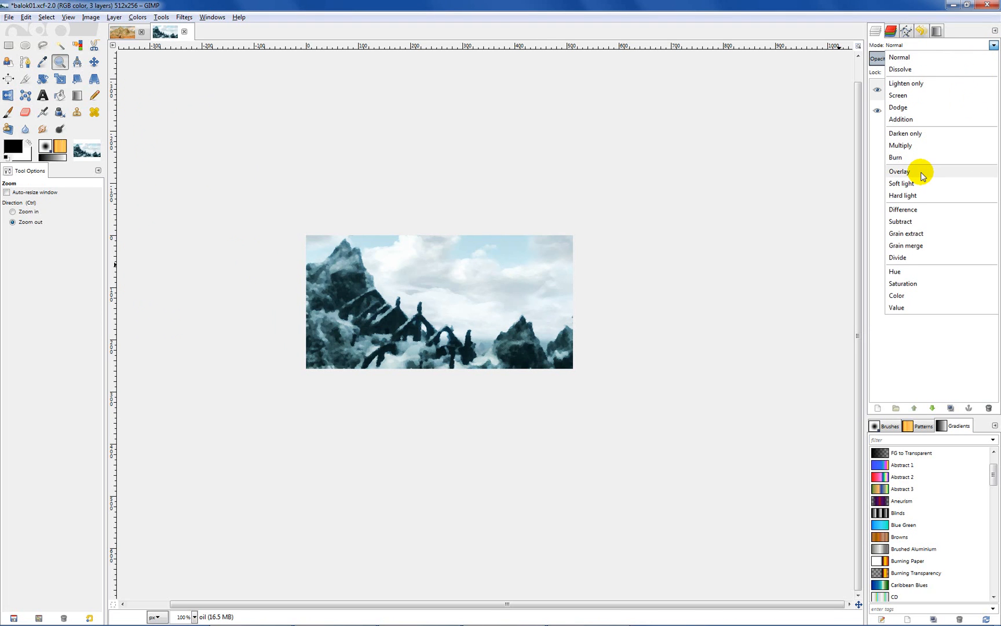
click(899, 171)
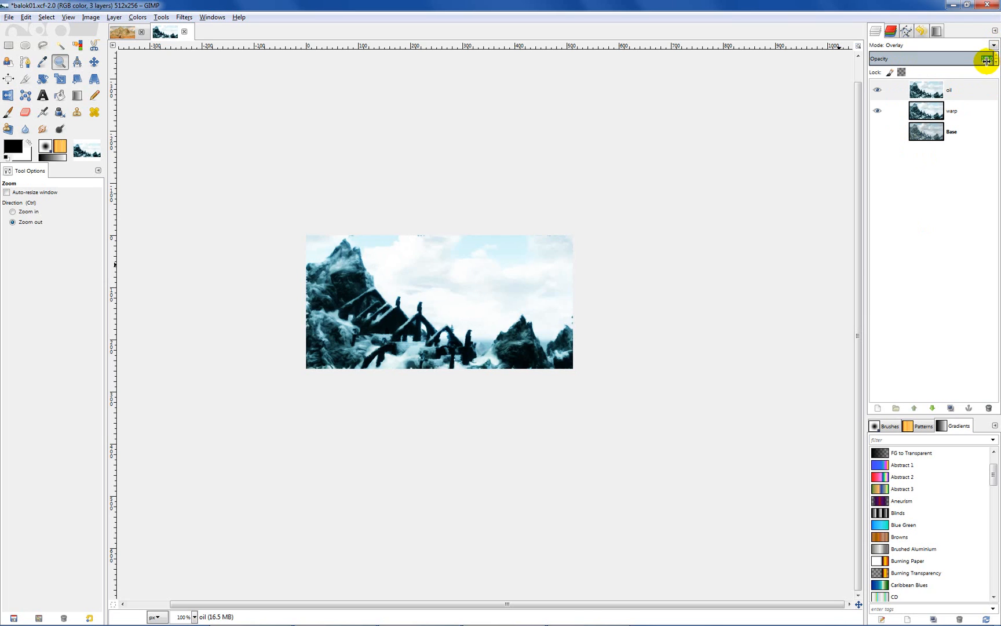
drag(983, 58, 929, 66)
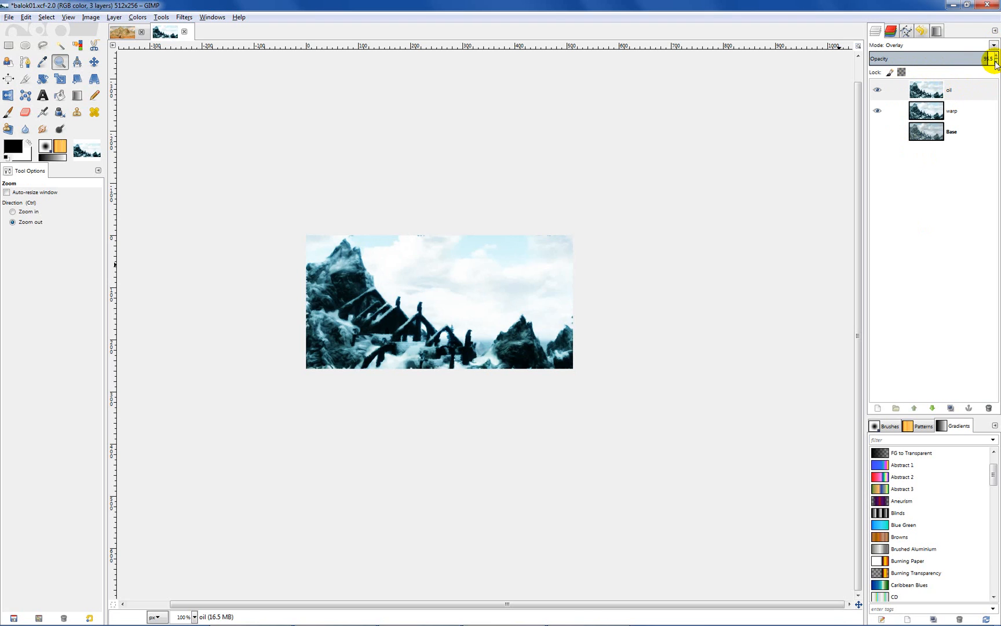
drag(991, 58, 983, 58)
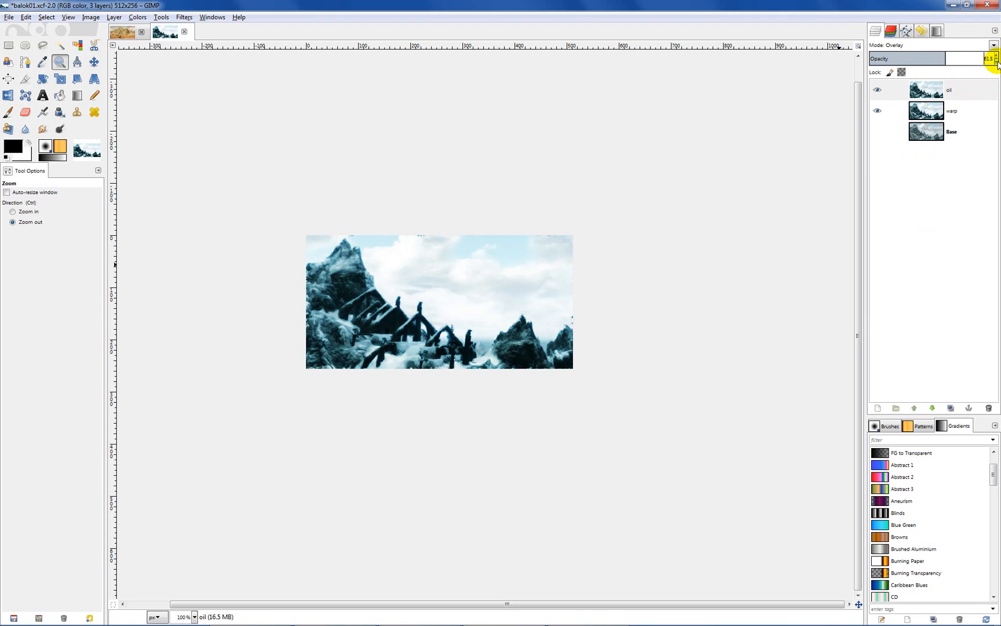
drag(977, 58, 983, 58)
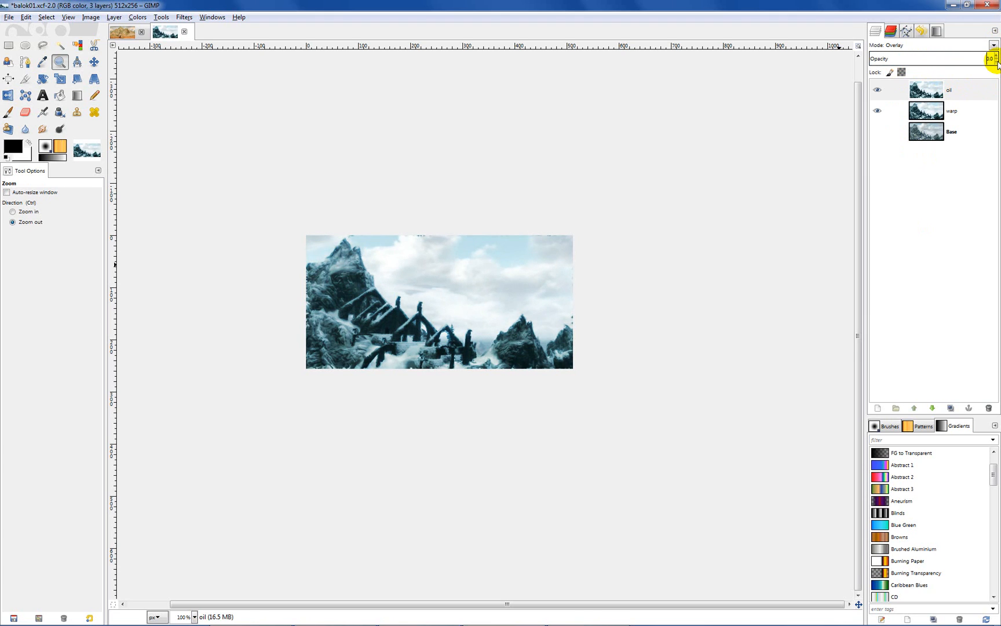
mouse_move(596, 238)
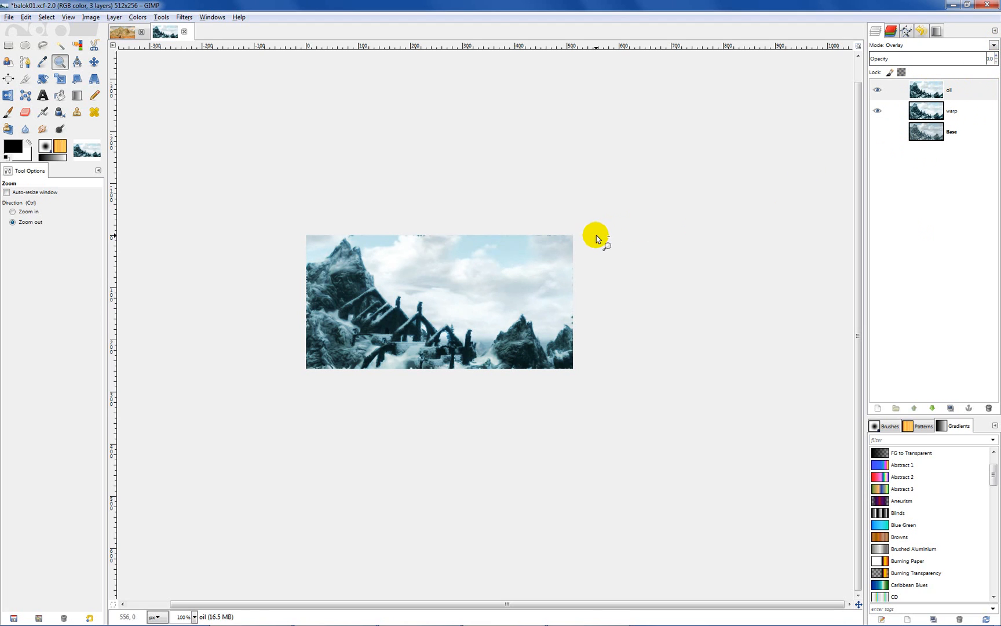
click(953, 111)
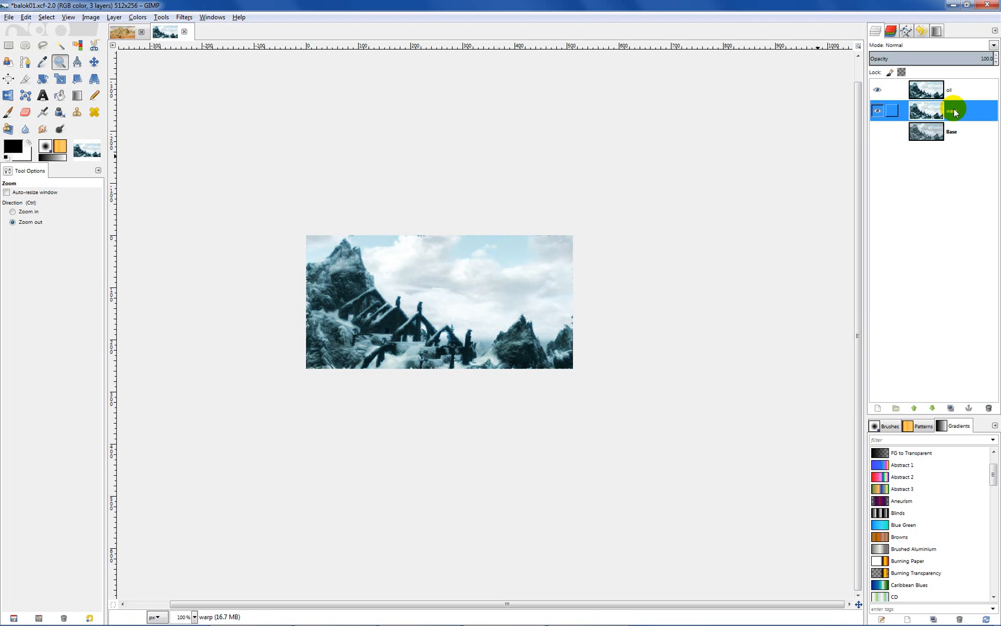
click(949, 89)
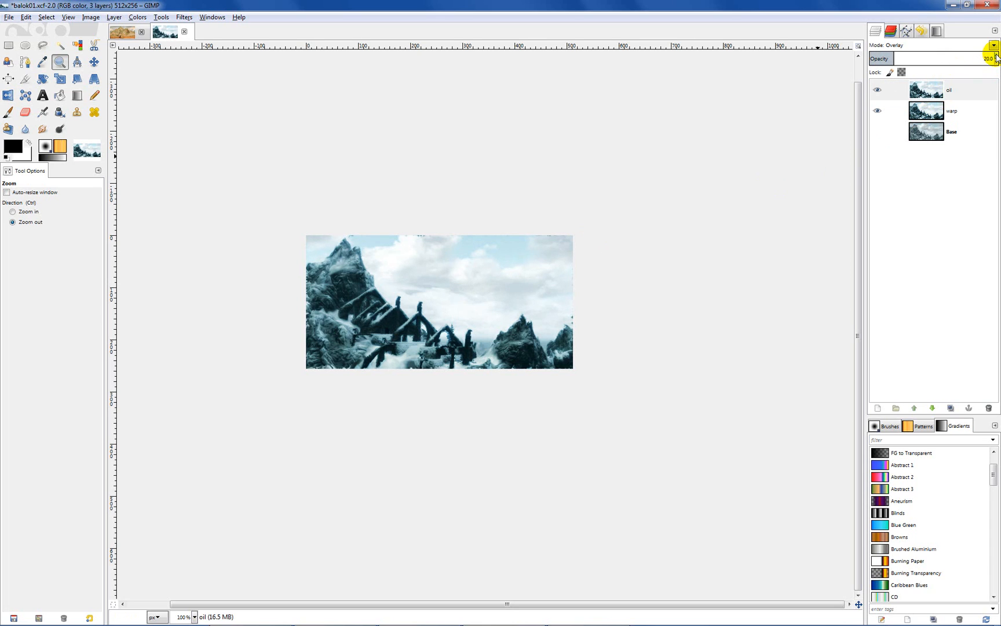
drag(944, 58, 971, 58)
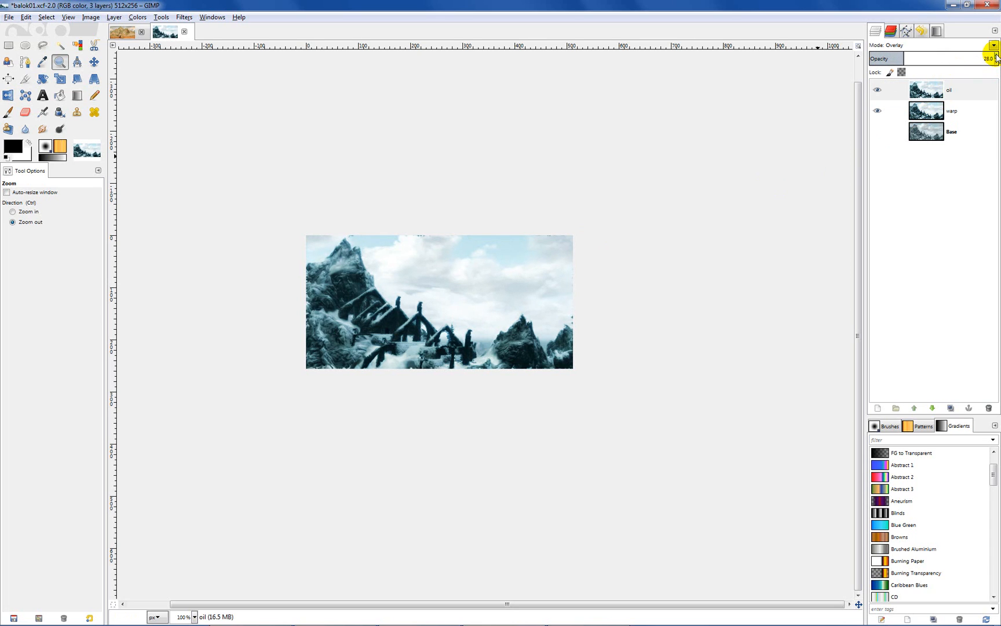
drag(907, 58, 983, 58)
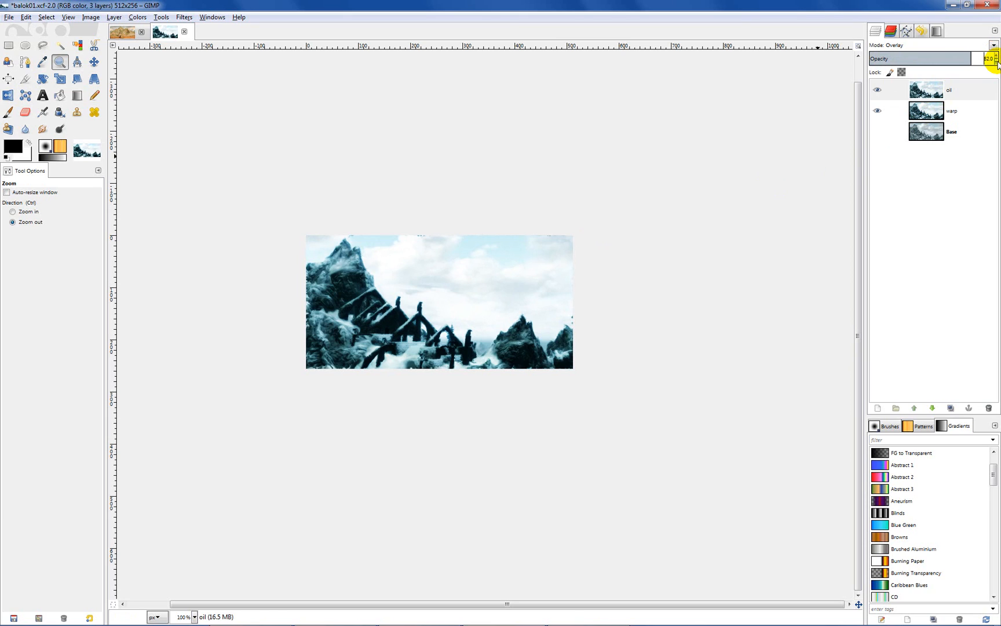
click(954, 132)
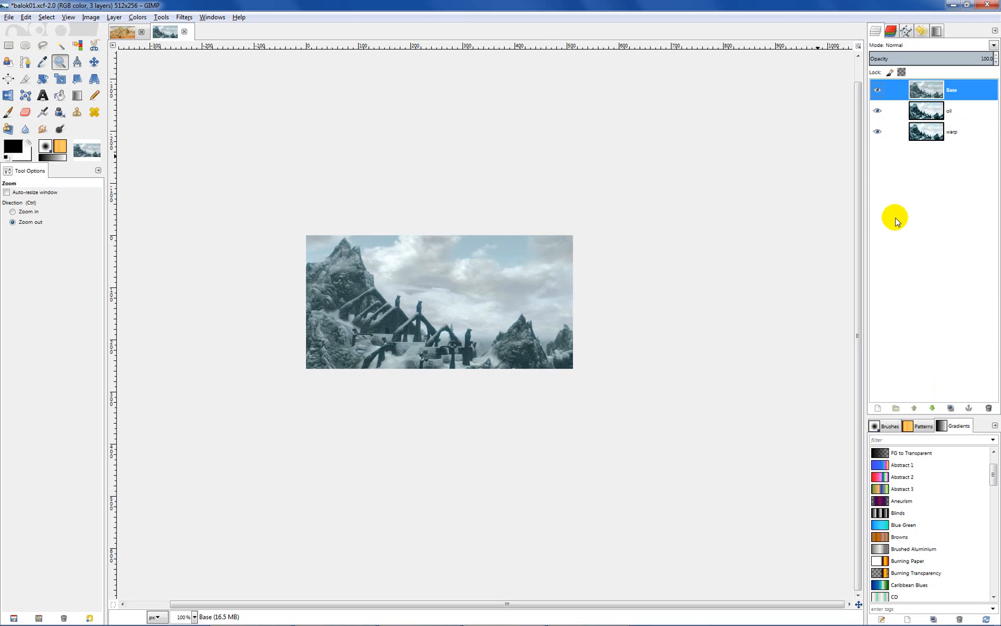
mouse_move(639, 254)
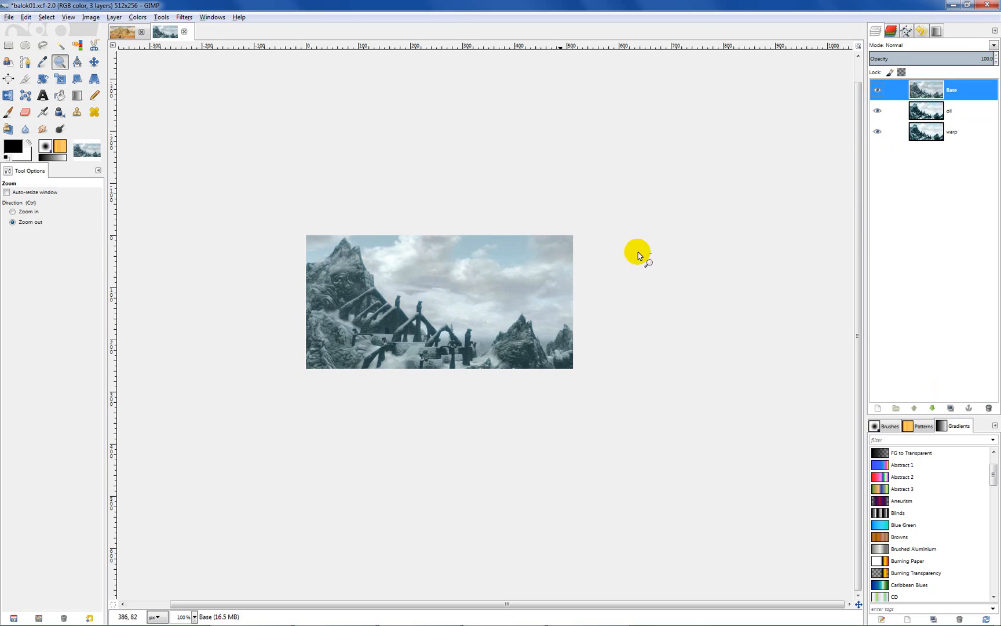
mouse_move(996, 59)
text(44)
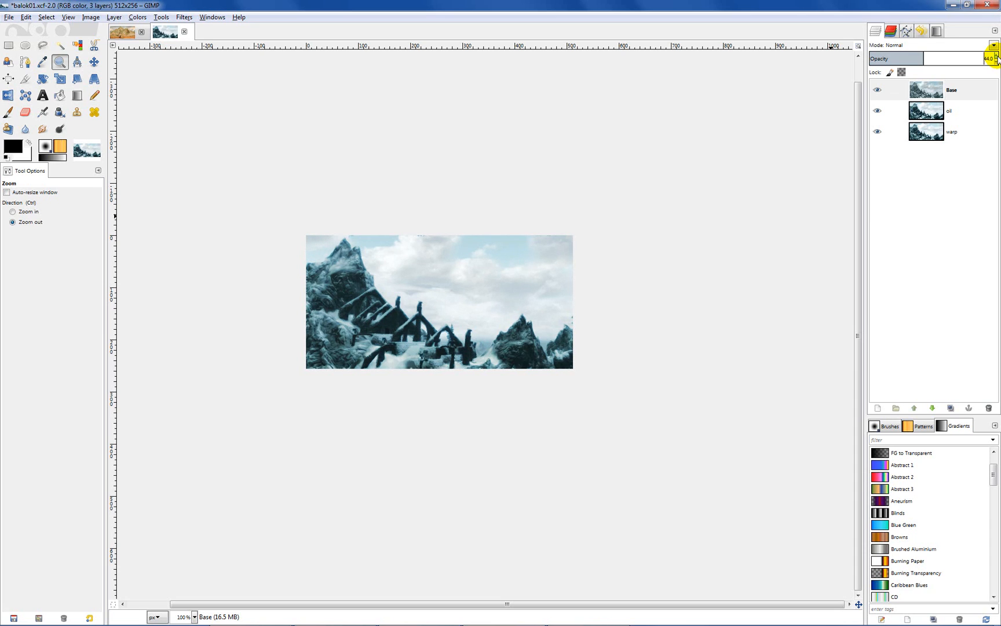
Open the Base layer's context menu in the Layers panel
right_click(931, 90)
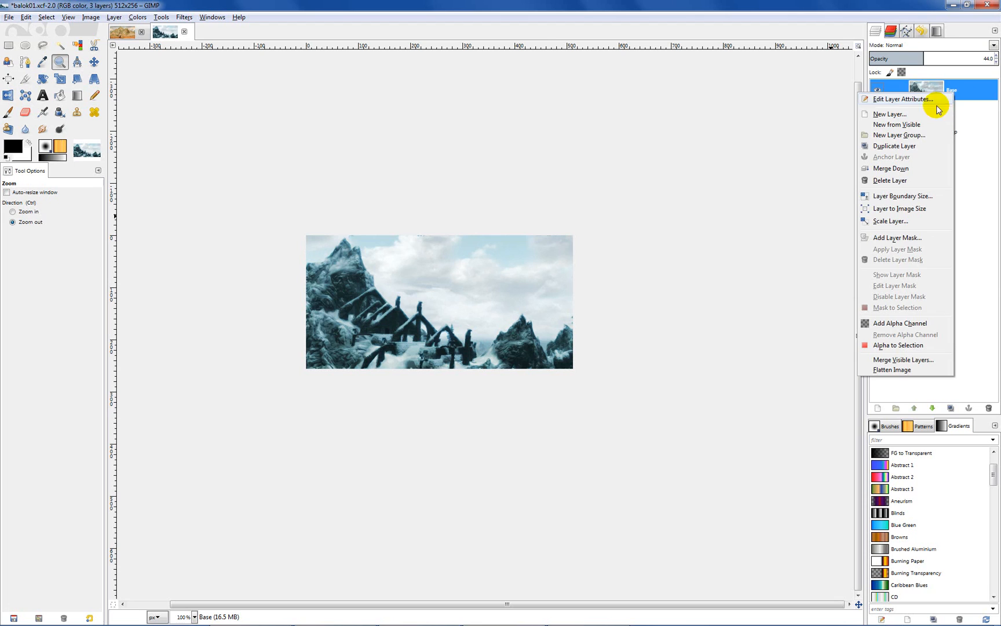
Duplicate Base as 'Base copy' and blur it with a 5 px Gaussian Blur
click(896, 145)
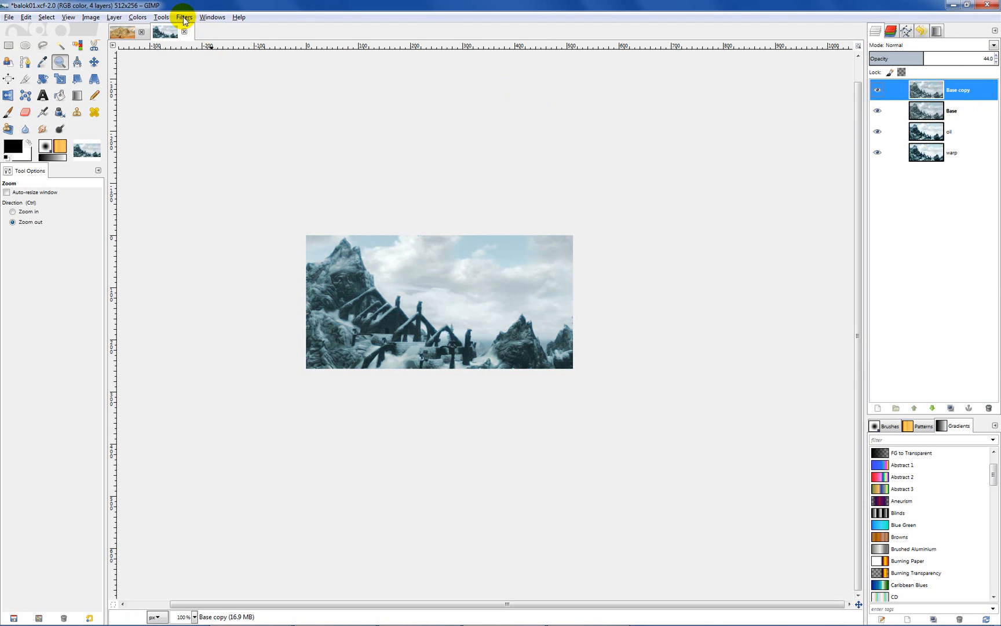
click(184, 17)
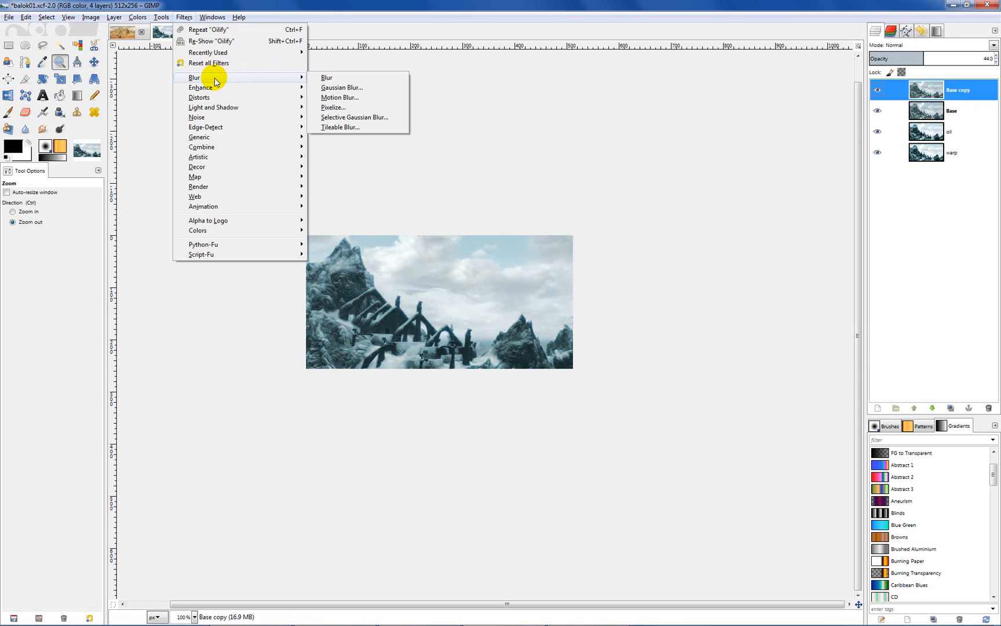
click(341, 87)
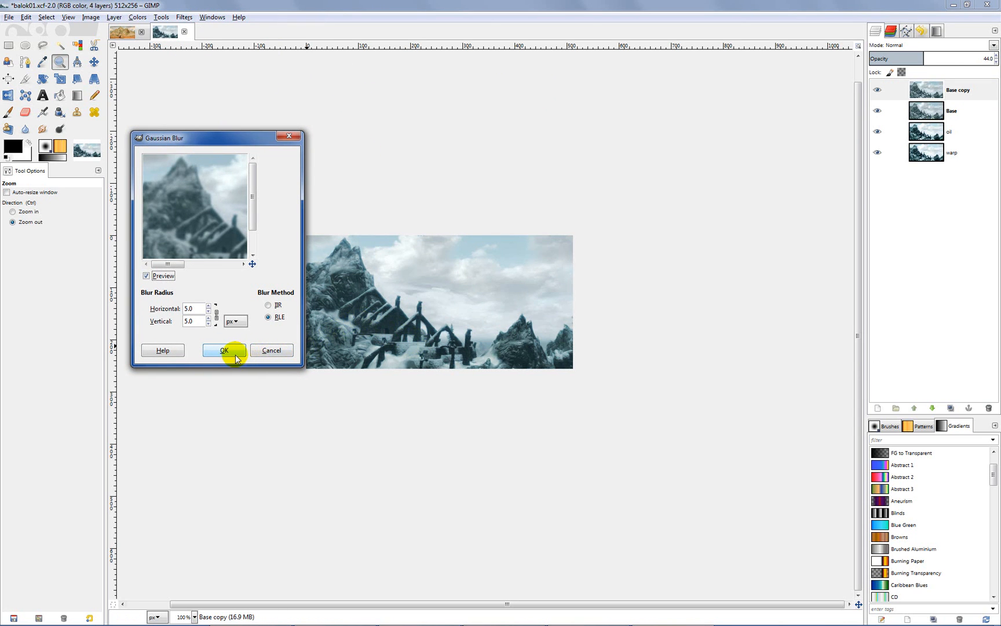
click(224, 350)
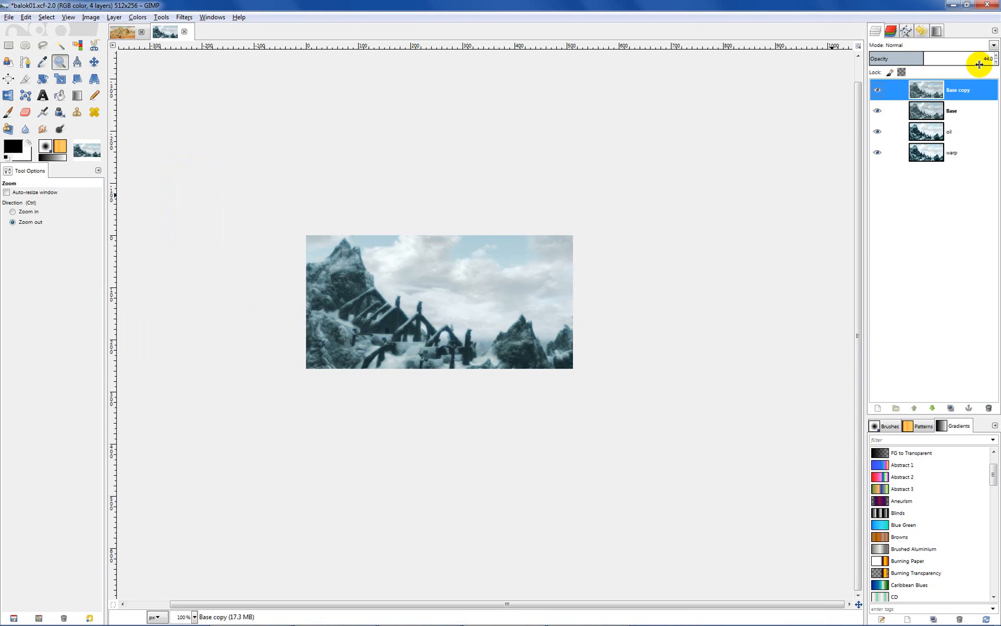
right_click(933, 88)
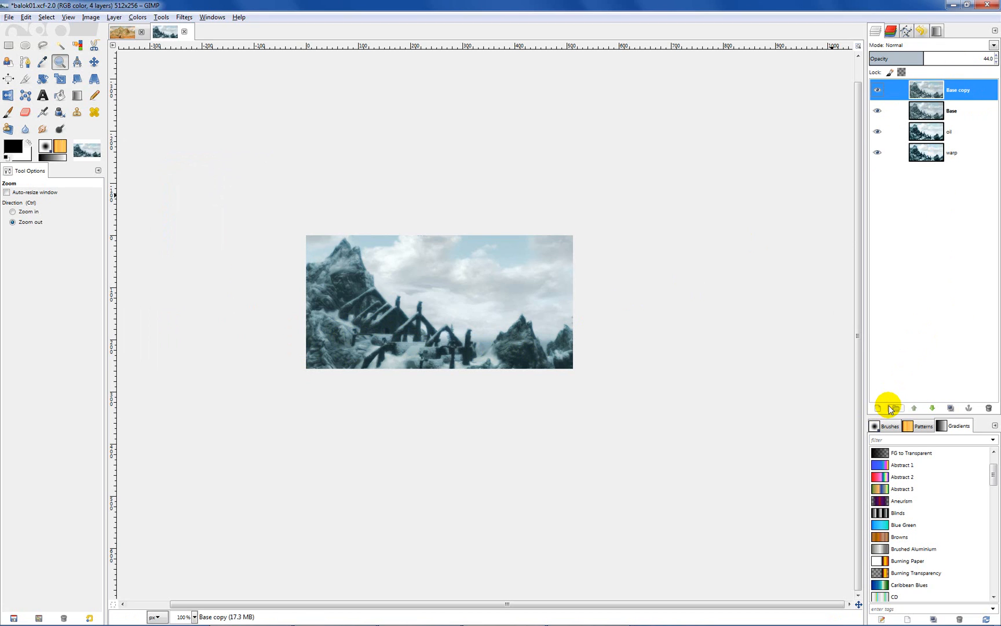
Create a transparent layer named Layer on top, select it, and choose the gradient tool
click(877, 408)
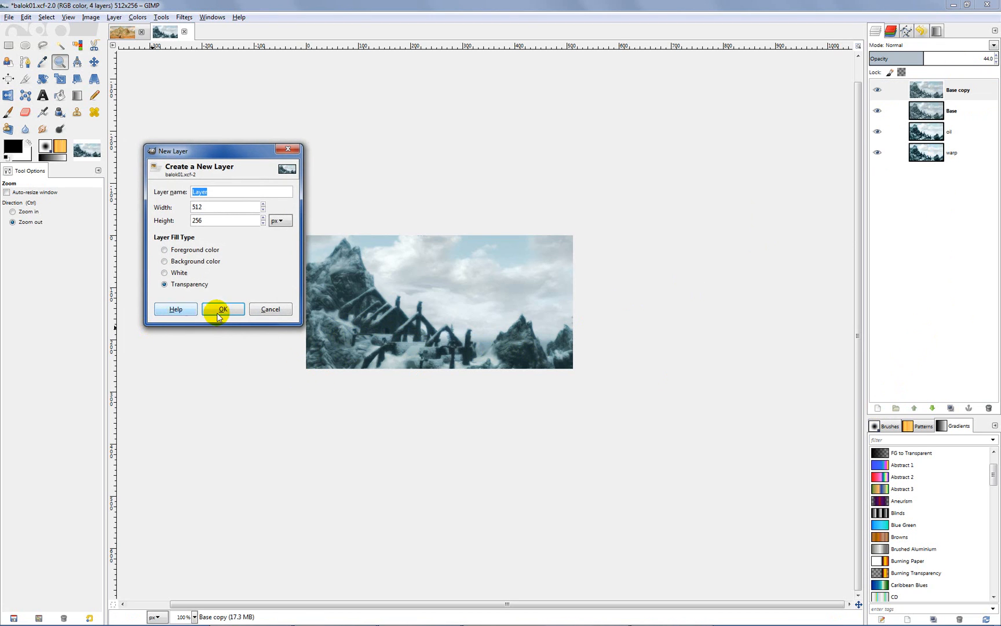
click(223, 309)
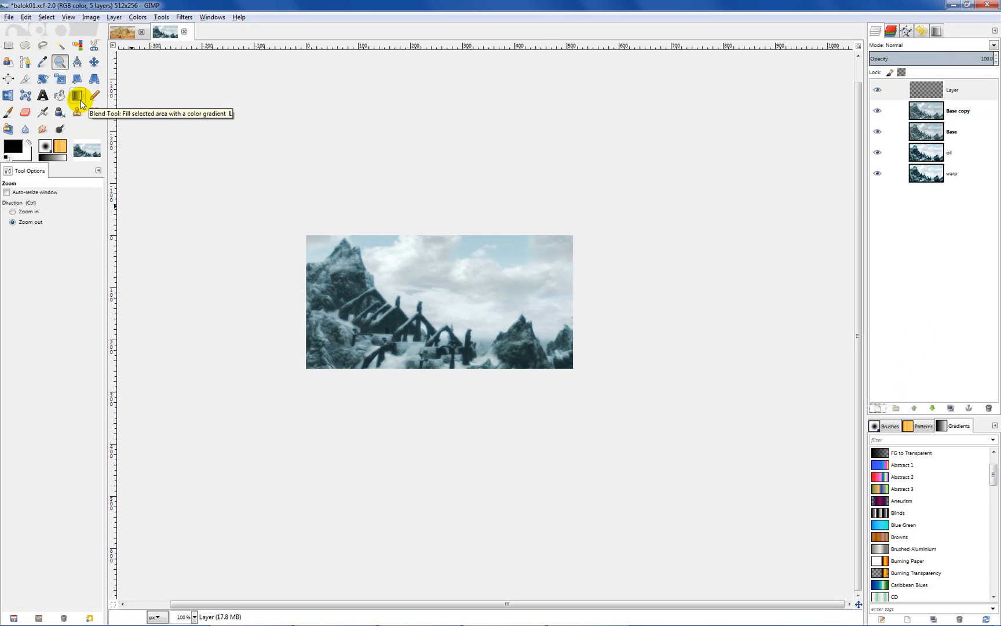
click(75, 96)
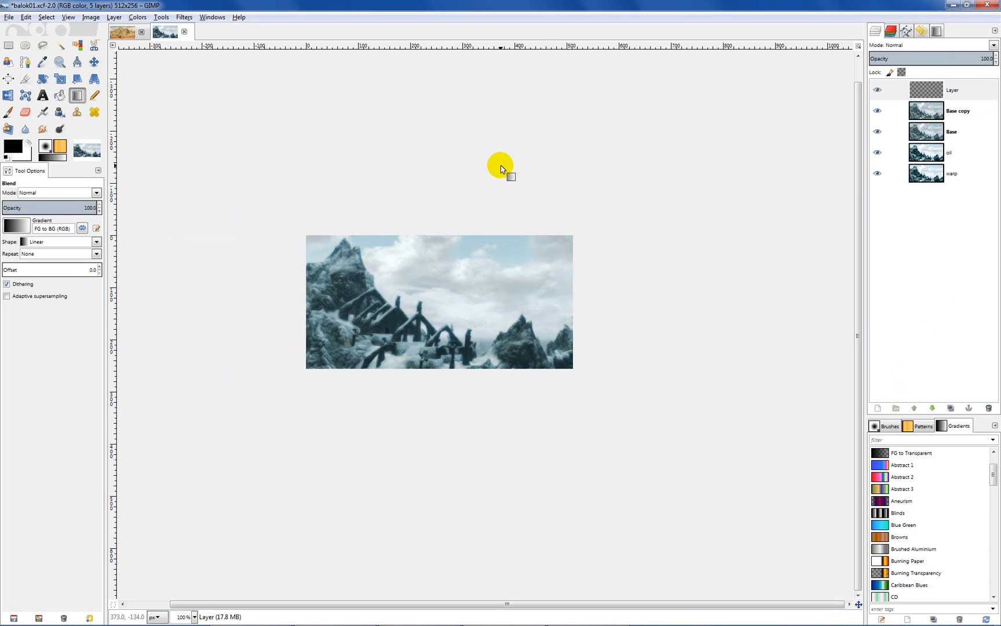
mouse_move(532, 284)
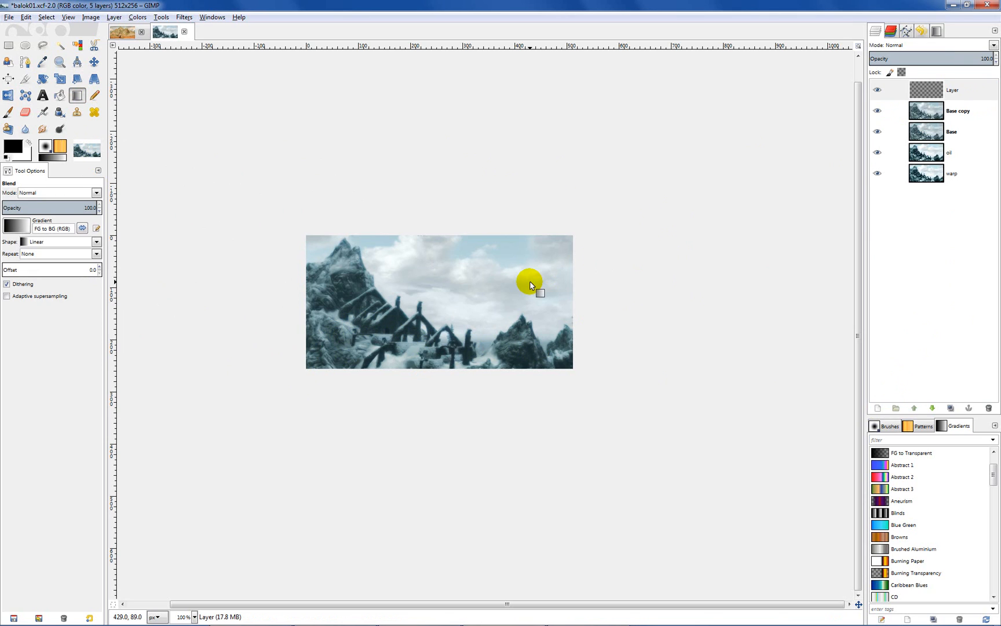
mouse_move(492, 314)
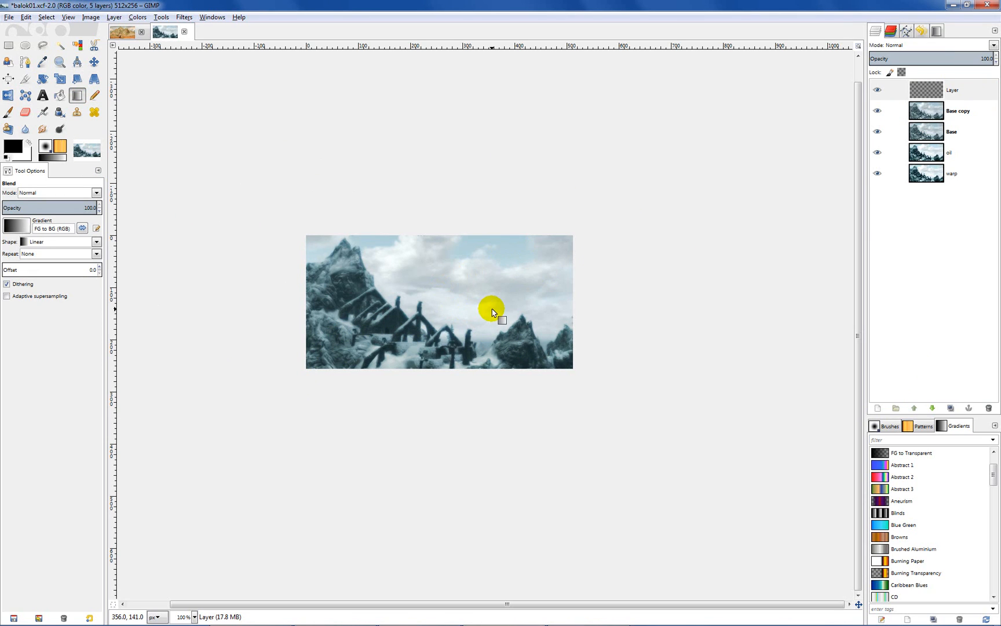
mouse_move(560, 264)
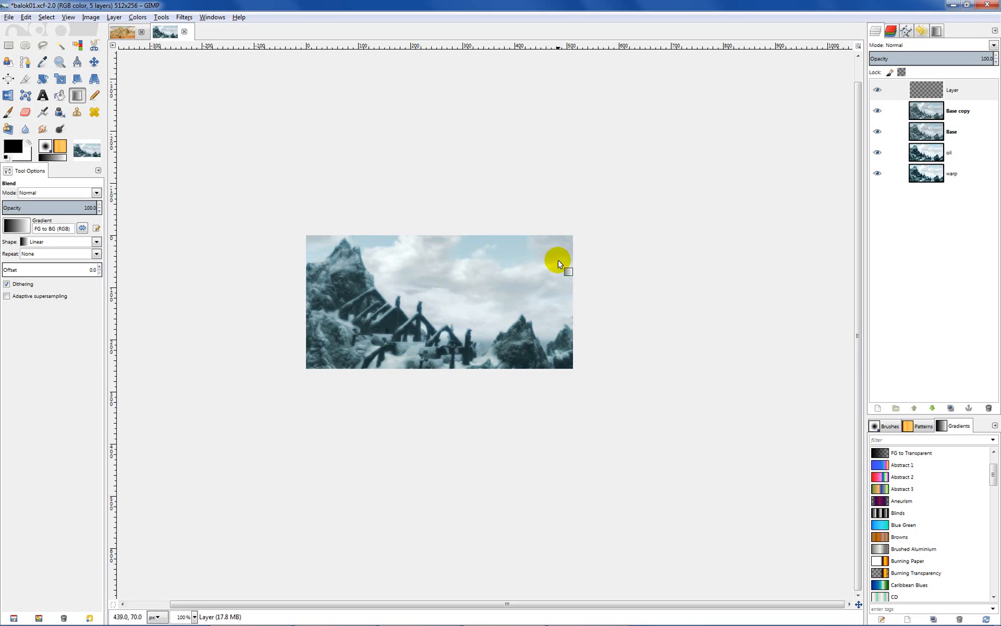
mouse_move(458, 302)
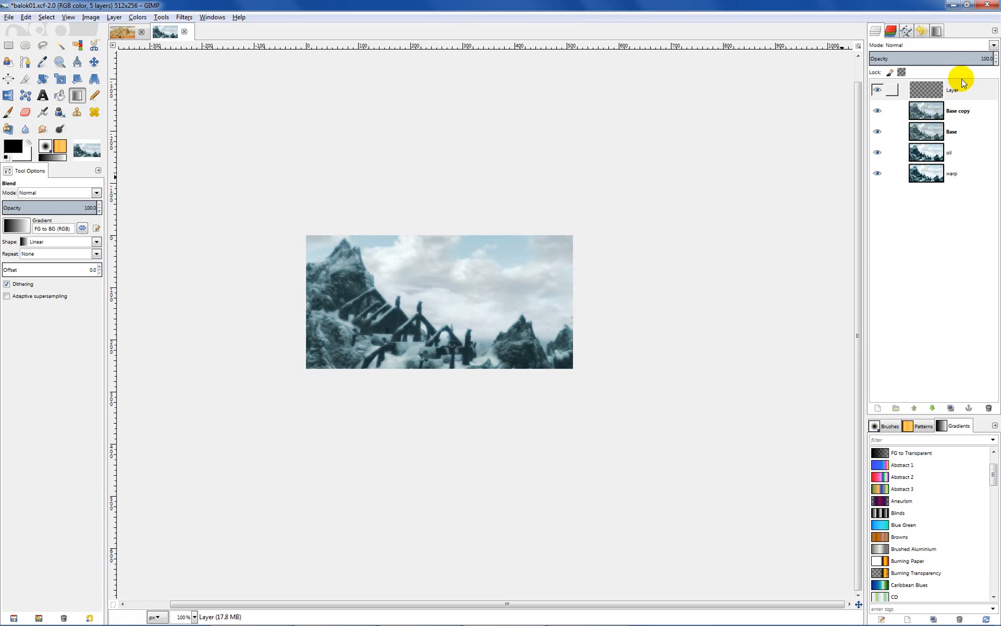
click(923, 132)
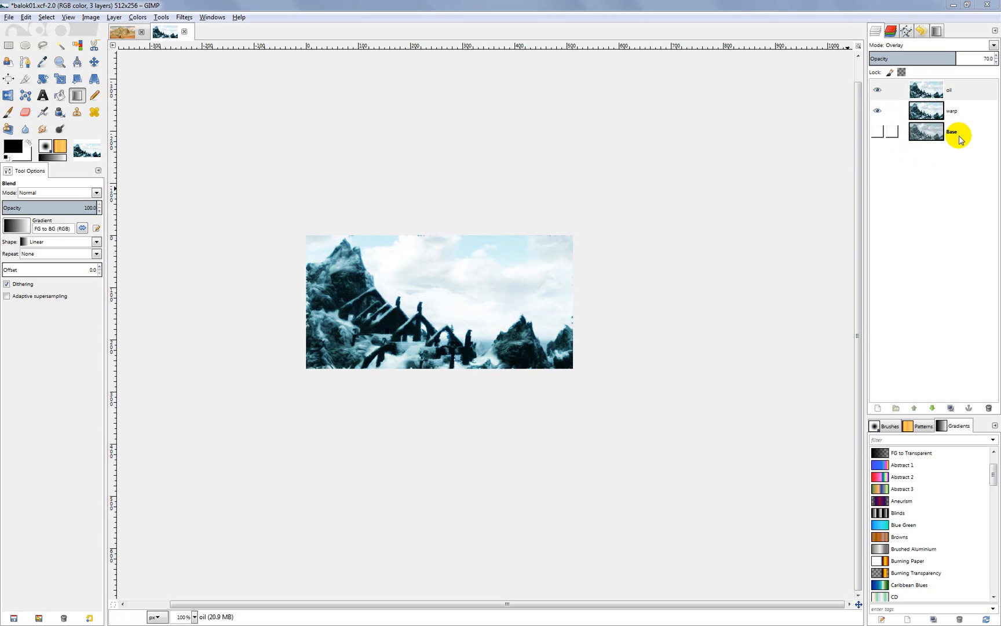
Show warp and oil above hidden Base, leaving oil active at Overlay 70%
click(951, 111)
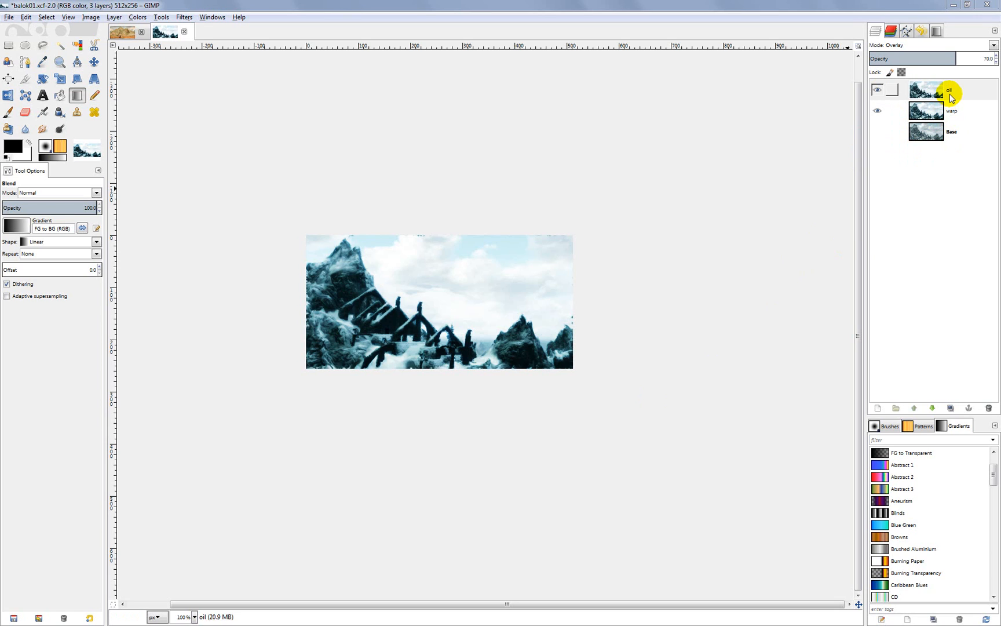
click(950, 91)
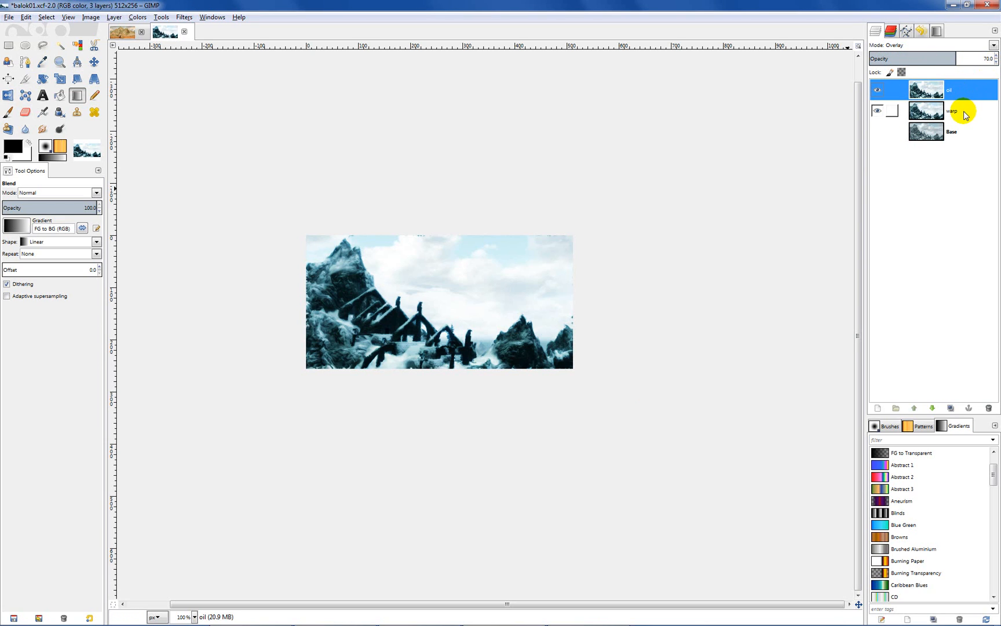
click(952, 111)
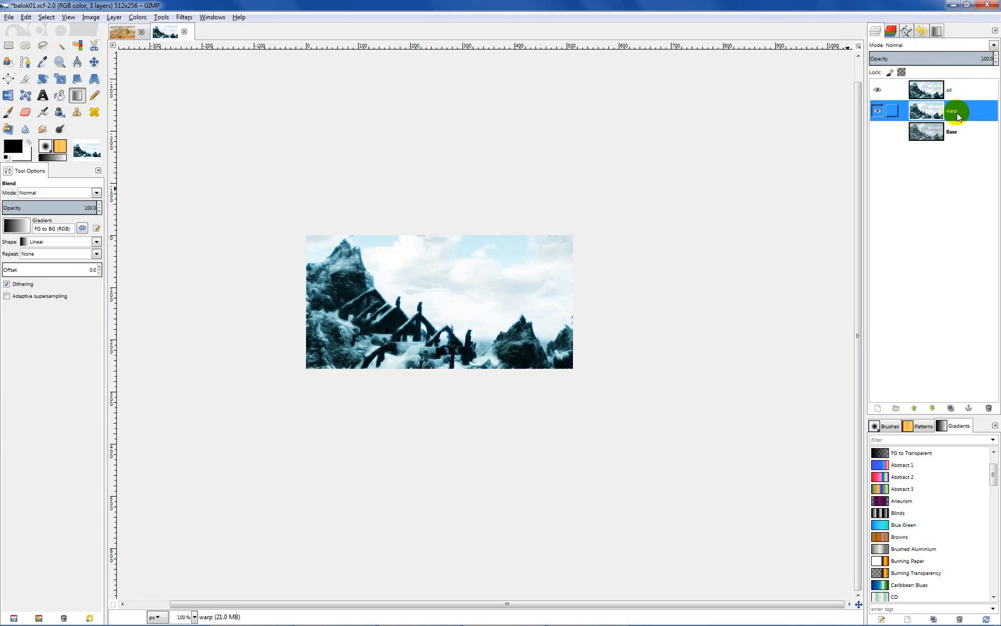
click(950, 90)
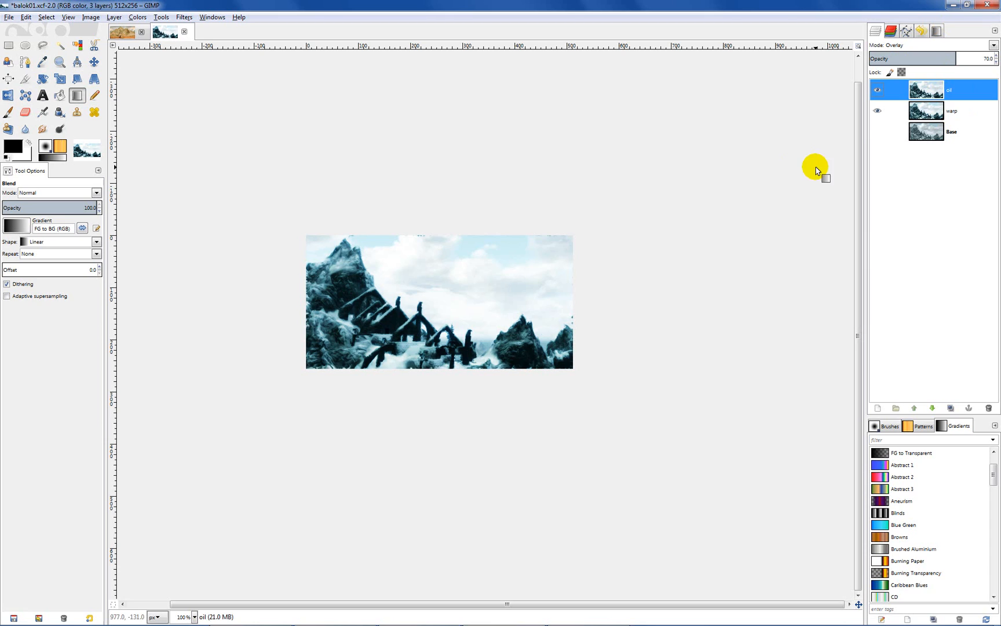
mouse_move(834, 199)
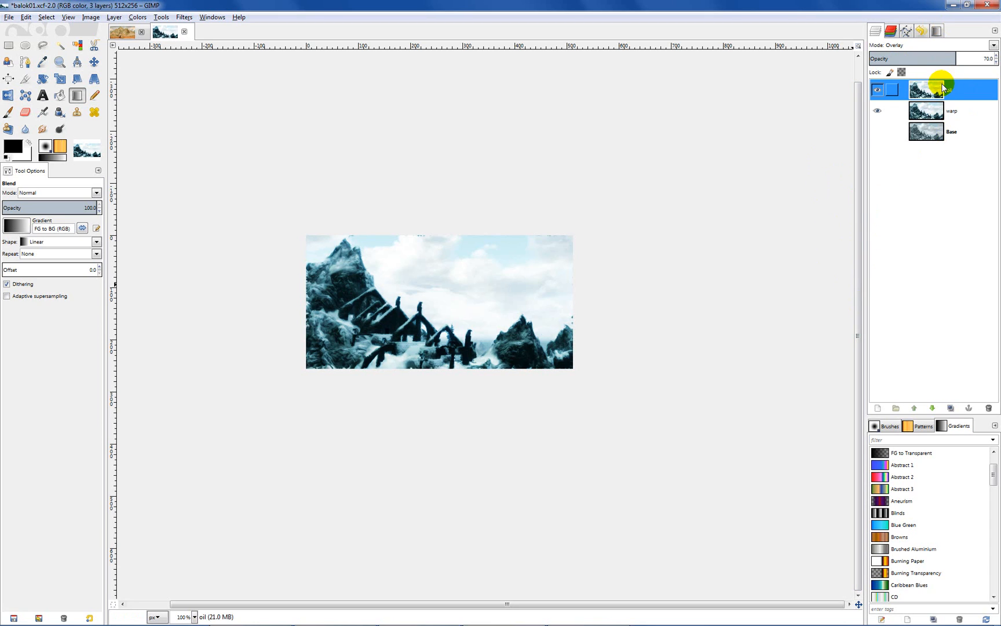
Add a full-size 512×256 white-filled layer named canvas at the top of the stack
right_click(940, 87)
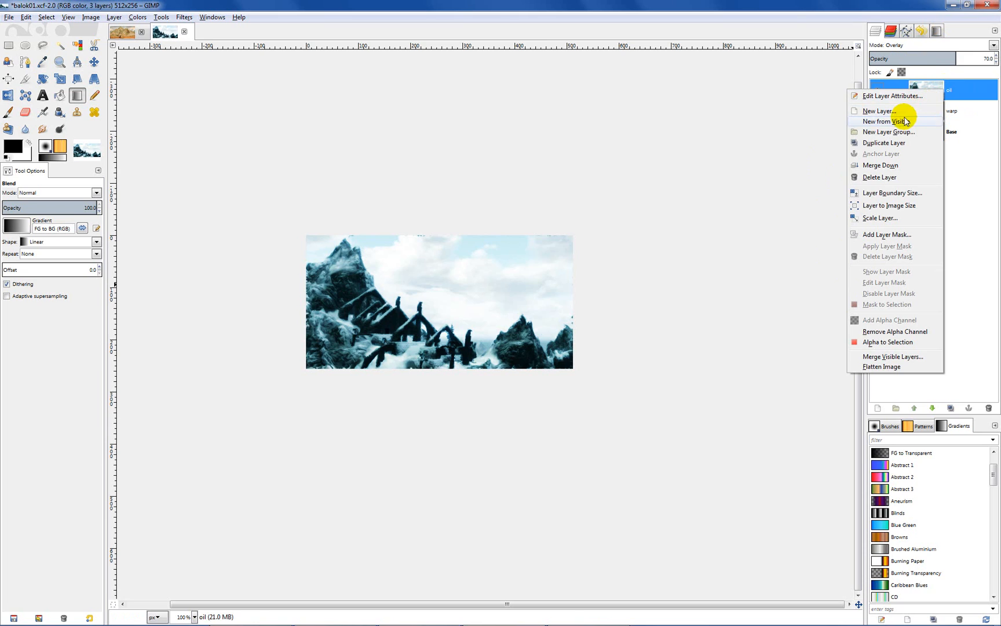
click(834, 180)
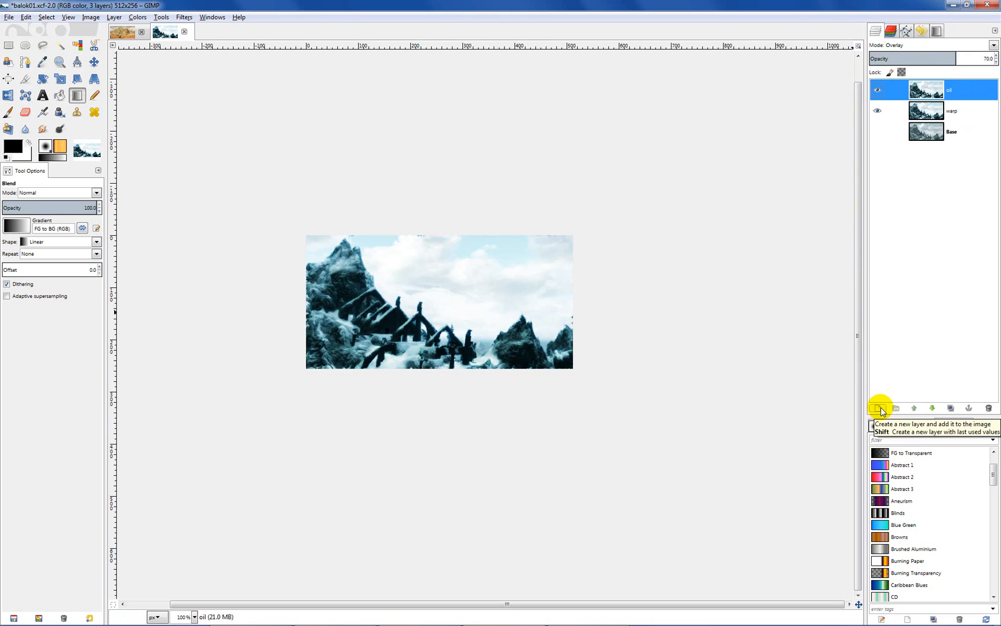
mouse_move(878, 410)
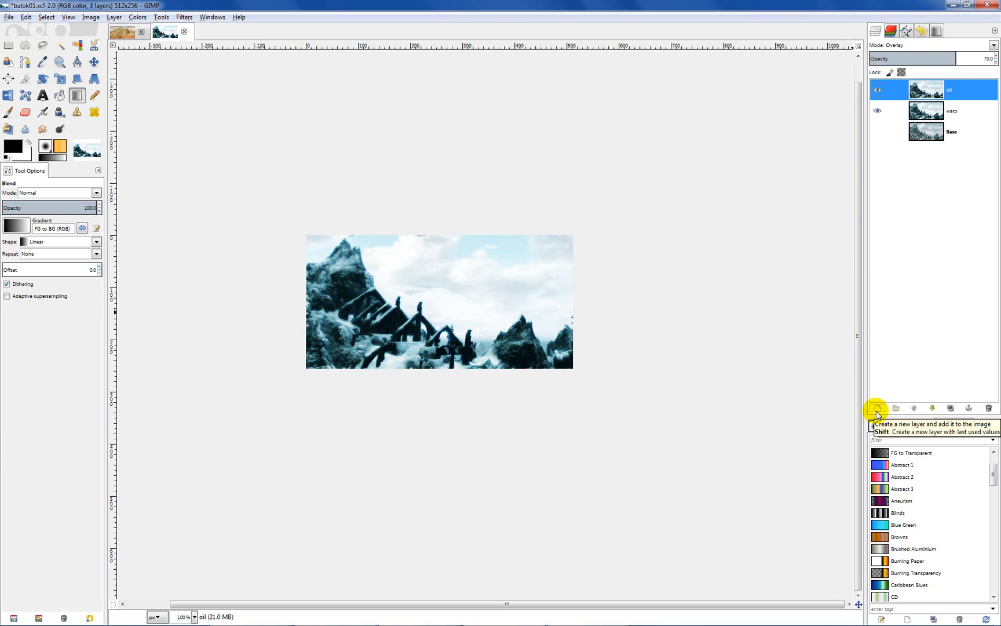
click(877, 408)
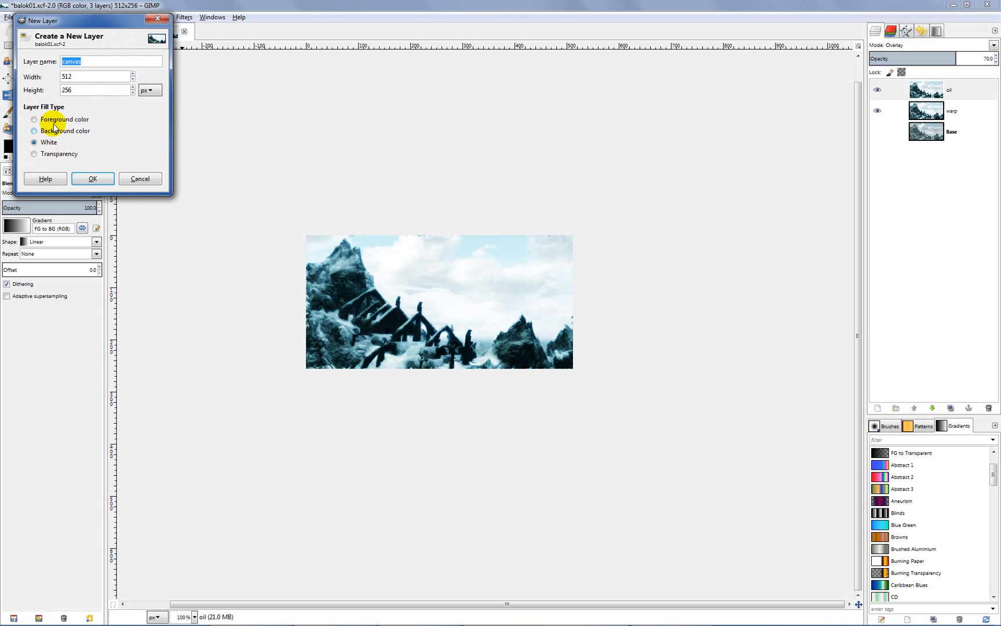
click(108, 62)
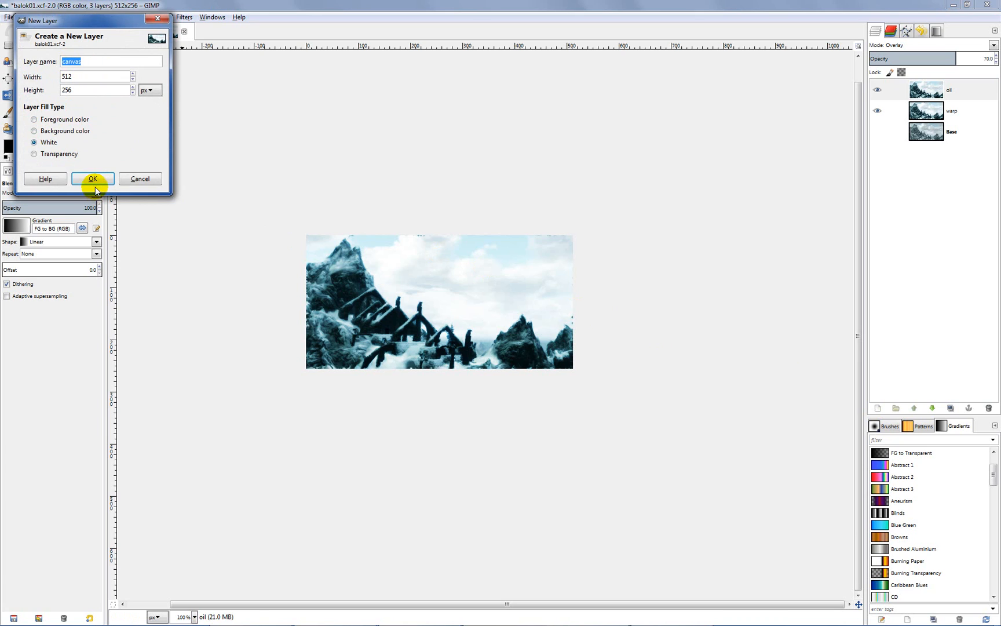
click(93, 179)
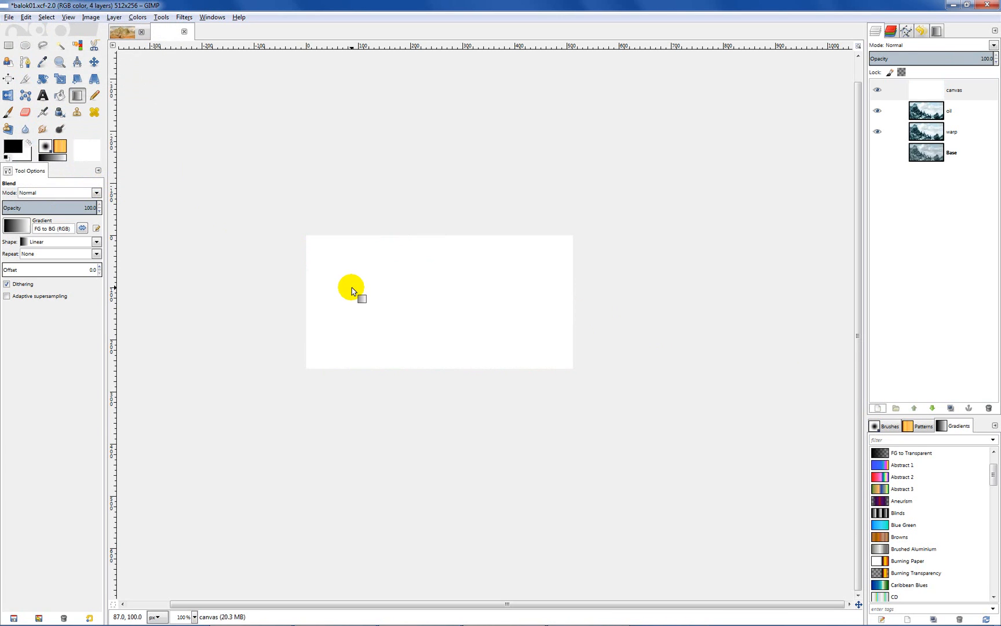
mouse_move(286, 167)
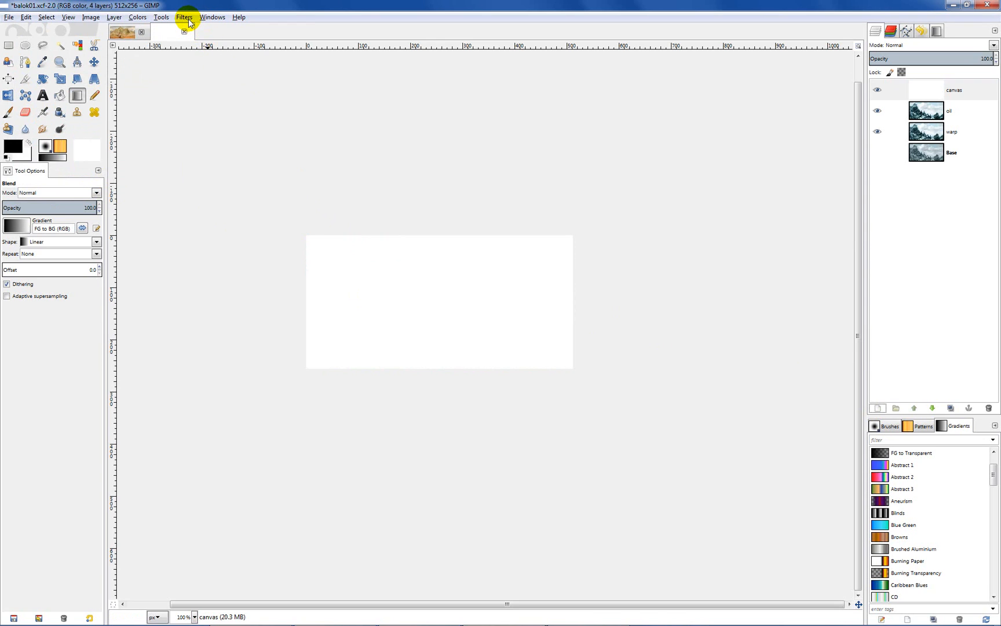
Apply the Artistic > Apply Canvas filter to the canvas layer, Top-right direction, depth 3
click(187, 17)
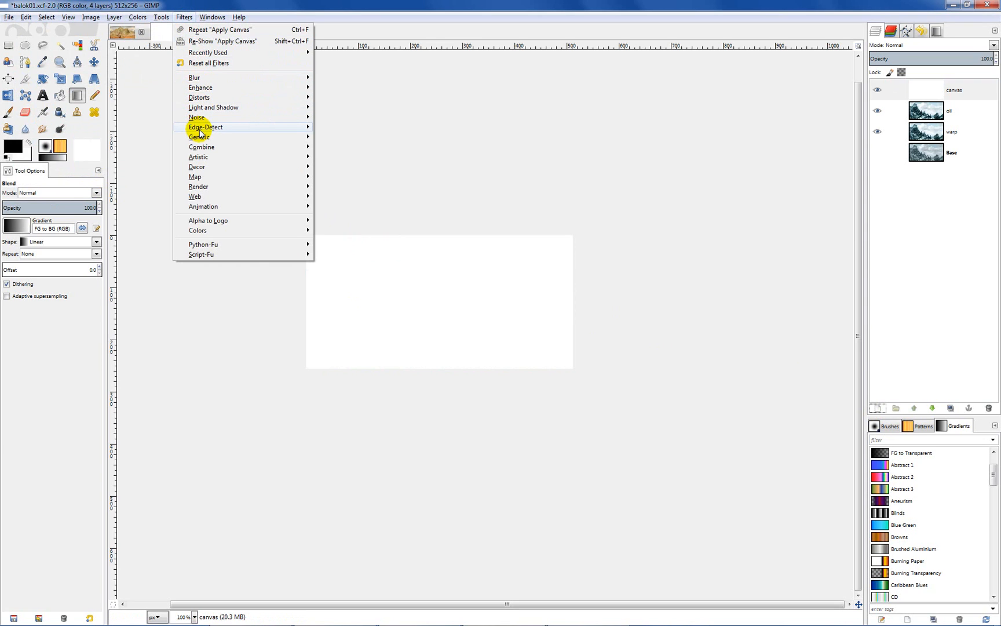
mouse_move(186, 16)
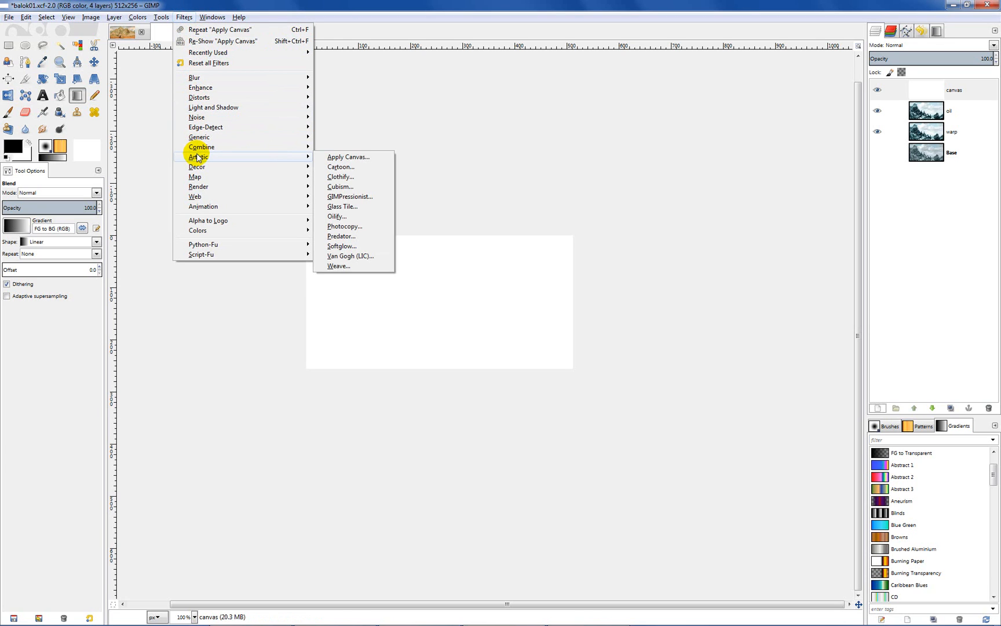
mouse_move(247, 159)
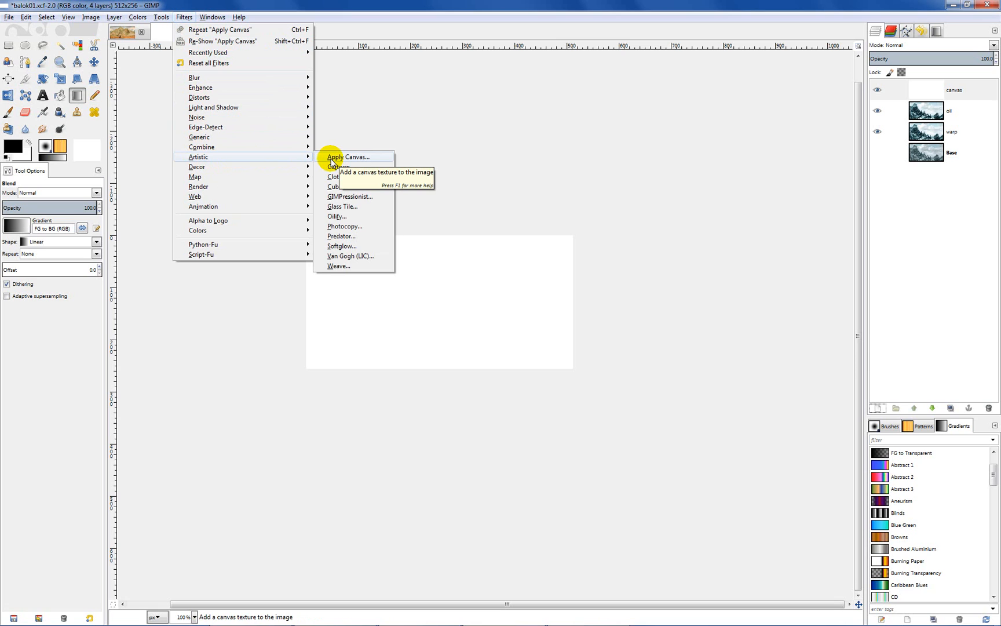
click(350, 157)
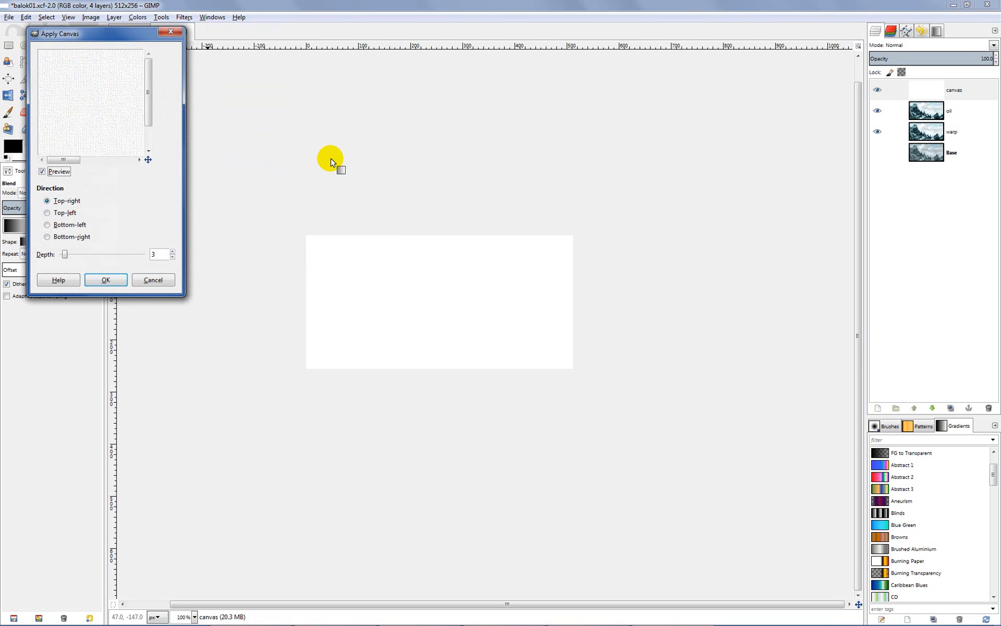
mouse_move(127, 230)
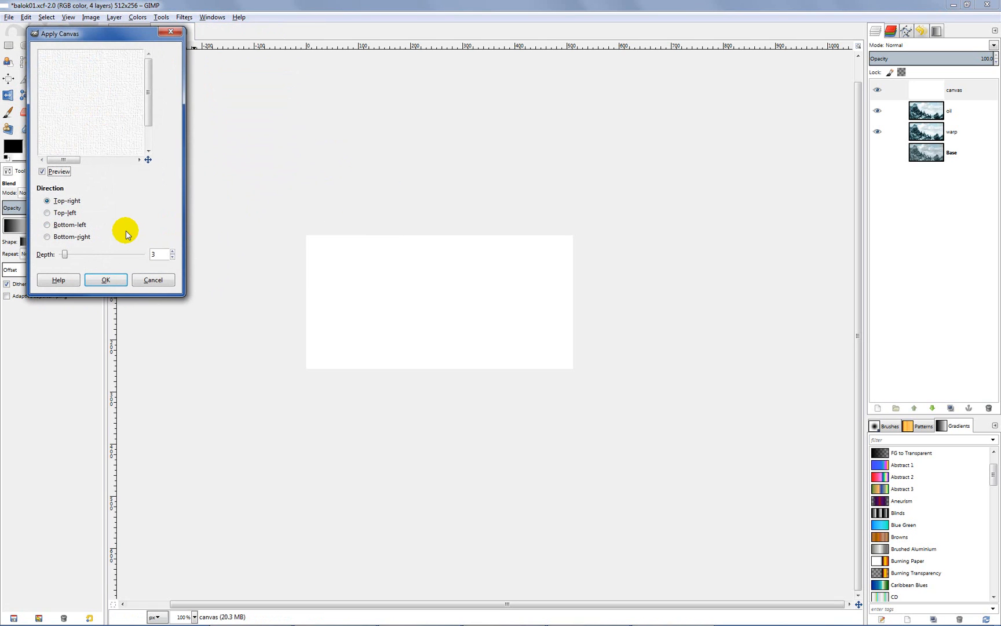
mouse_move(168, 258)
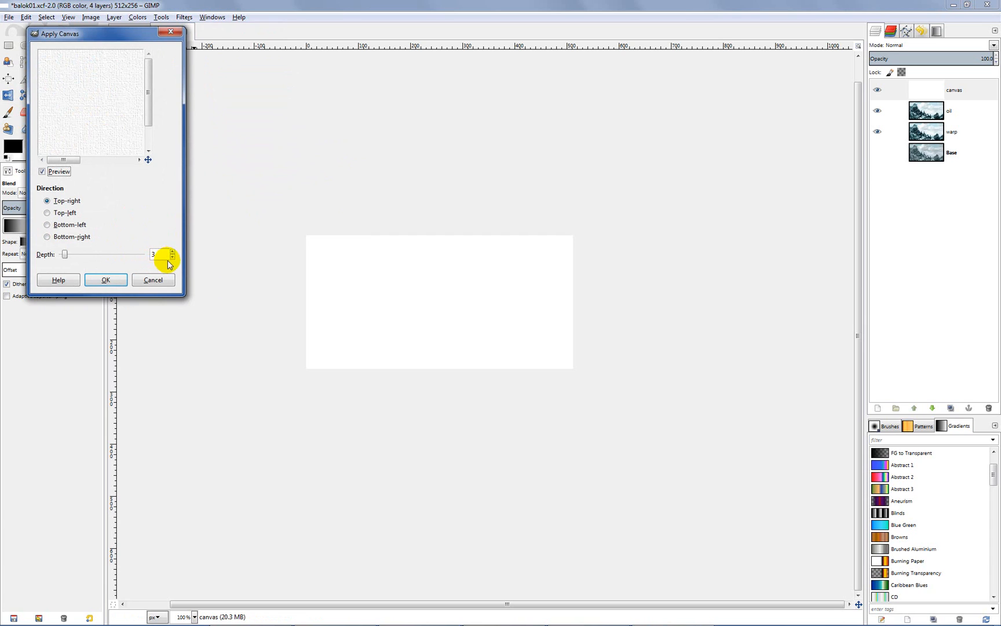
mouse_move(110, 118)
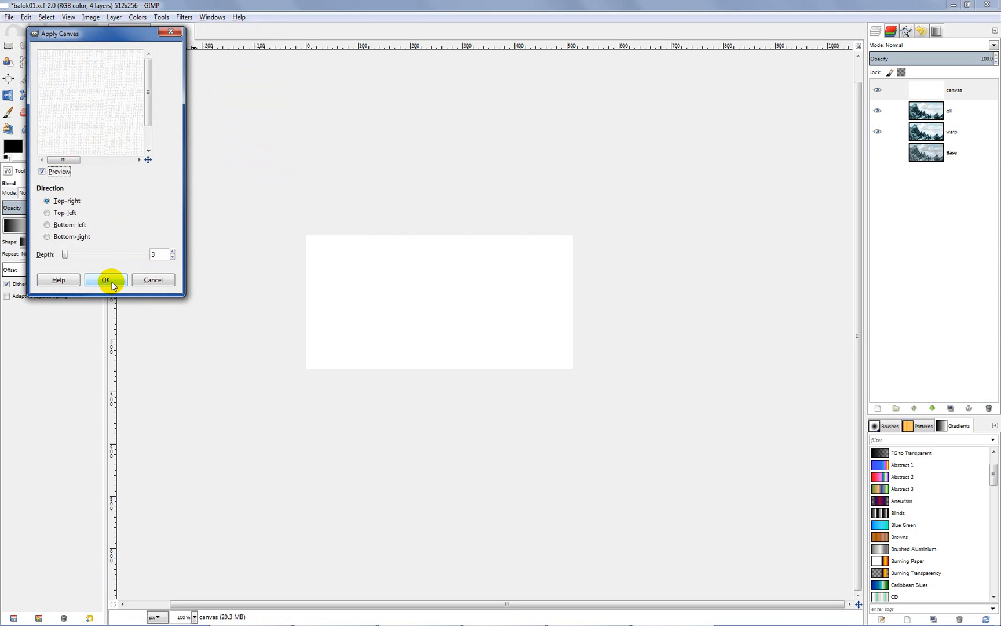
click(105, 280)
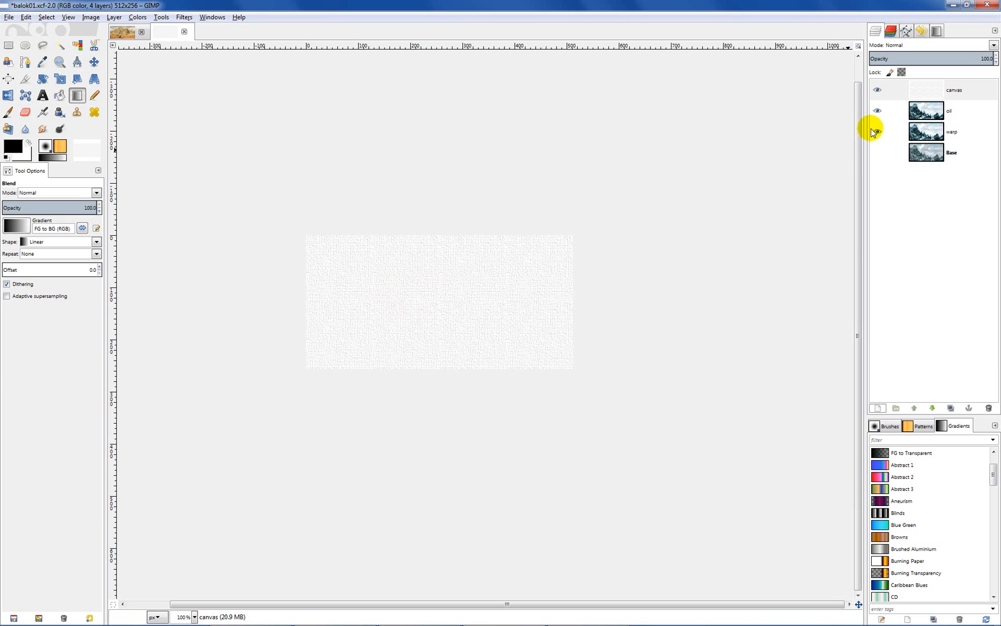
Set the canvas layer's blend mode to Multiply
click(935, 90)
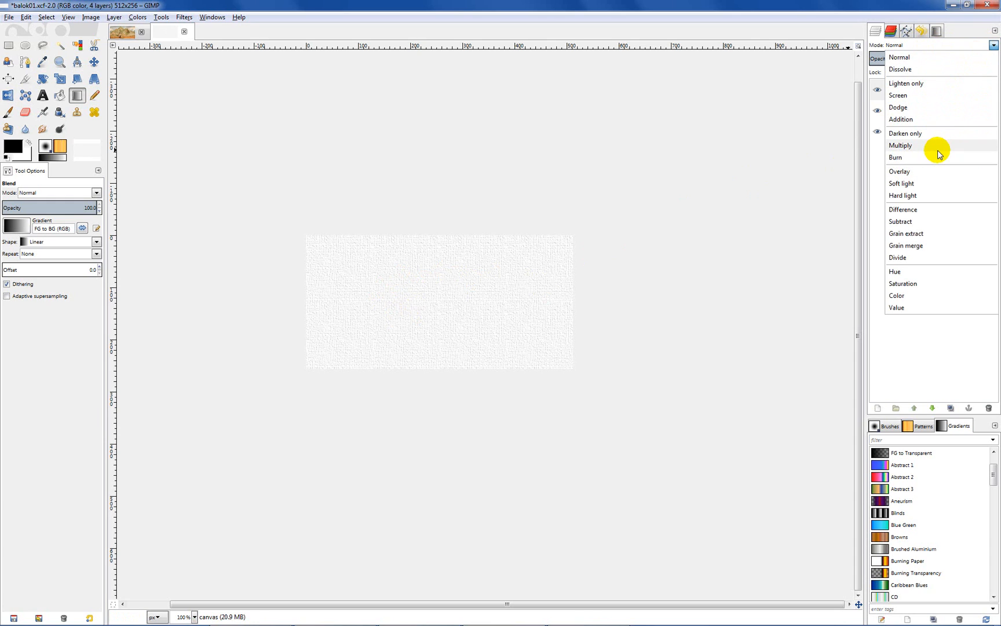
click(900, 144)
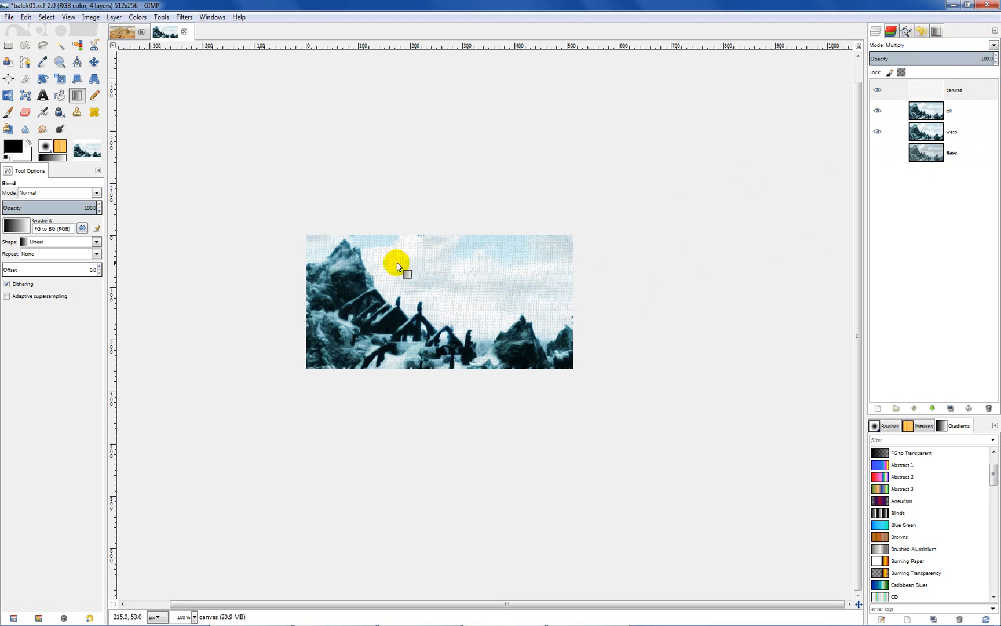
mouse_move(495, 364)
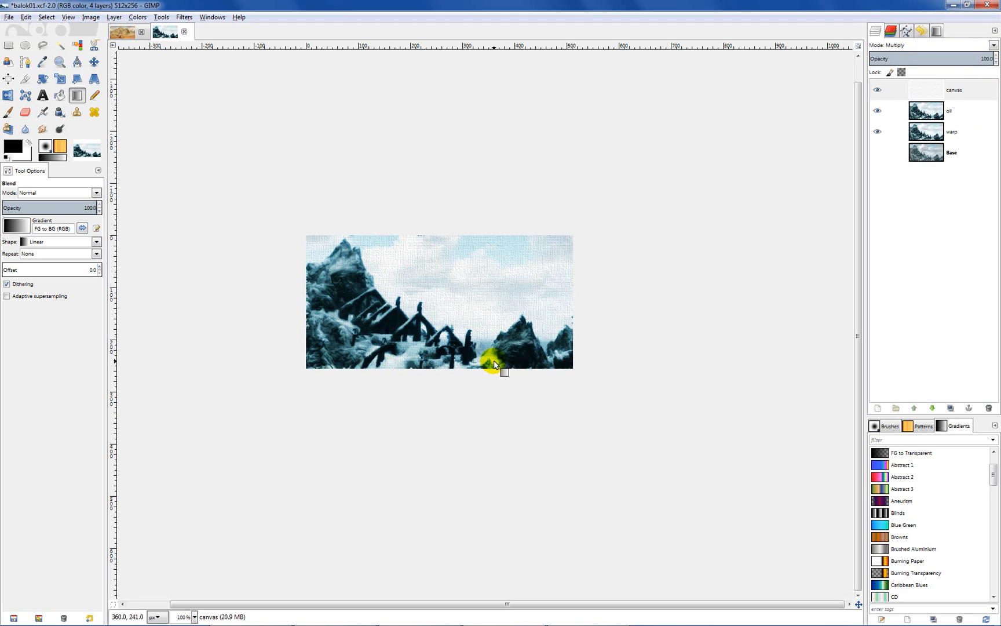
mouse_move(499, 292)
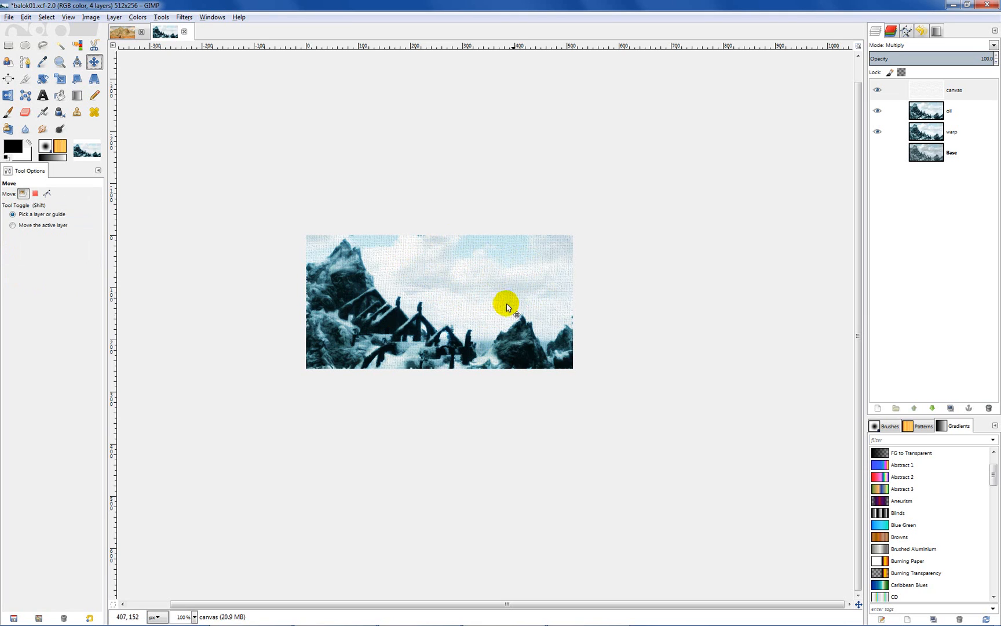
mouse_move(518, 278)
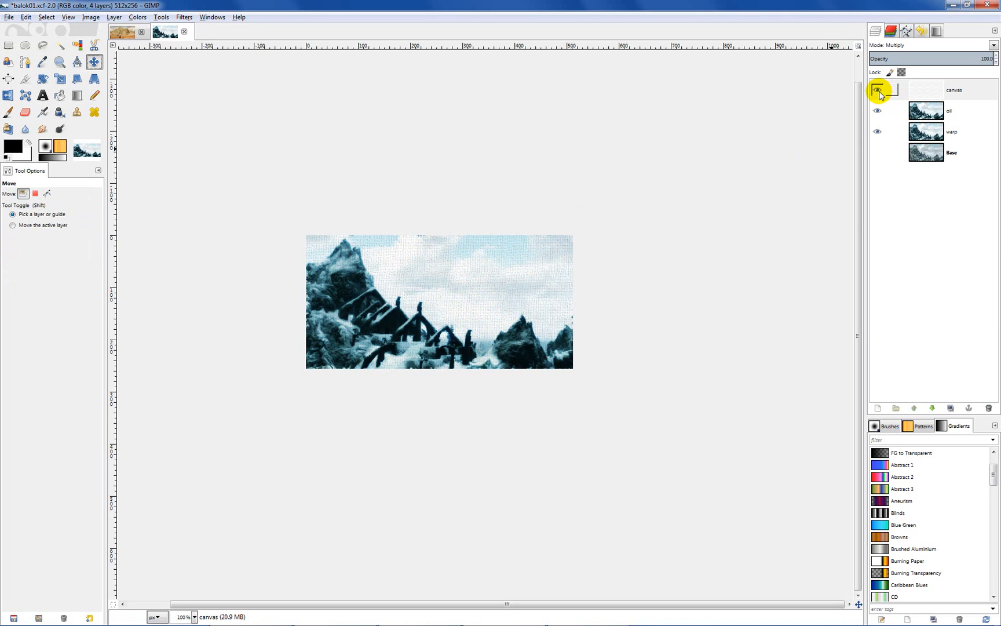
Hide the first canvas, add white layer canvas #1, and apply Apply Canvas at depth 2
click(878, 90)
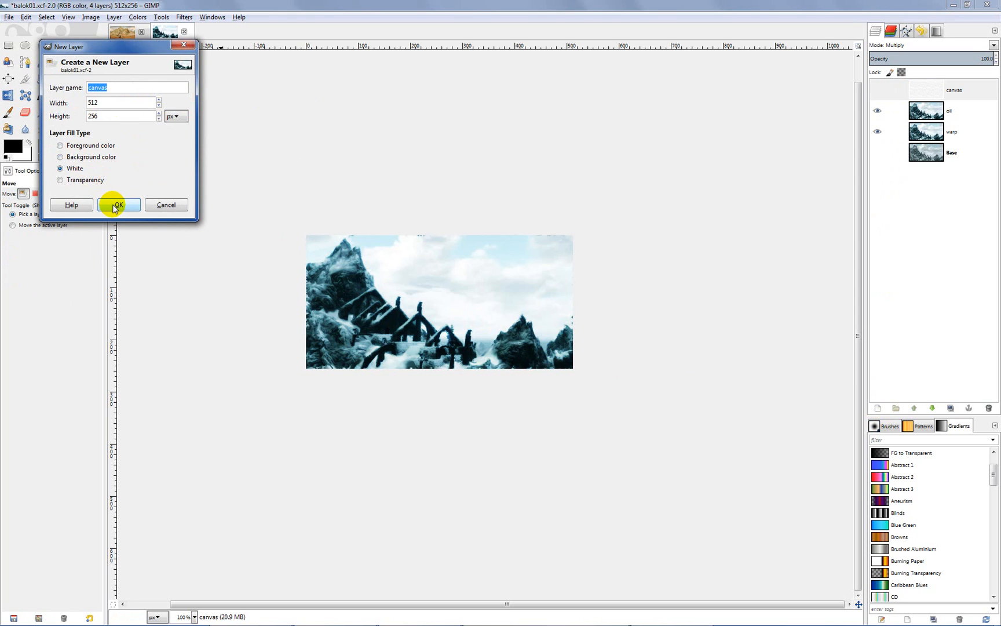
click(119, 205)
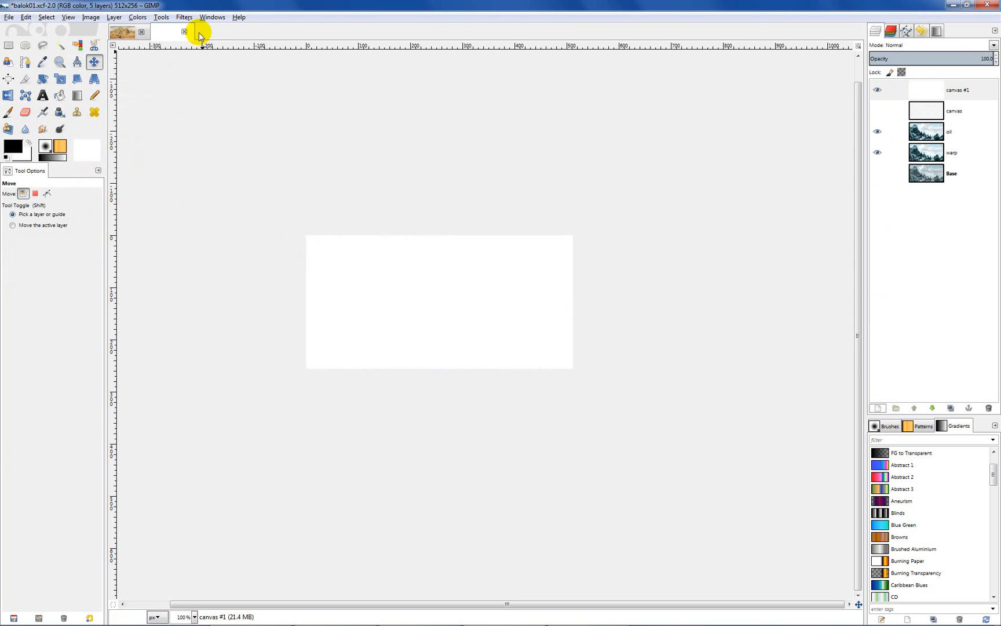
click(184, 17)
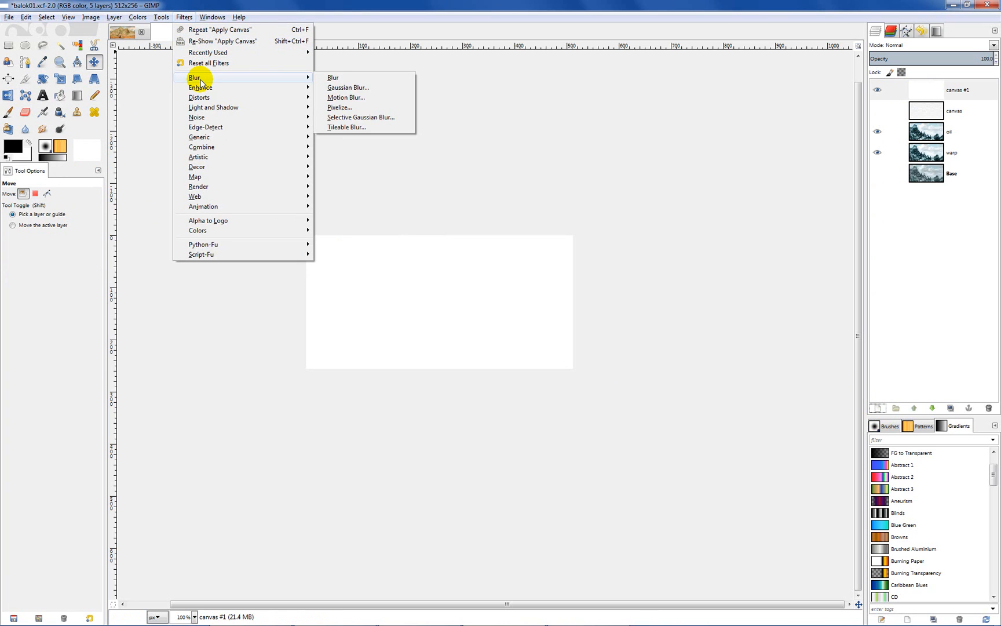
mouse_move(199, 156)
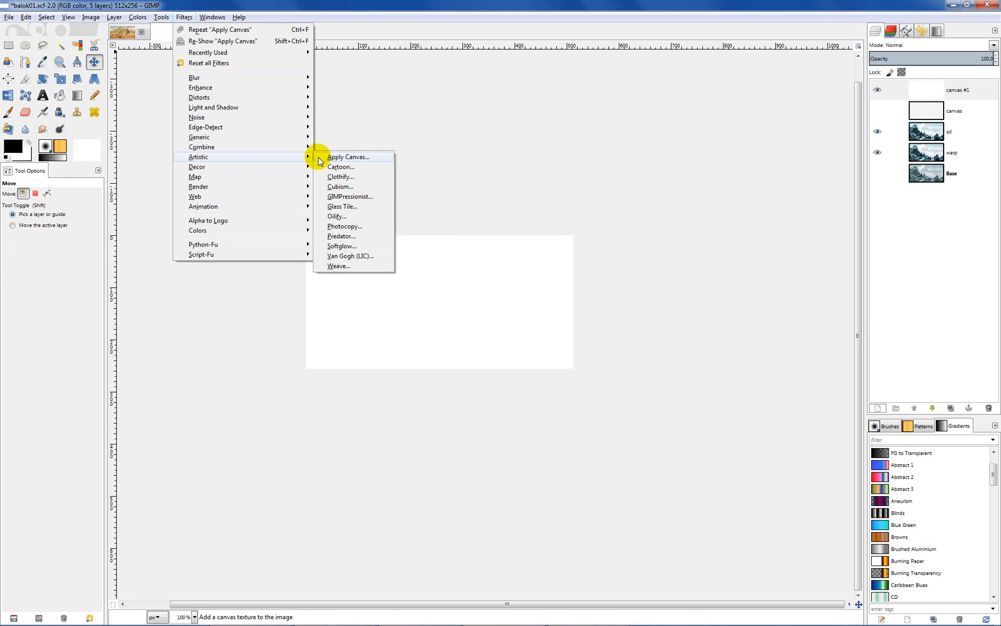
click(347, 156)
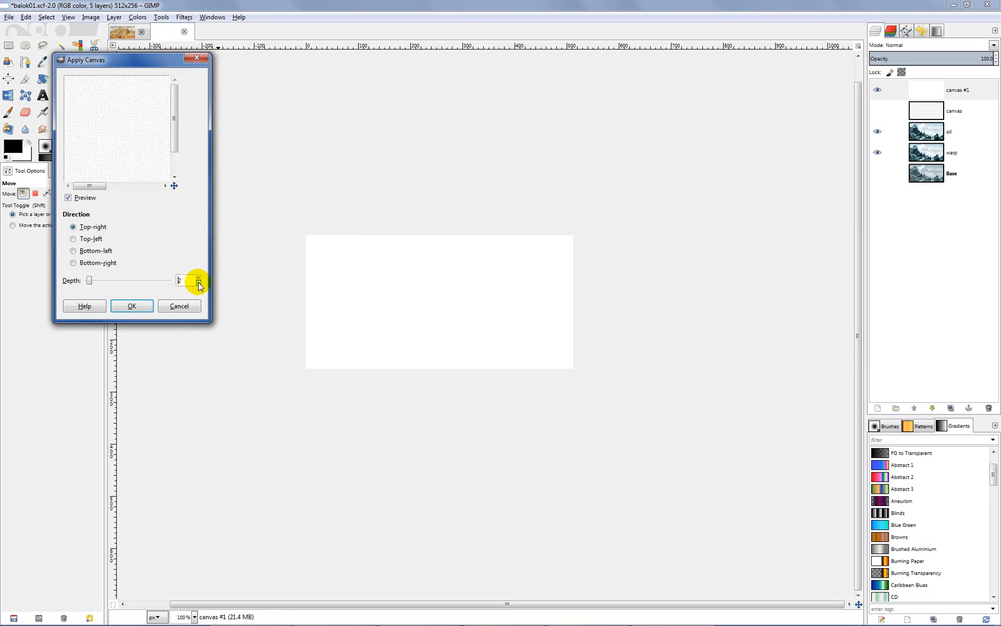
click(199, 283)
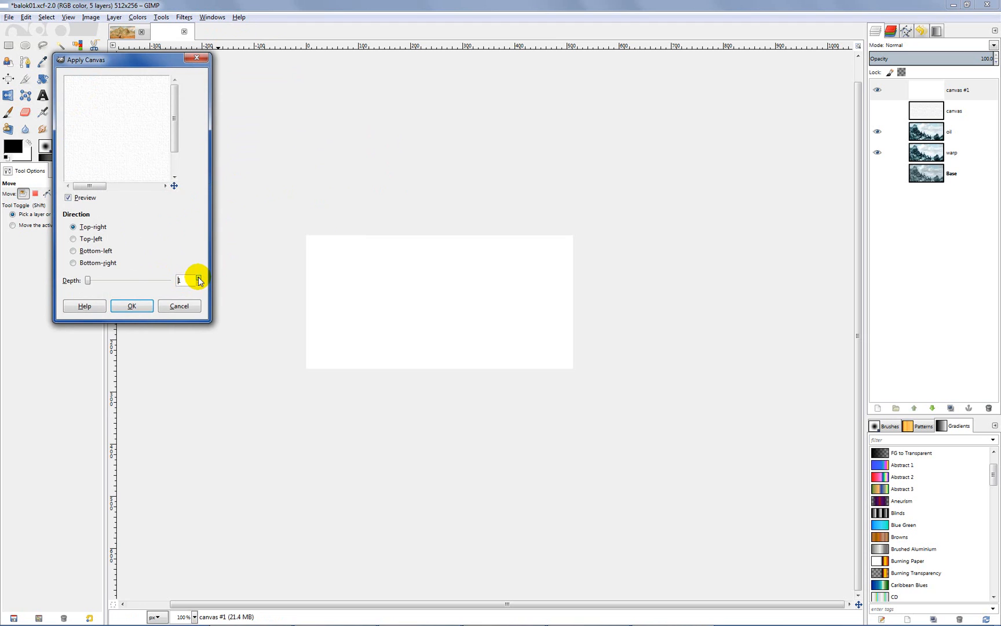
click(198, 277)
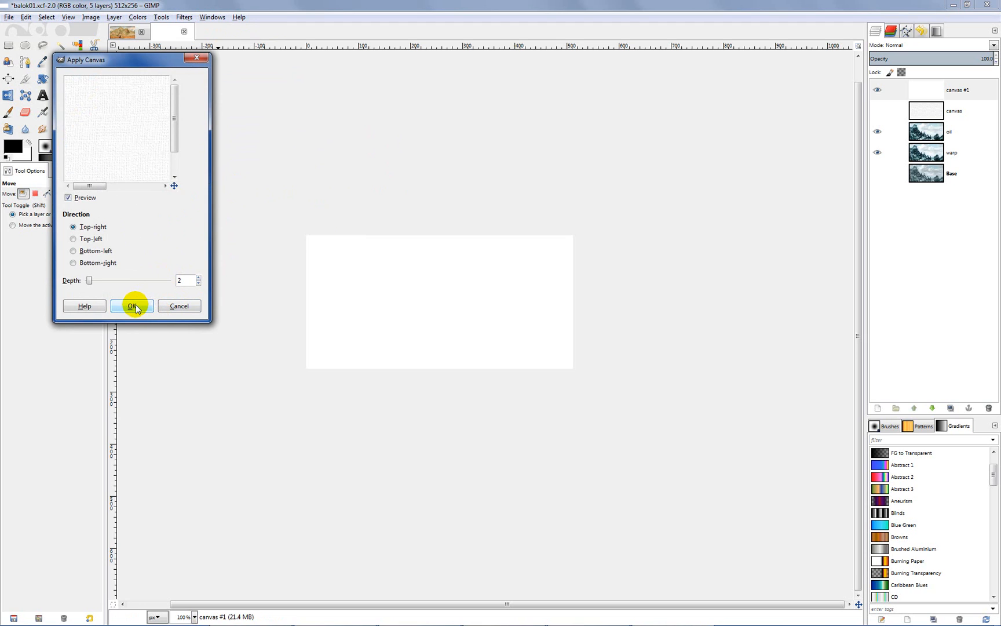
click(132, 306)
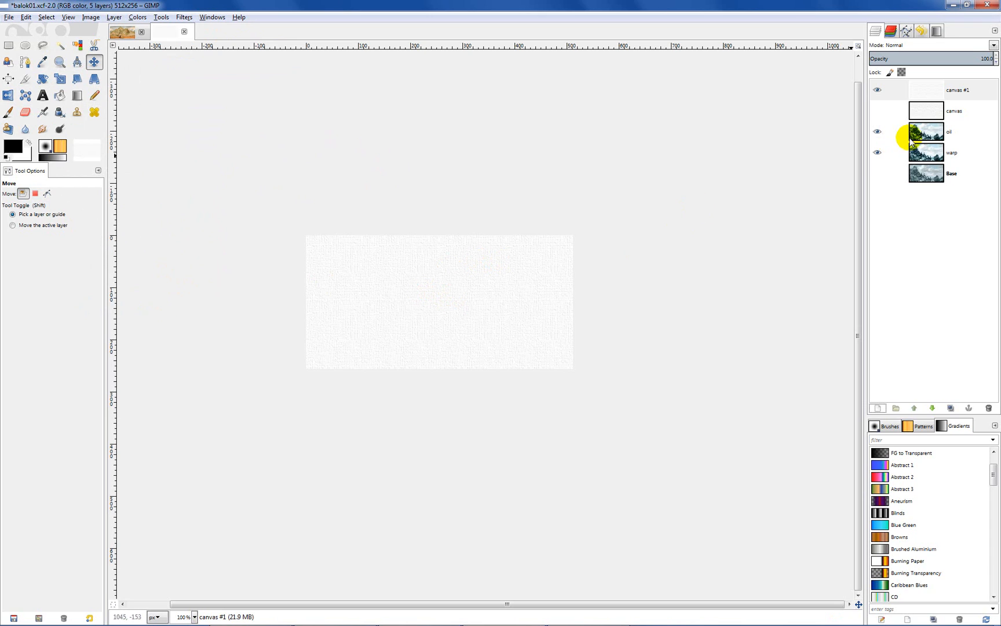
Switch the canvas #1 layer's blend mode to Multiply
click(960, 90)
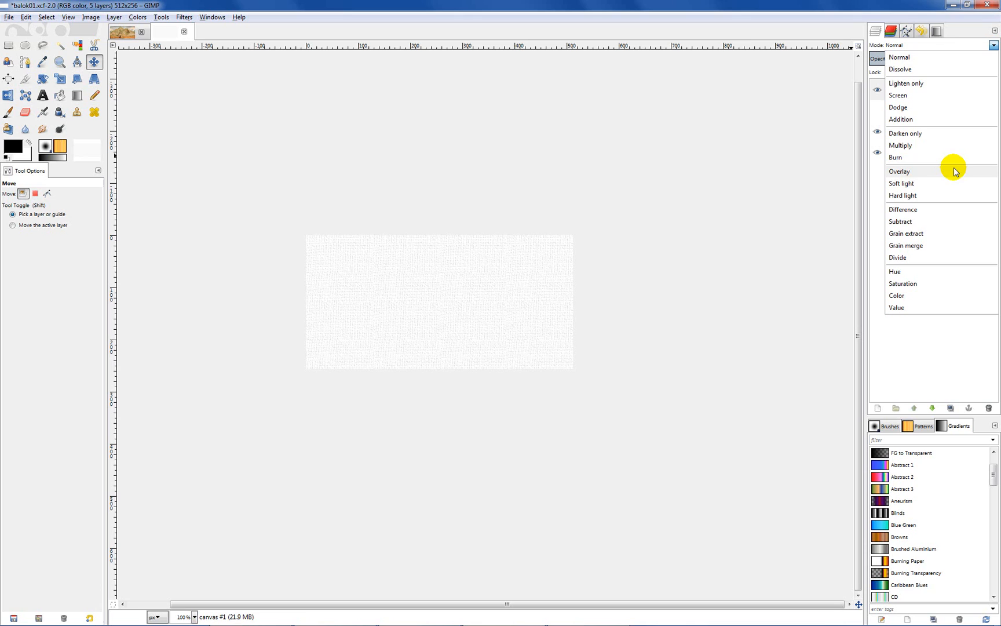
click(902, 146)
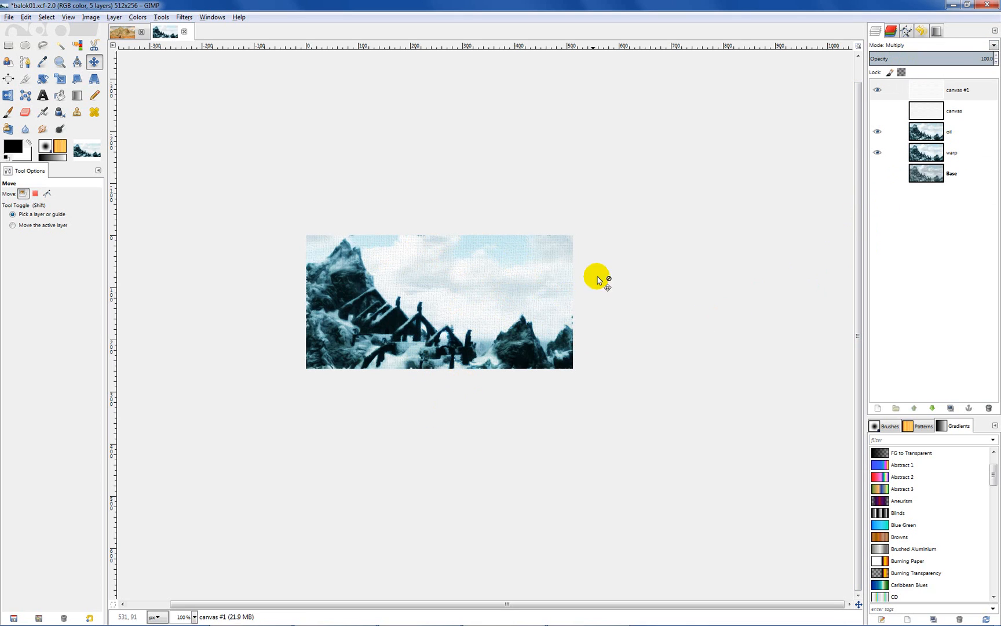
mouse_move(639, 275)
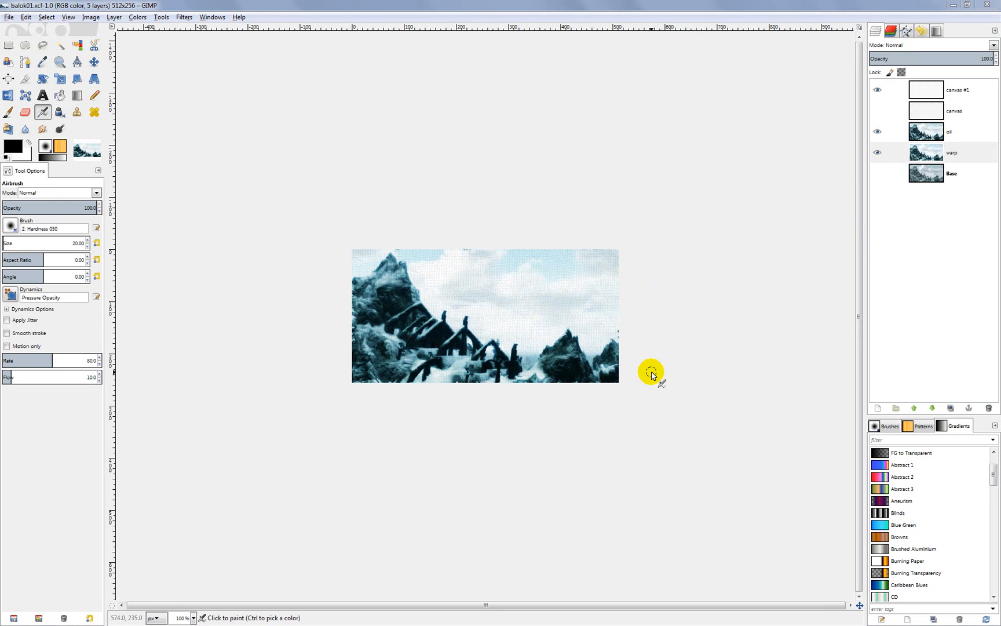
mouse_move(693, 207)
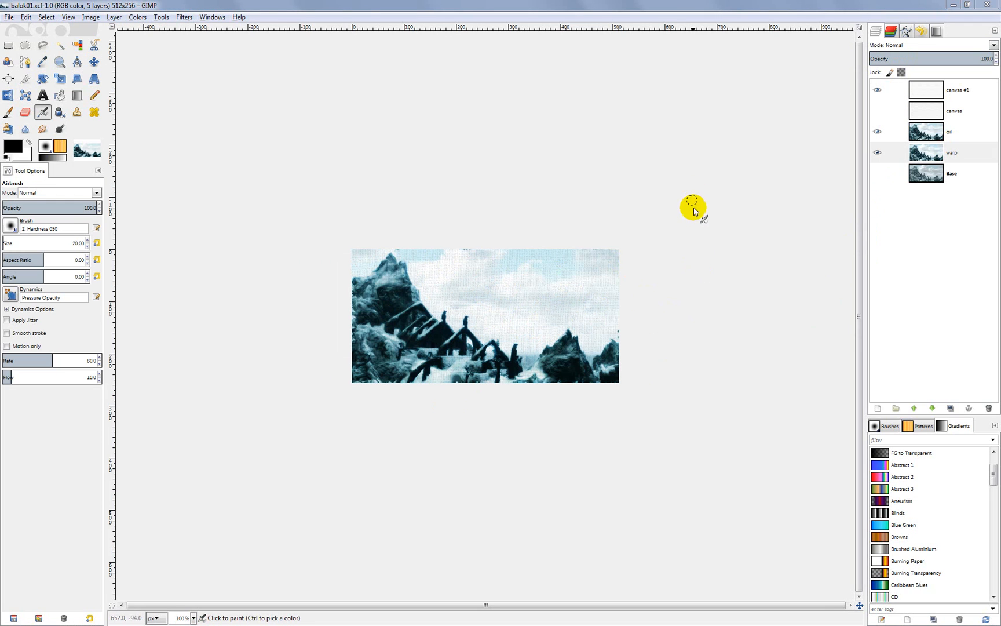
mouse_move(697, 220)
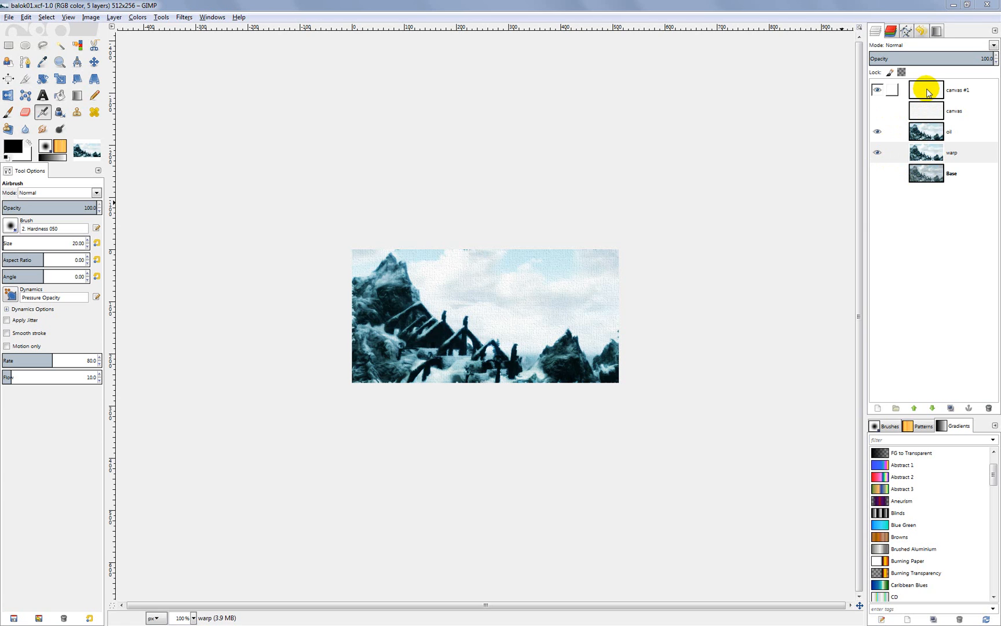
Merge canvas #1, oil and warp via Merge Visible Layers into a single warp layer
click(925, 110)
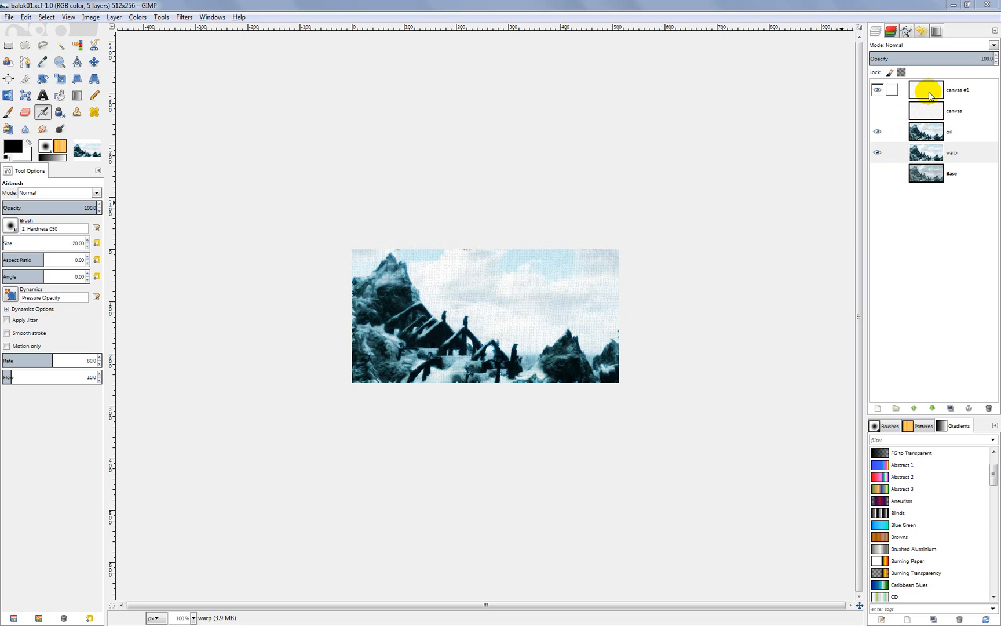
right_click(956, 92)
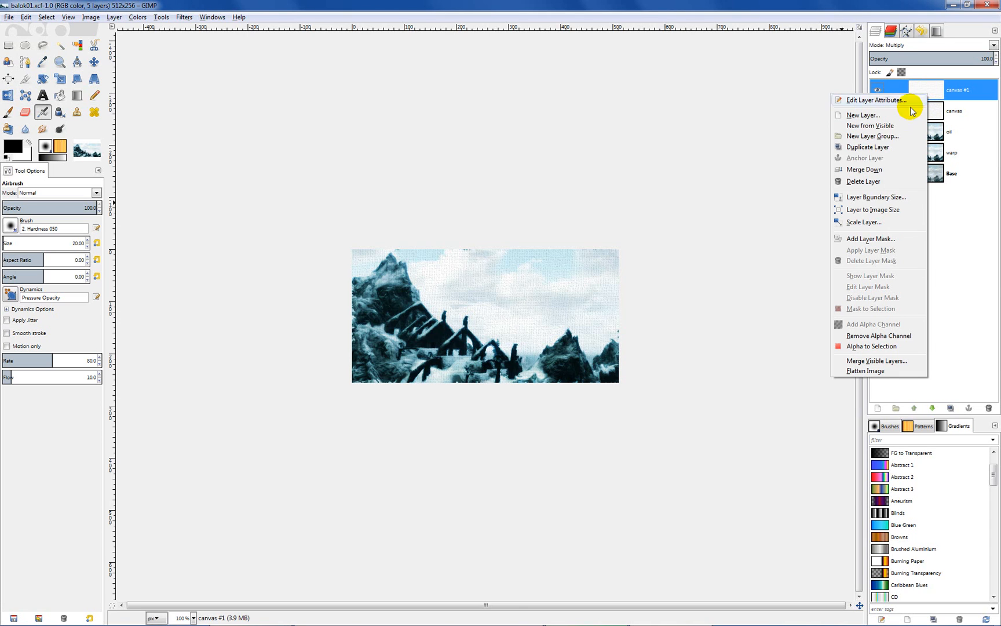
mouse_move(864, 362)
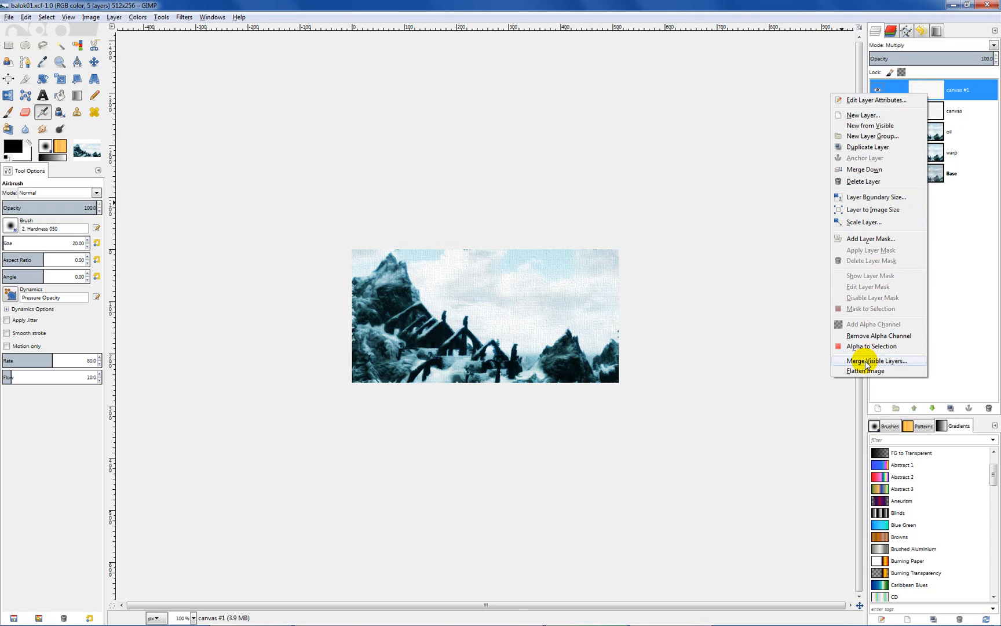
mouse_move(863, 361)
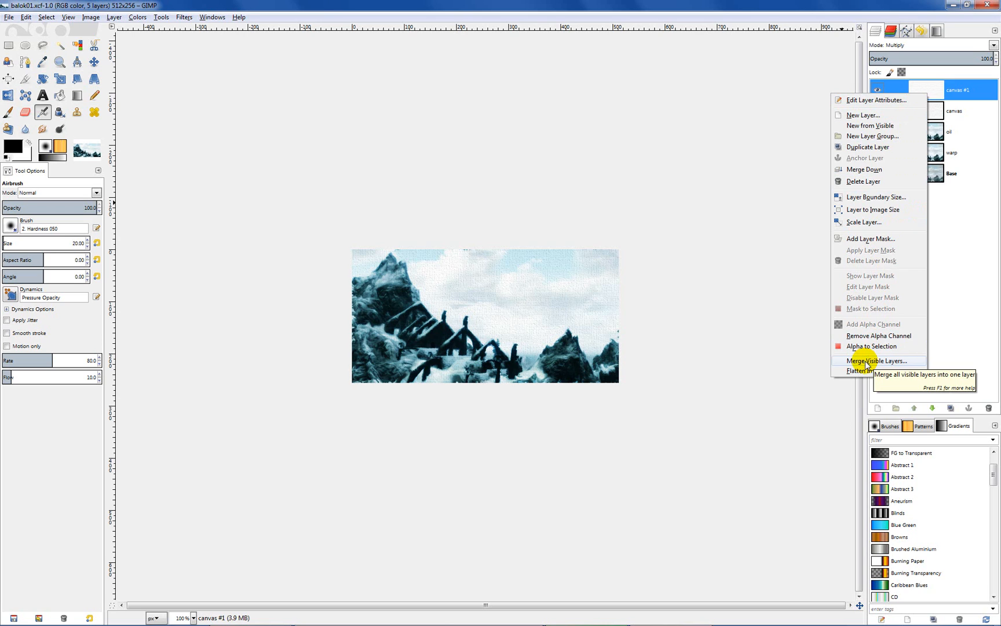
click(875, 360)
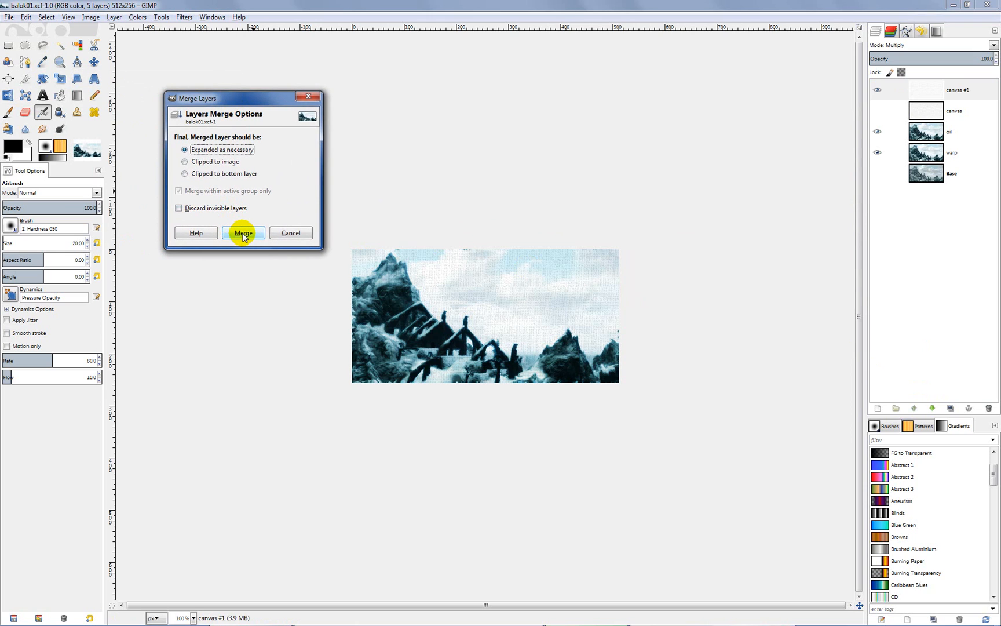
click(244, 233)
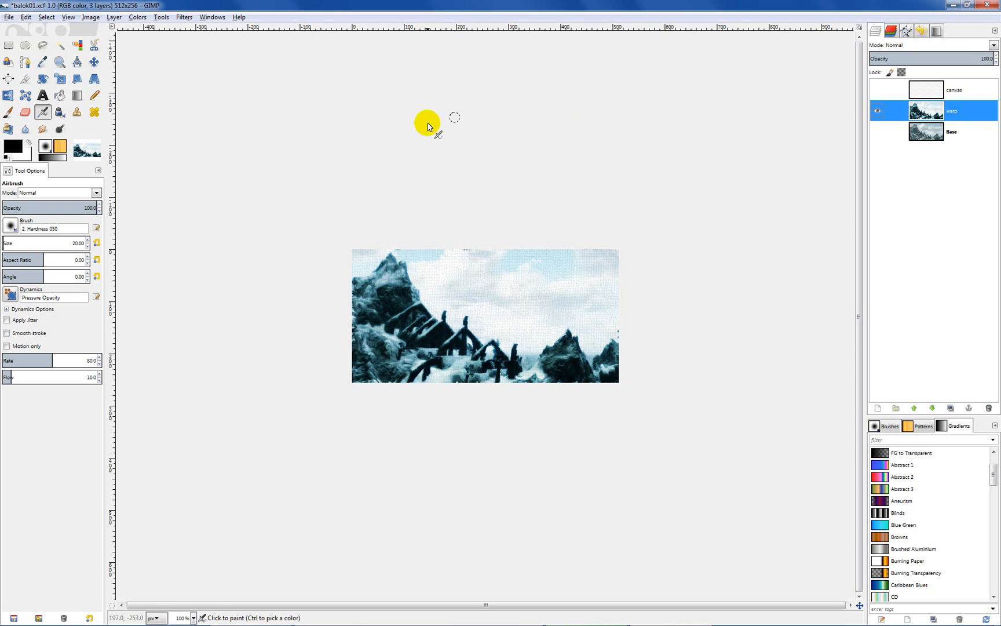
mouse_move(476, 95)
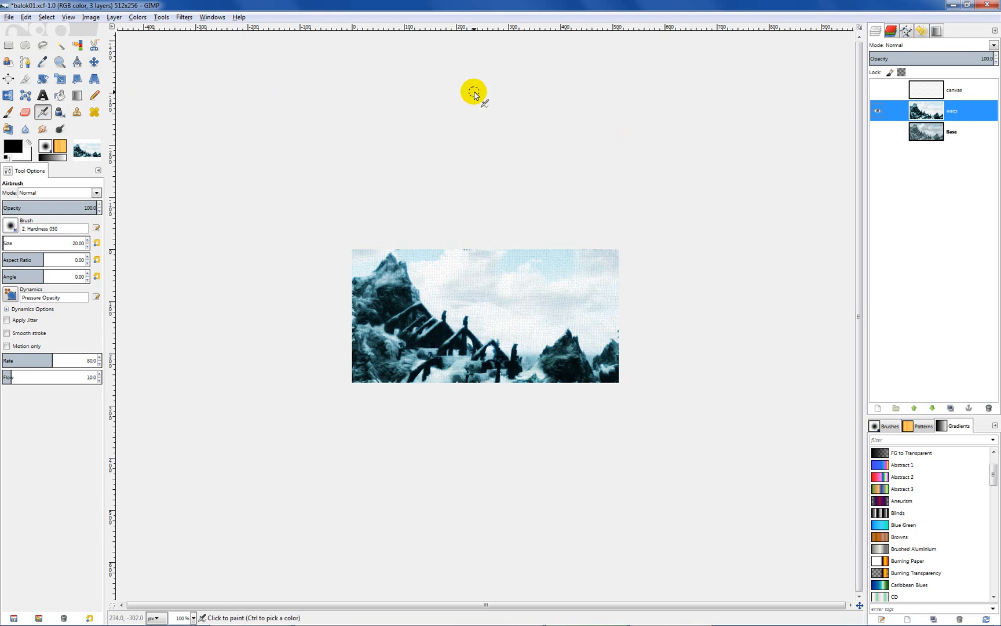
Export over the existing balok01.dds with BC3 / DXT5 compression and generated mipmaps
click(7, 16)
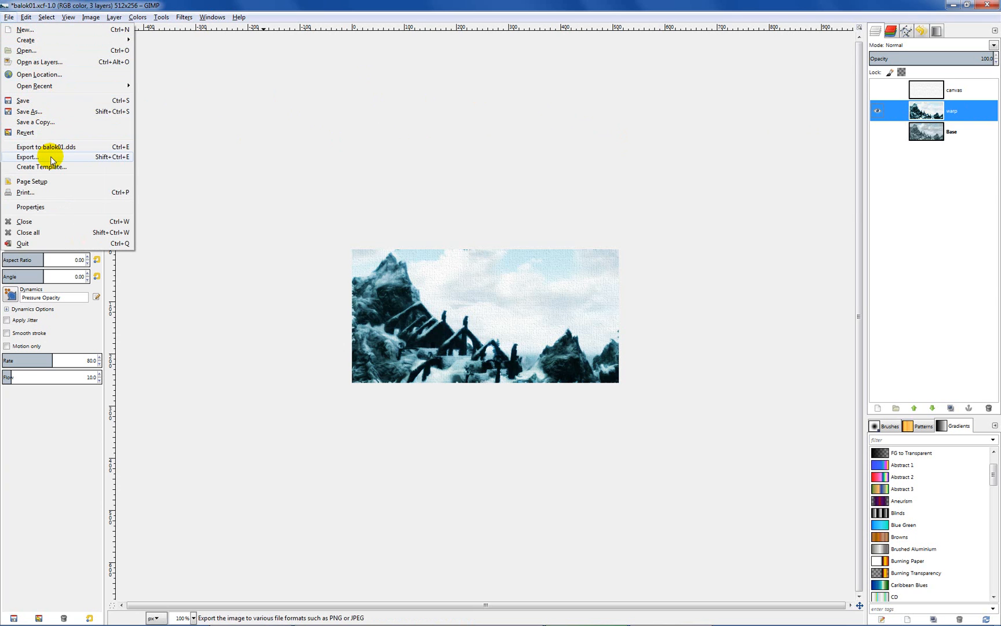
click(25, 157)
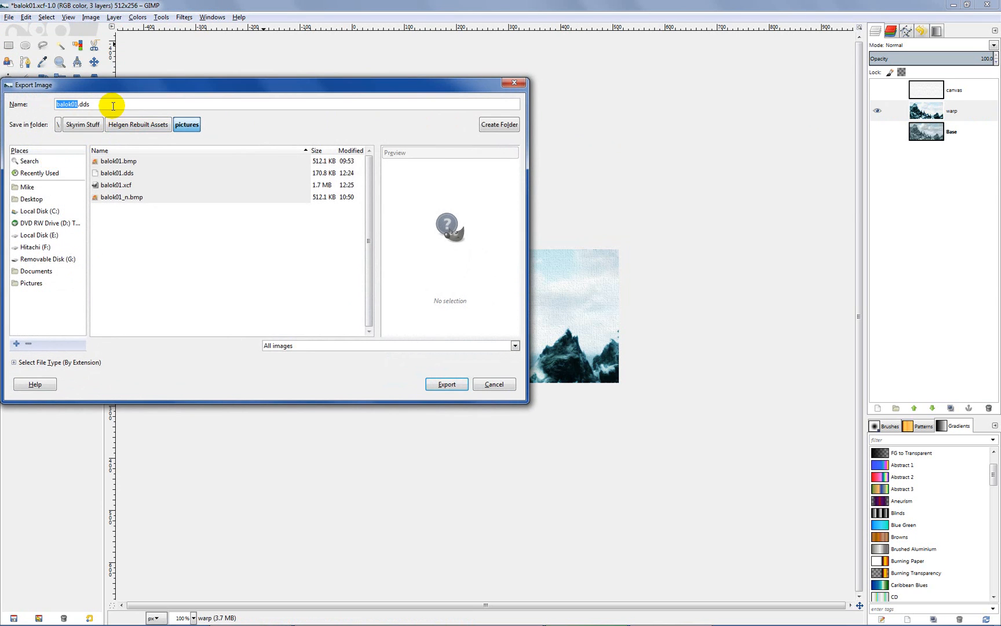
click(110, 104)
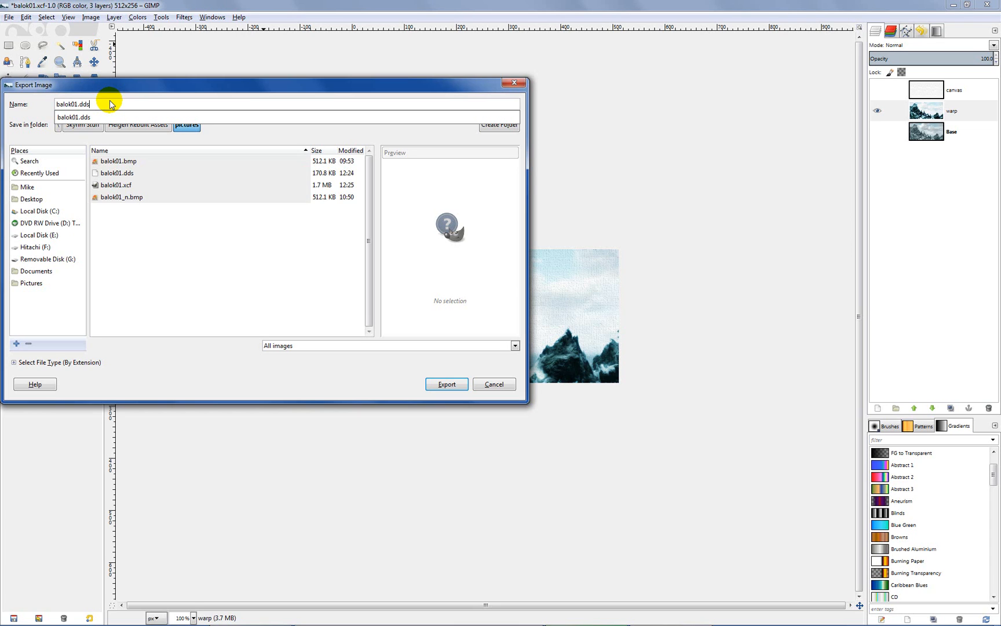
click(447, 384)
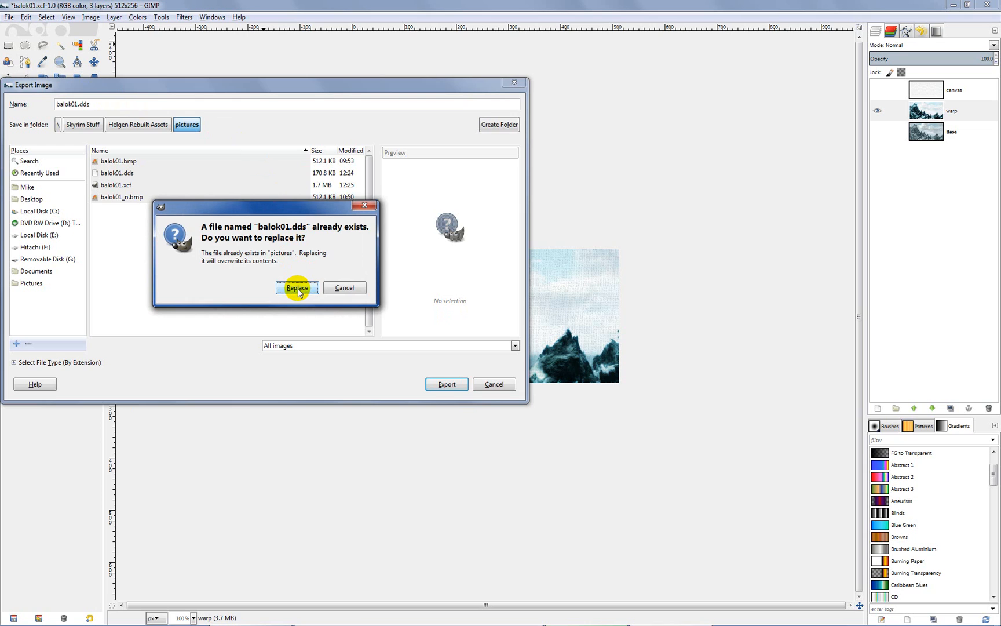
click(298, 287)
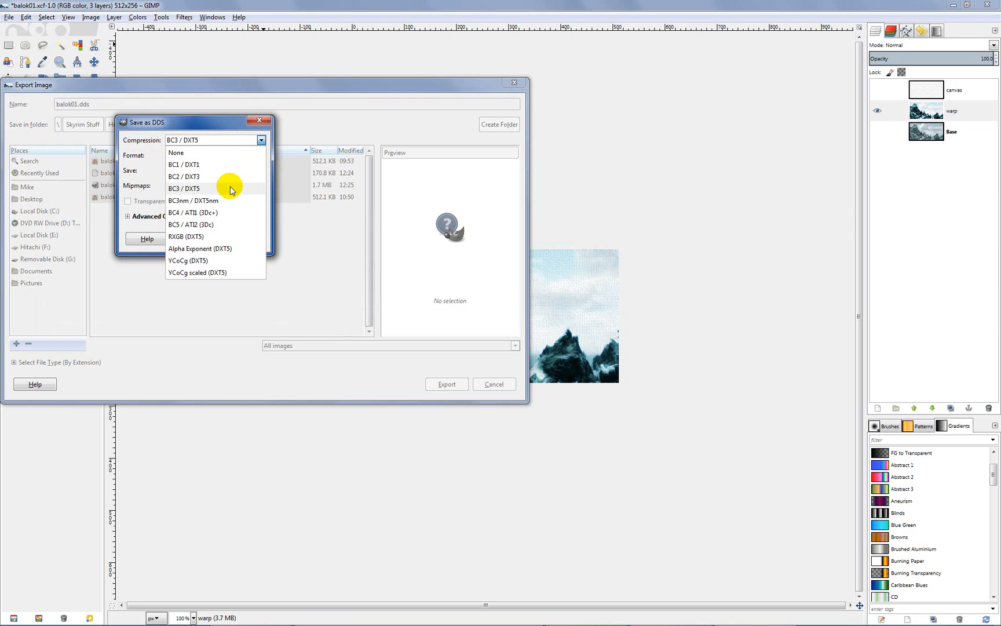
click(184, 188)
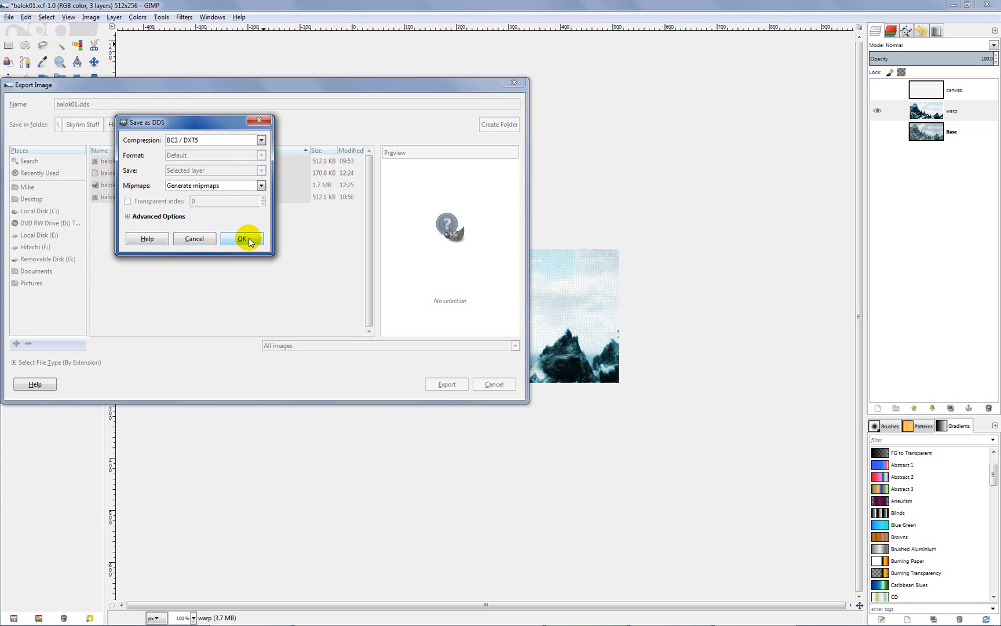
click(242, 238)
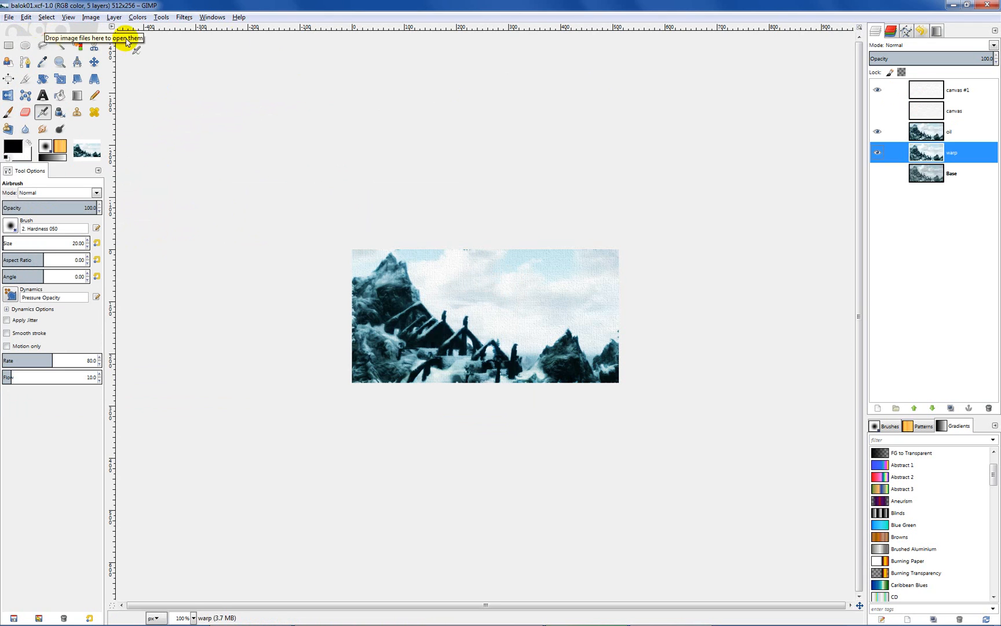
Save the five-layer project to balok01.xcf in the pictures folder
click(879, 173)
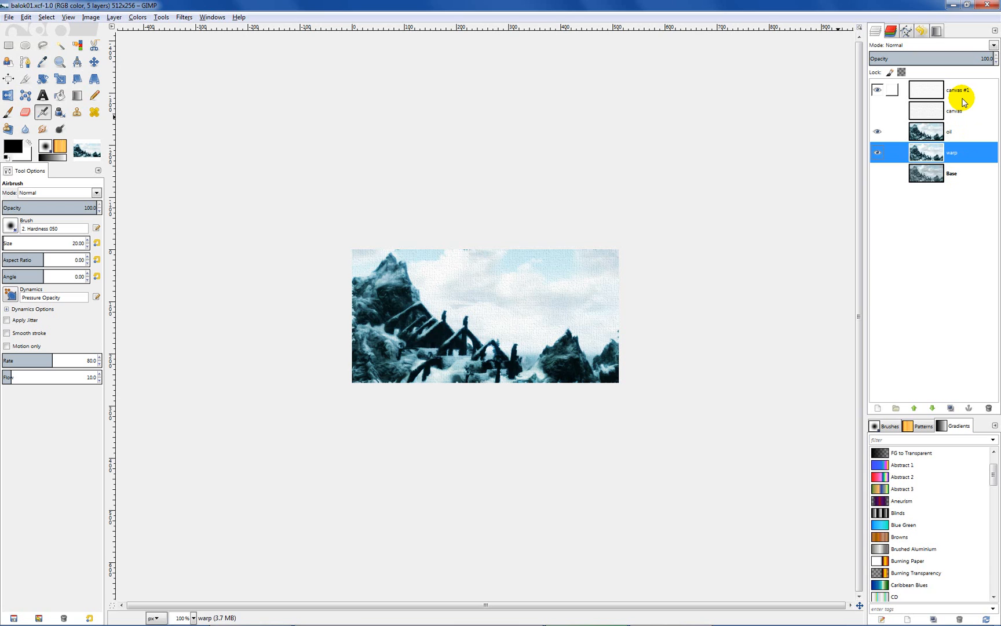
mouse_move(442, 116)
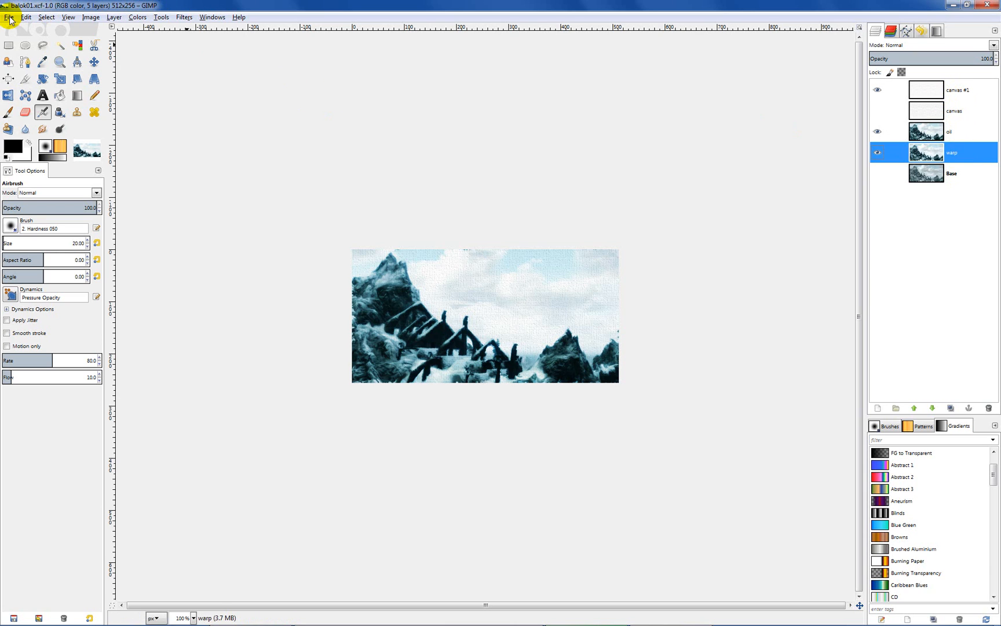
click(8, 16)
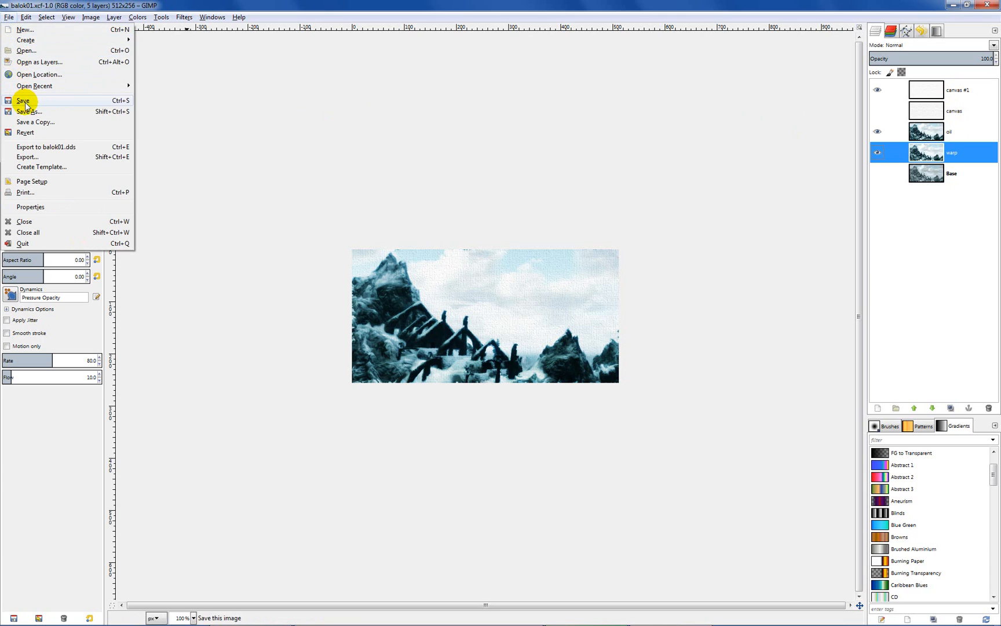
click(22, 100)
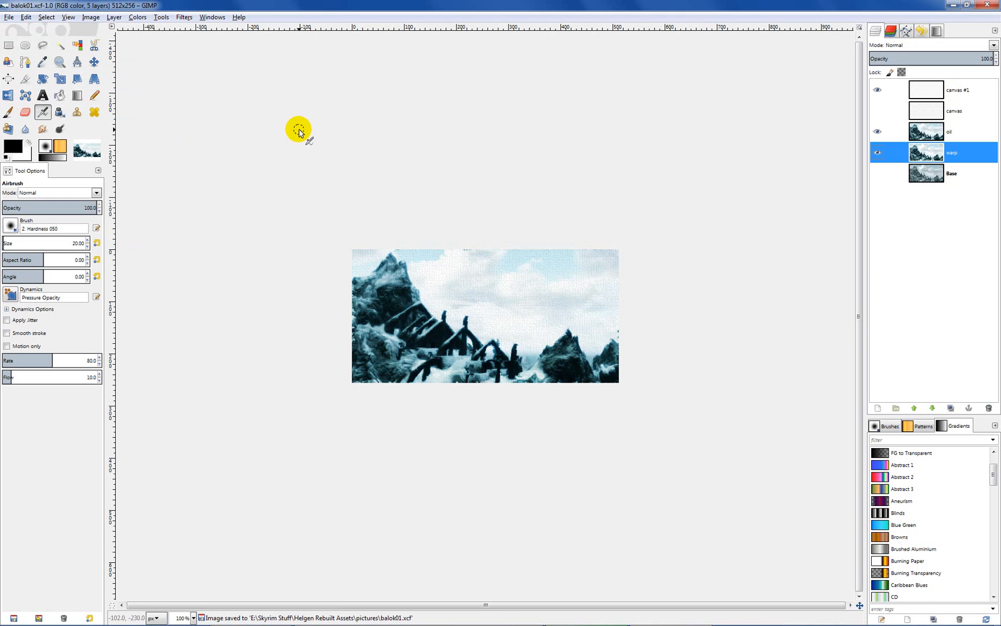